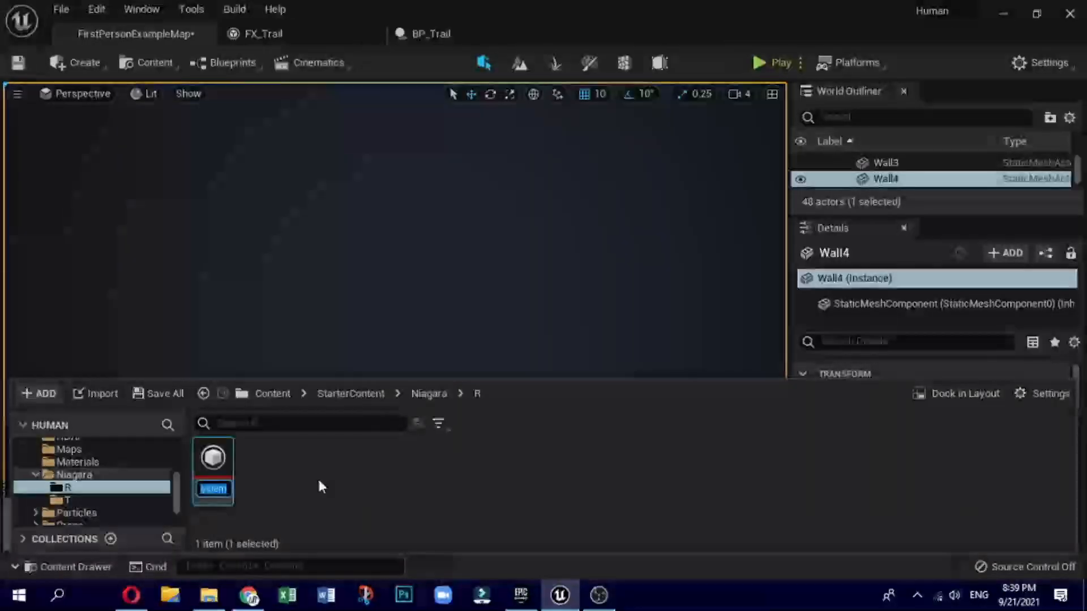
Step: Name the Niagara System asset Fx_TrailNS and open it in the Niagara editor
text(railNS)
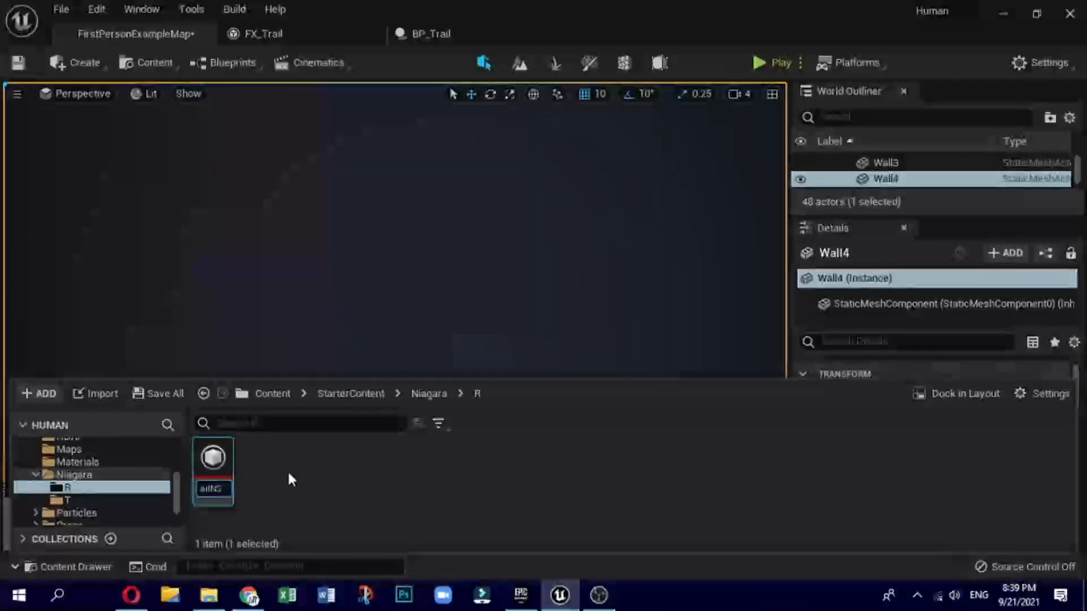
double_click(212, 457)
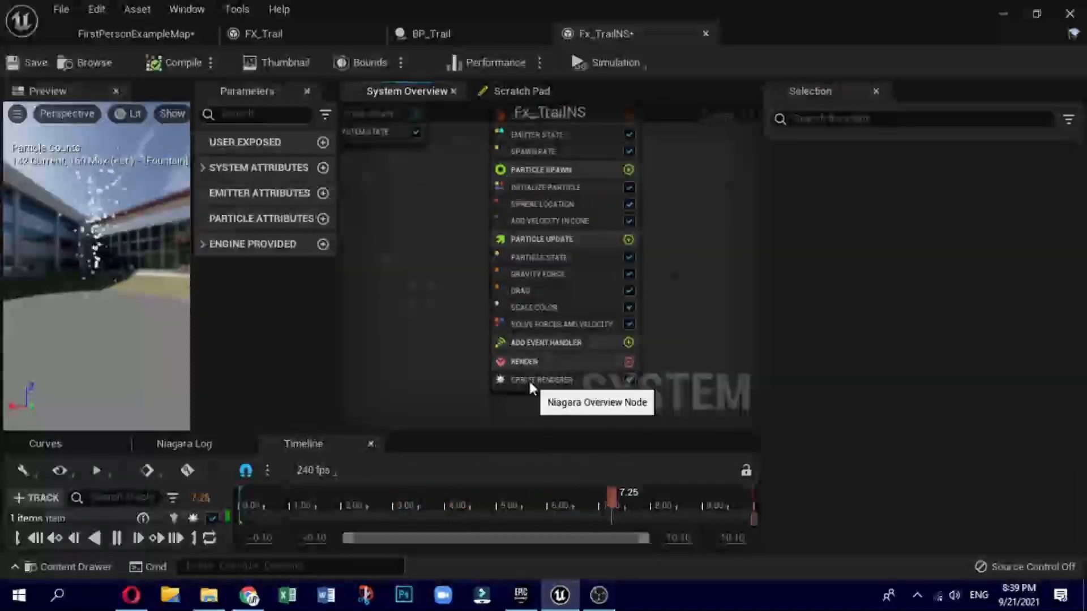
Step: Replace the Sprite Renderer with a Ribbon Renderer using DefaultRibbonMaterial
right_click(541, 379)
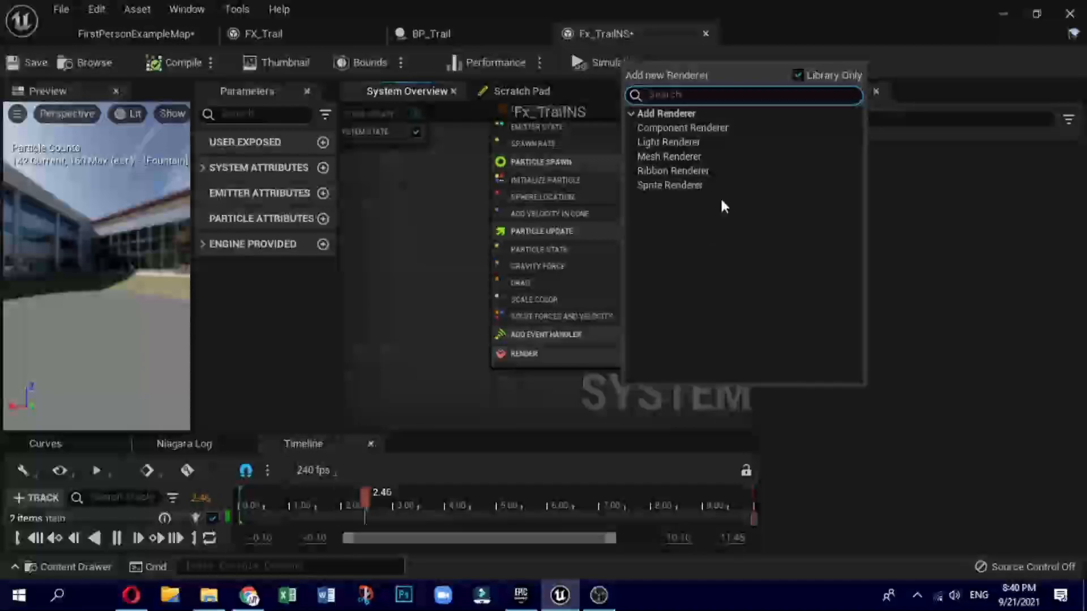
click(673, 171)
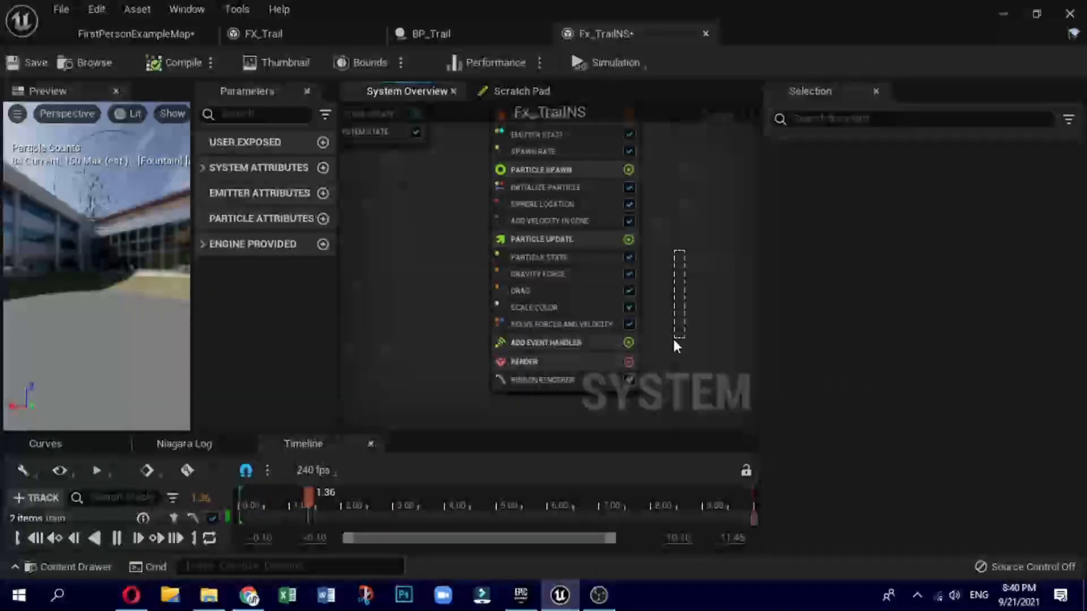
click(544, 380)
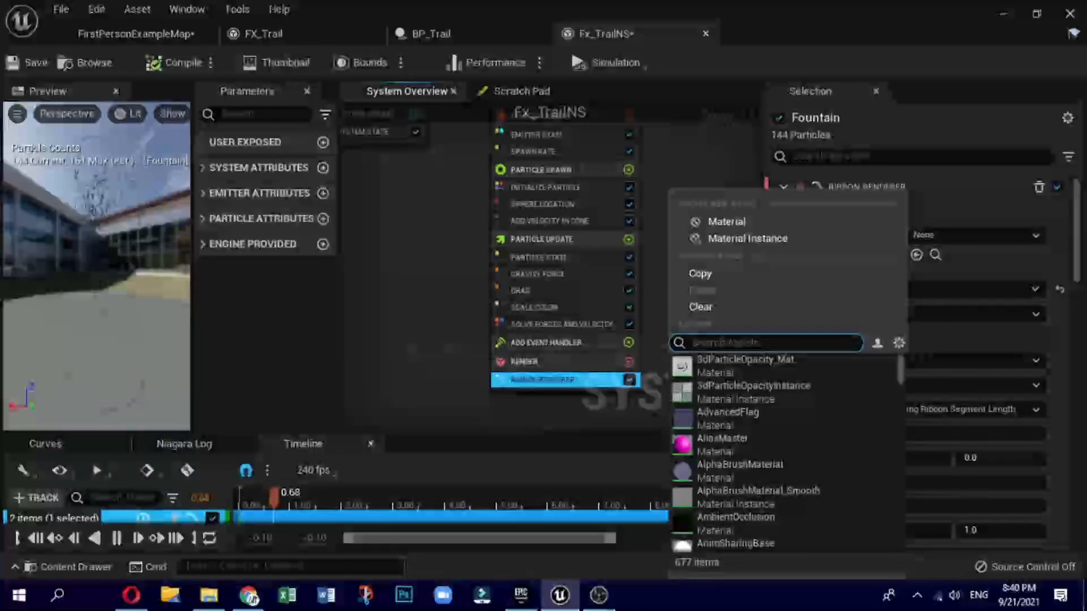
text(defa)
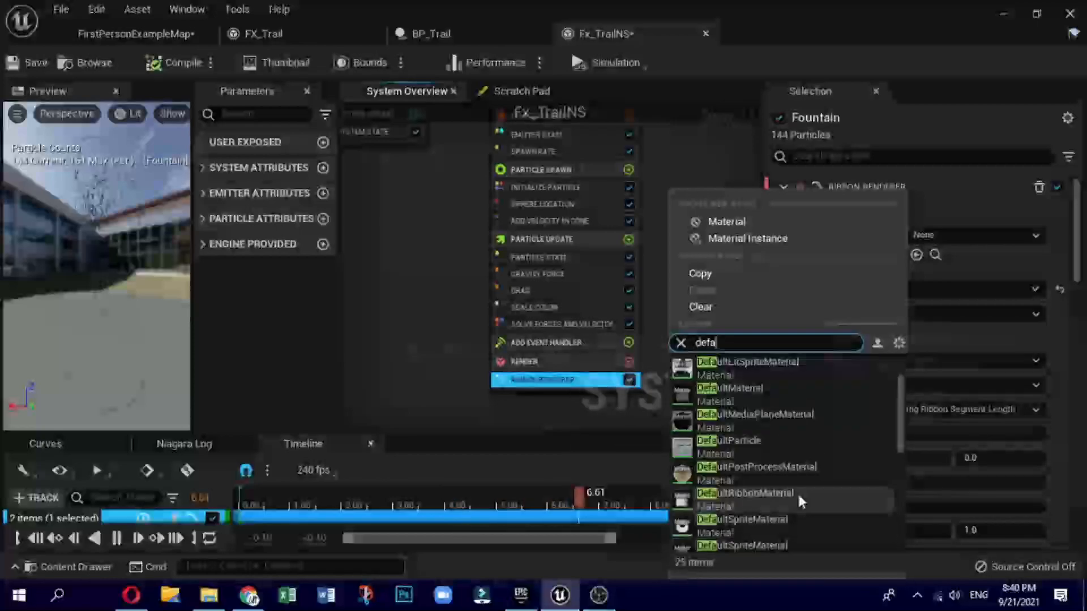
click(743, 493)
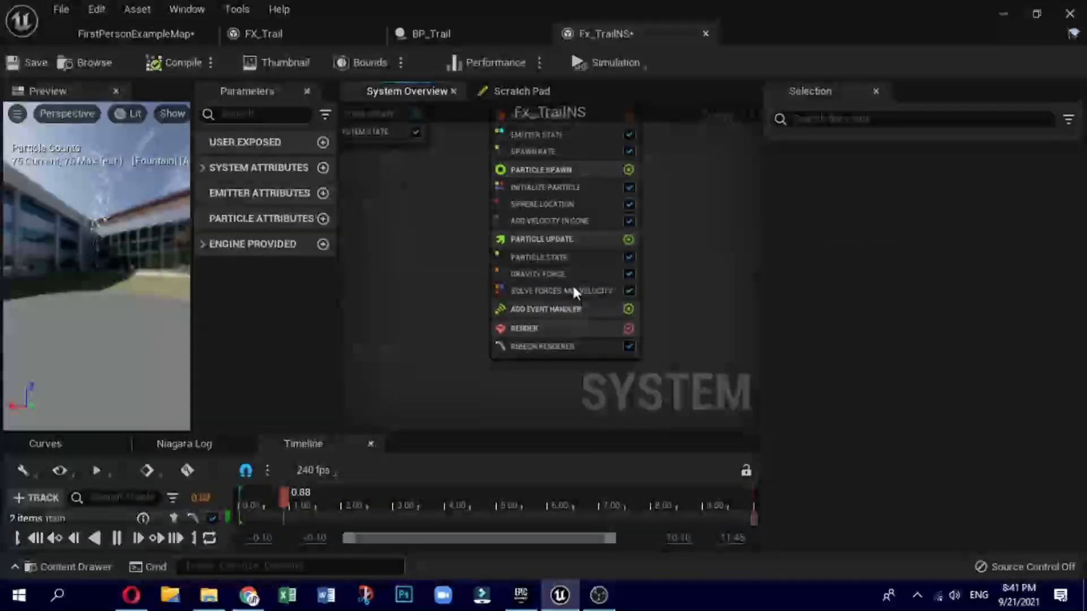
Step: Delete the Gravity Force module and set Spawn Rate to 20
right_click(543, 272)
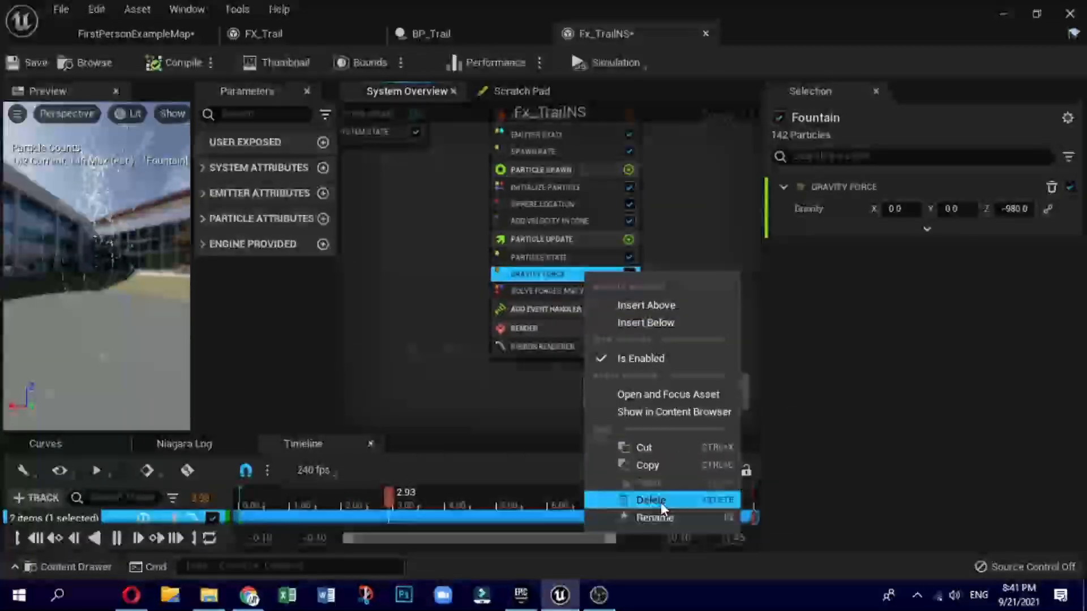
click(651, 500)
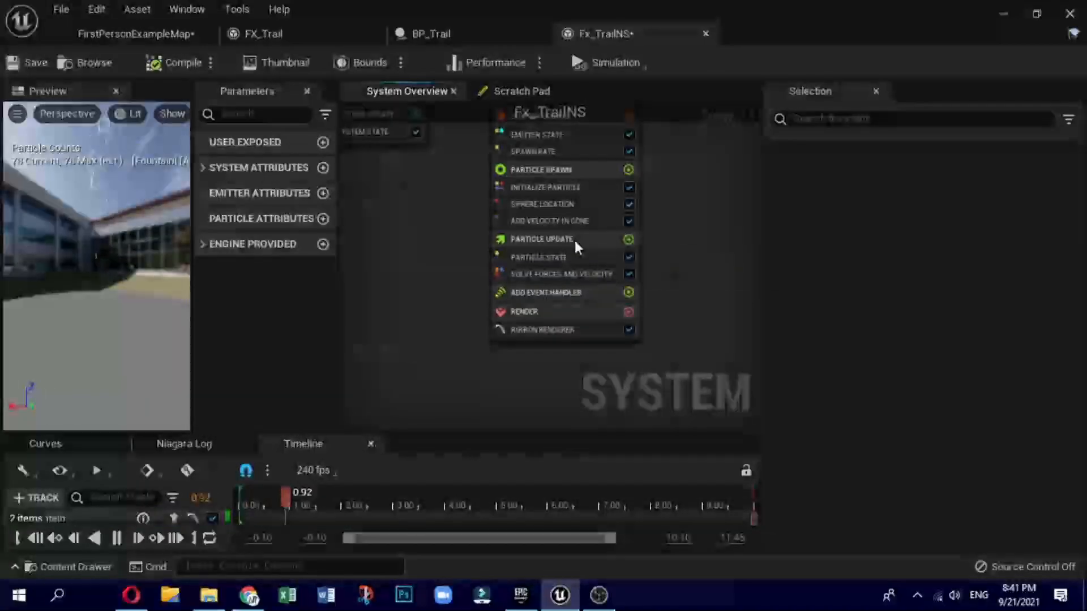
right_click(550, 220)
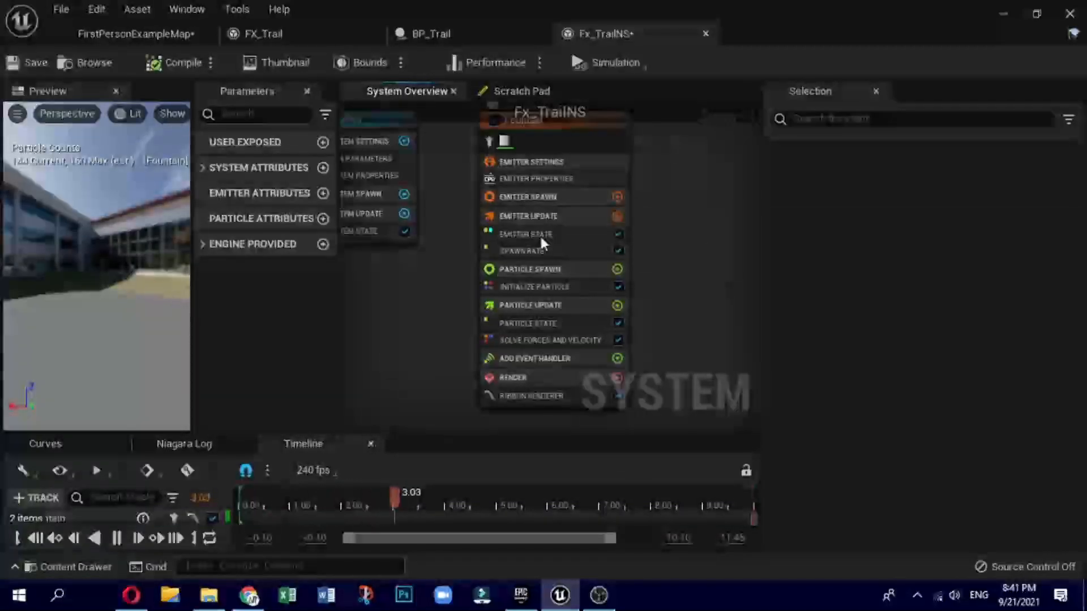
click(527, 251)
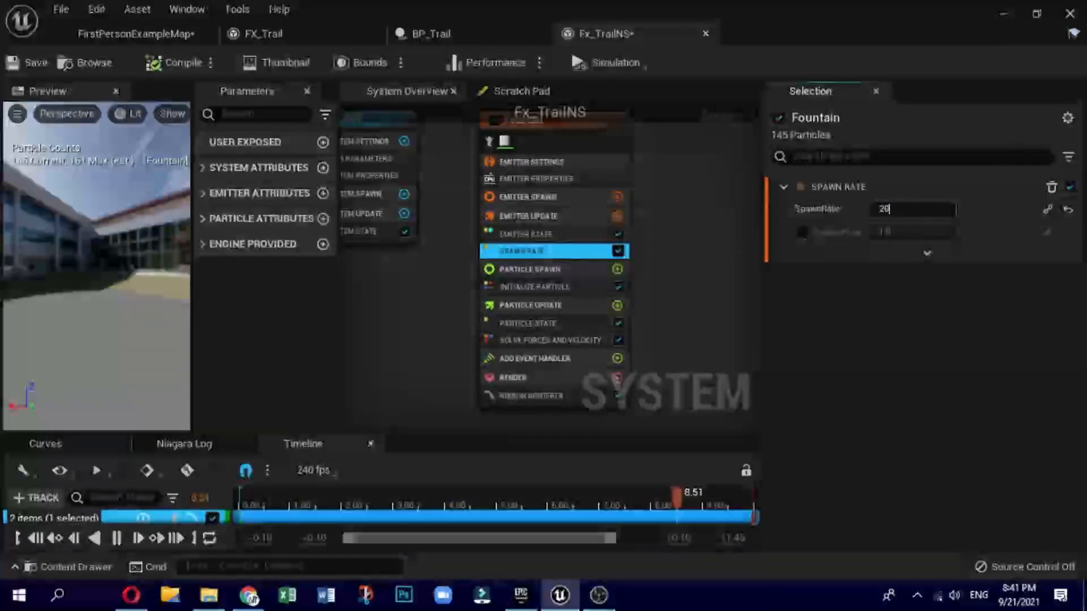
Step: Replace Initialize Particle with Initialize Ribbon and tint the ribbons blue
right_click(534, 286)
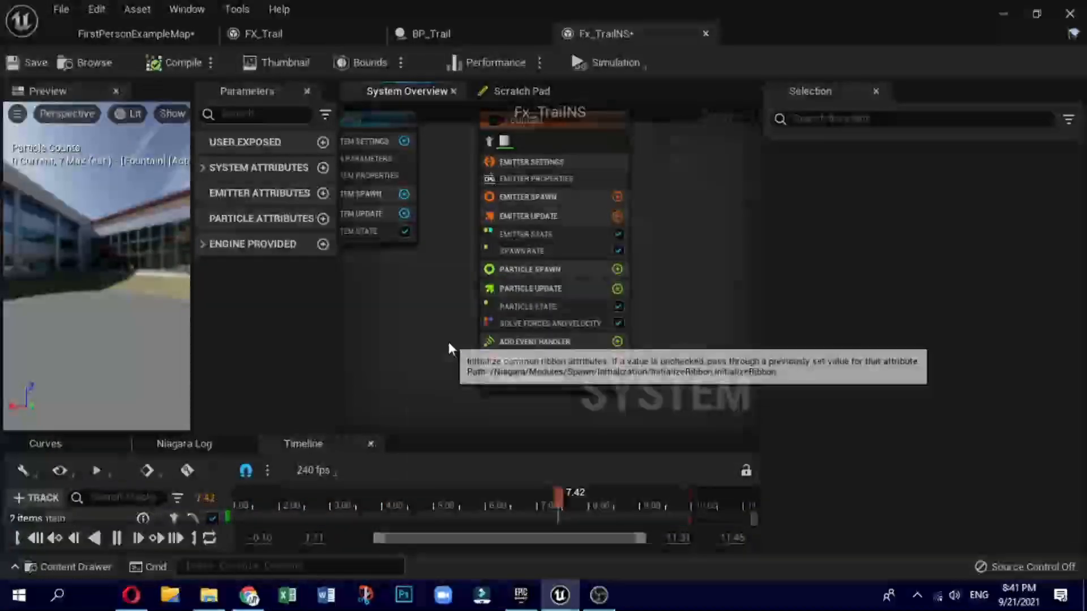
click(531, 287)
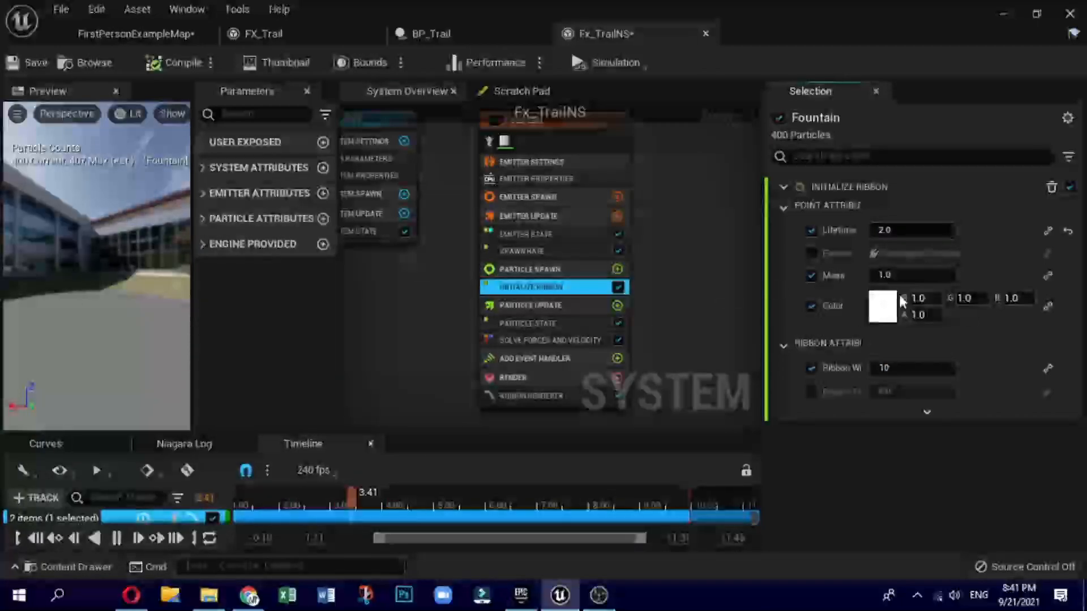
click(883, 306)
text(2)
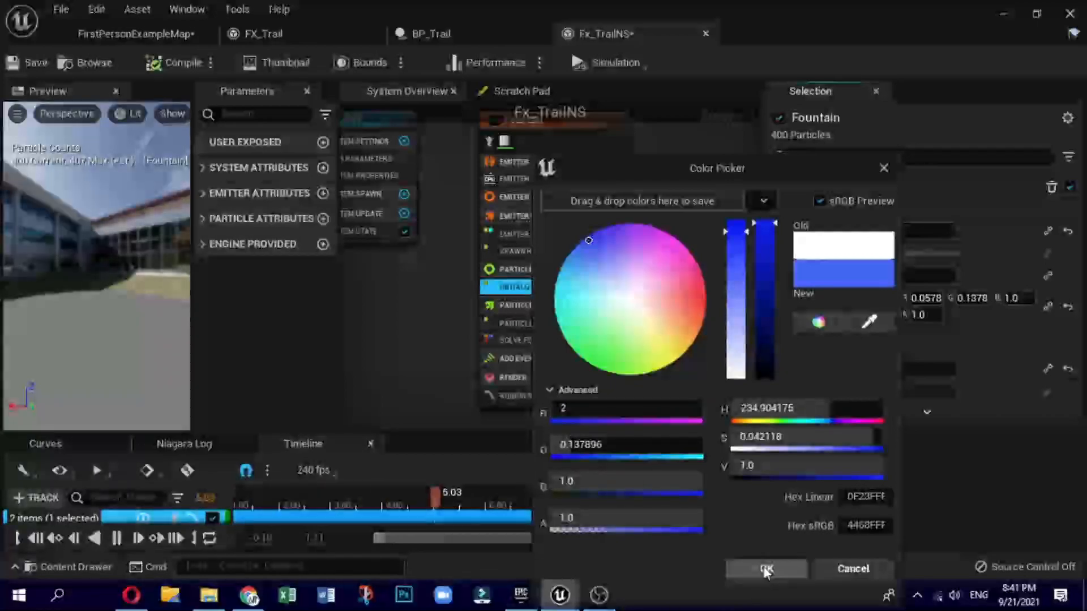
click(765, 569)
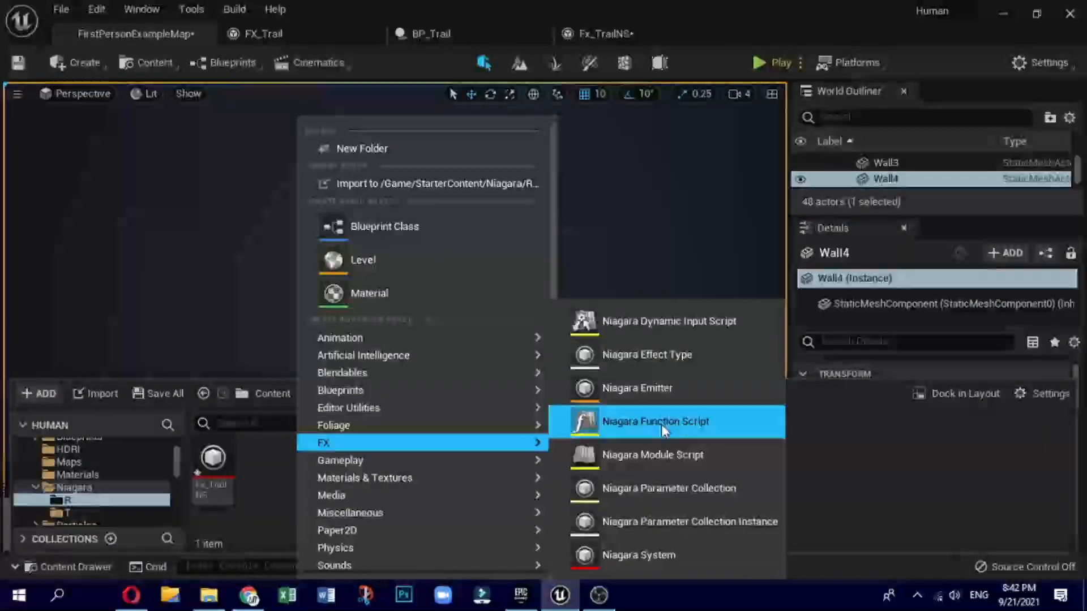
Step: Create a Niagara Module Script named MS_trailNS and open it
click(654, 420)
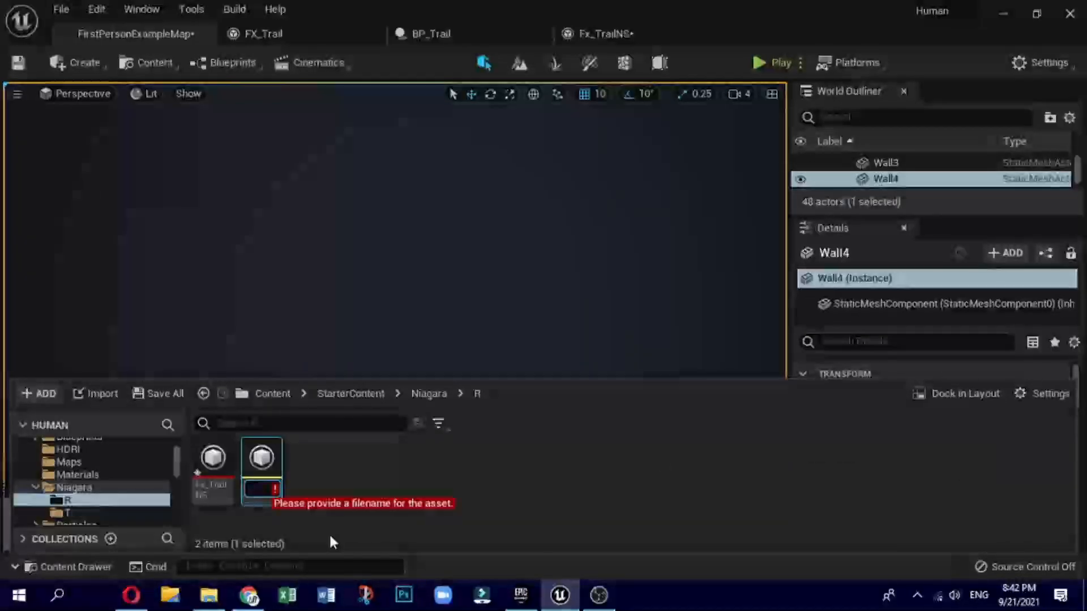
text(tS_tr)
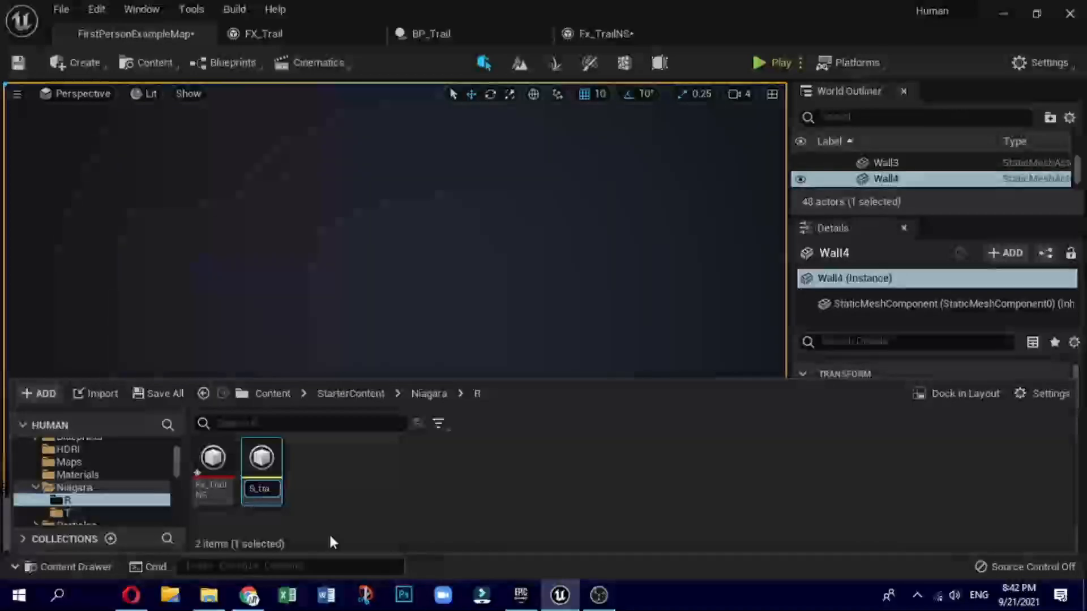
text(ailNS)
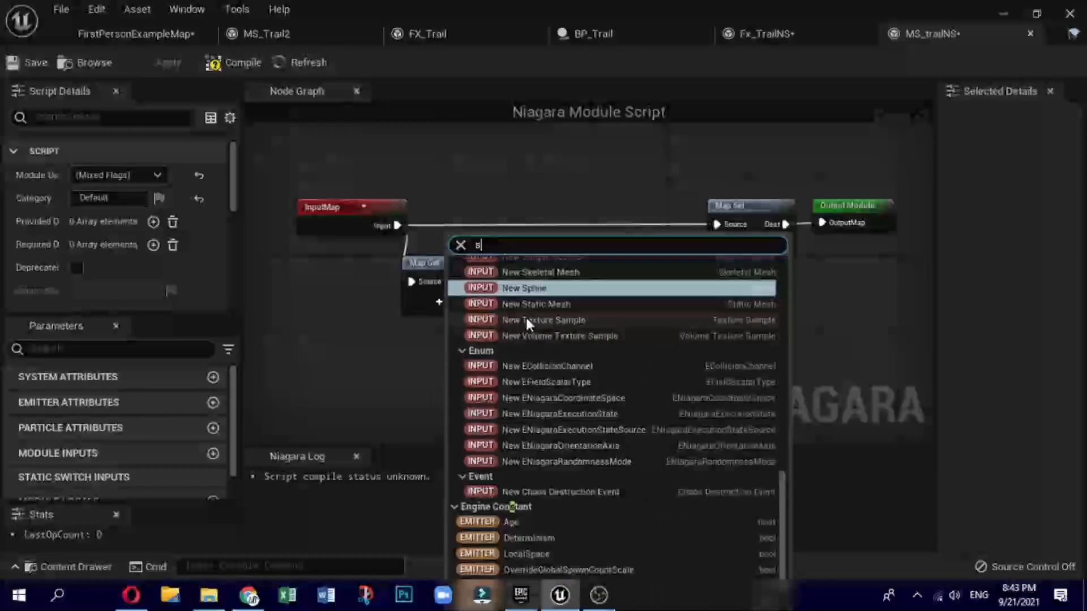
Step: Feed a skeletal mesh input into Get Skinned Bone Data WS and add Particles Position to Map Set
click(542, 272)
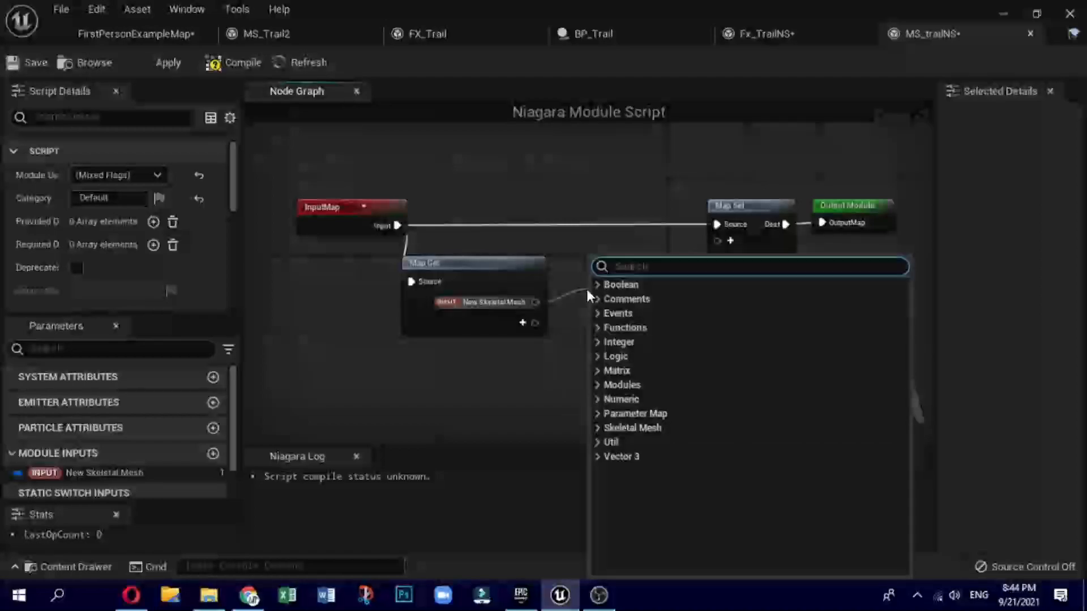
text(get)
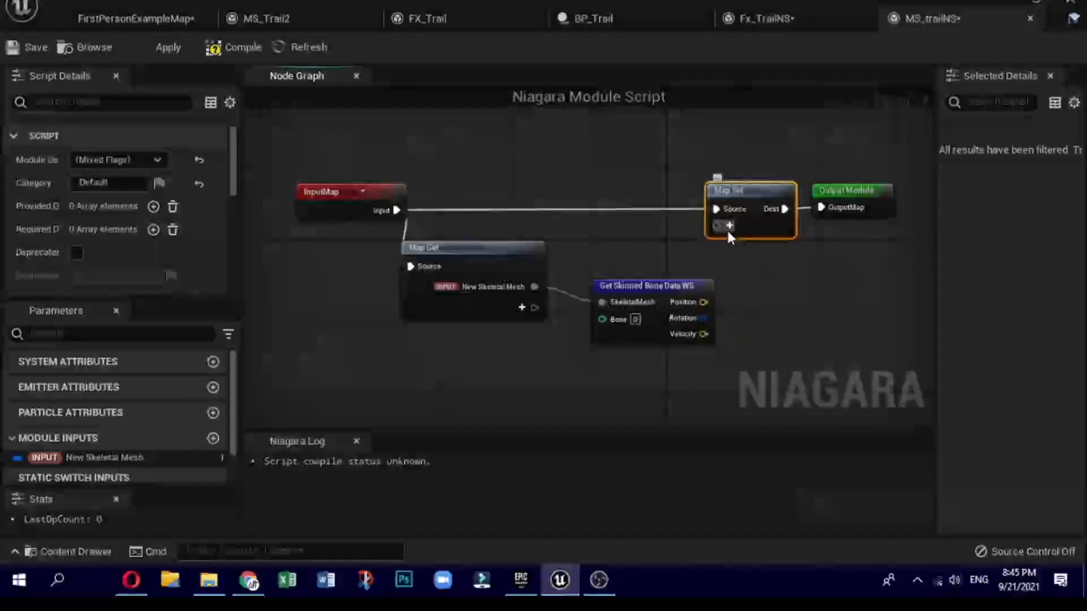
click(729, 226)
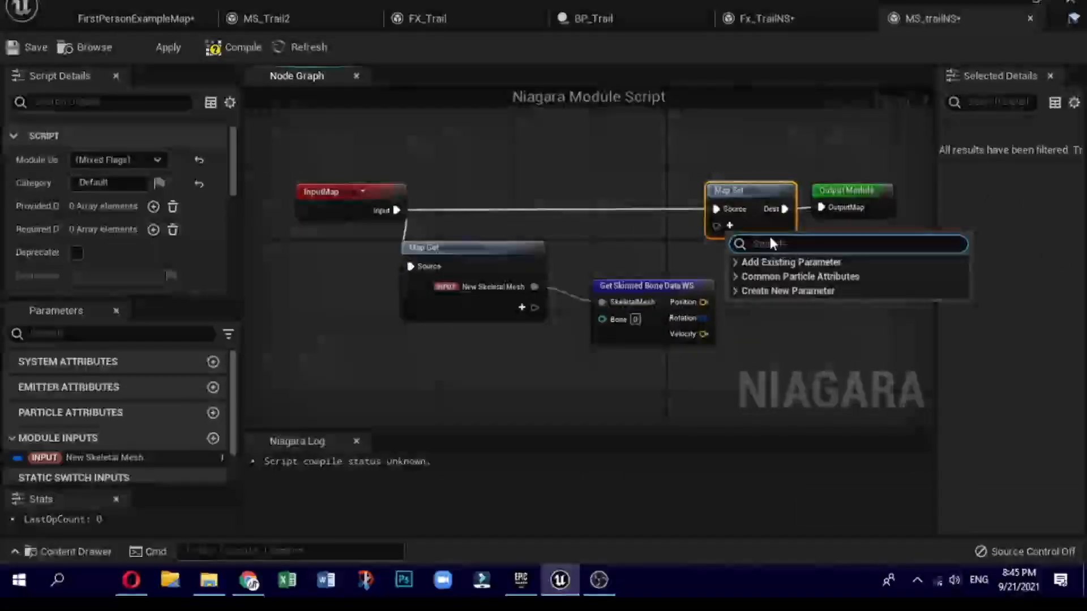
text(p)
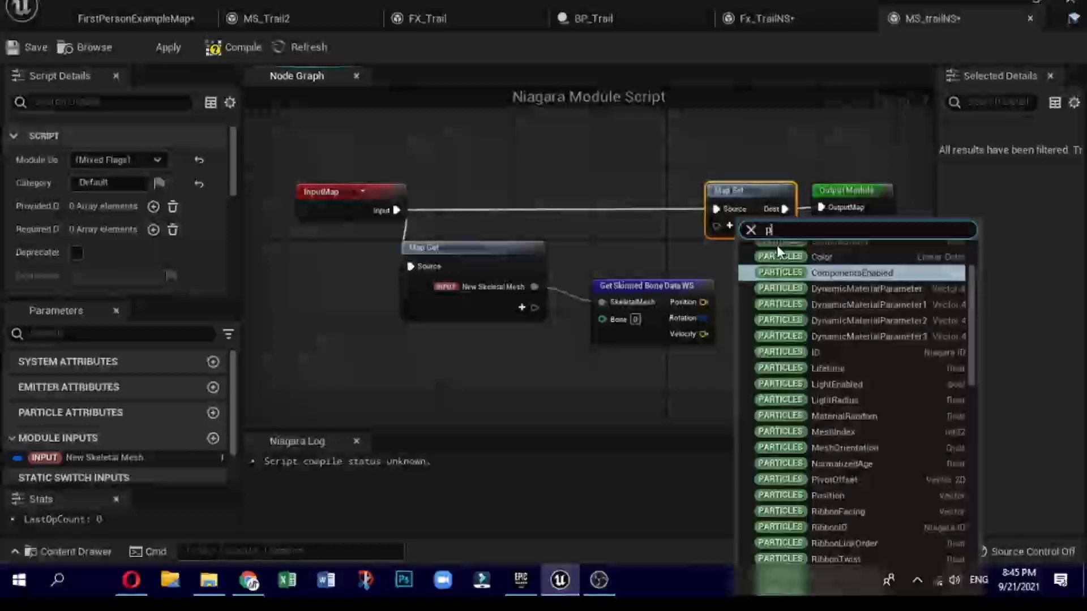
text(art)
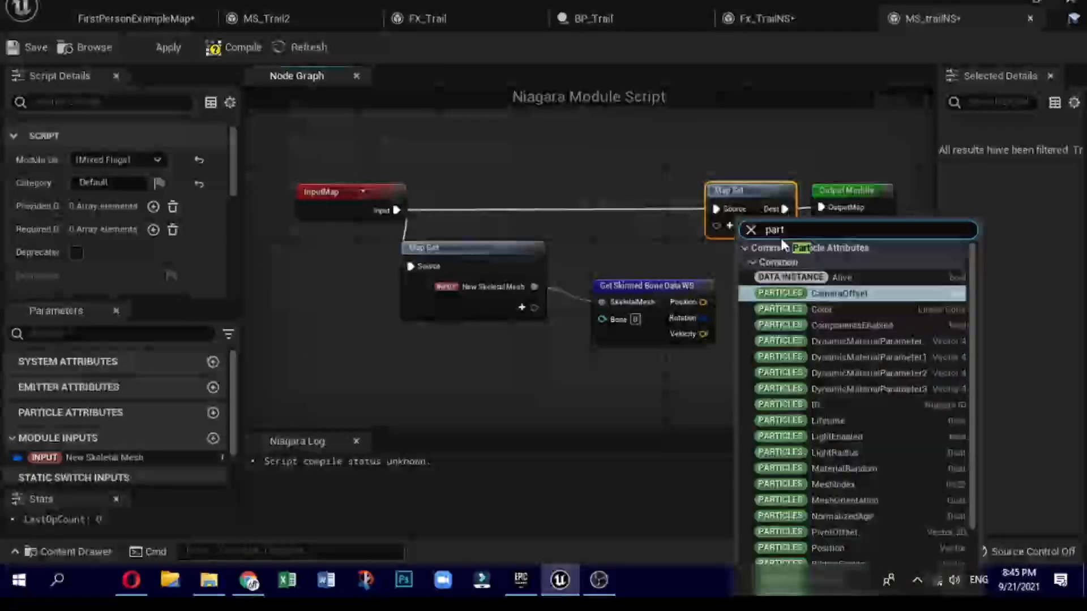
click(828, 549)
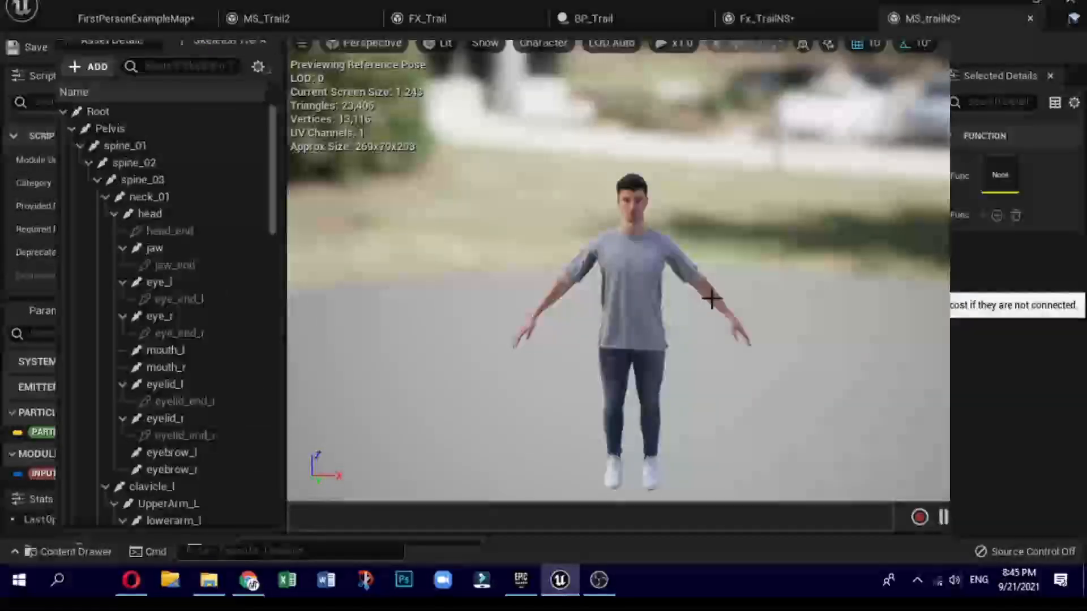
Step: Select the Hand_R bone and bring up its menu to copy the bone name
click(174, 521)
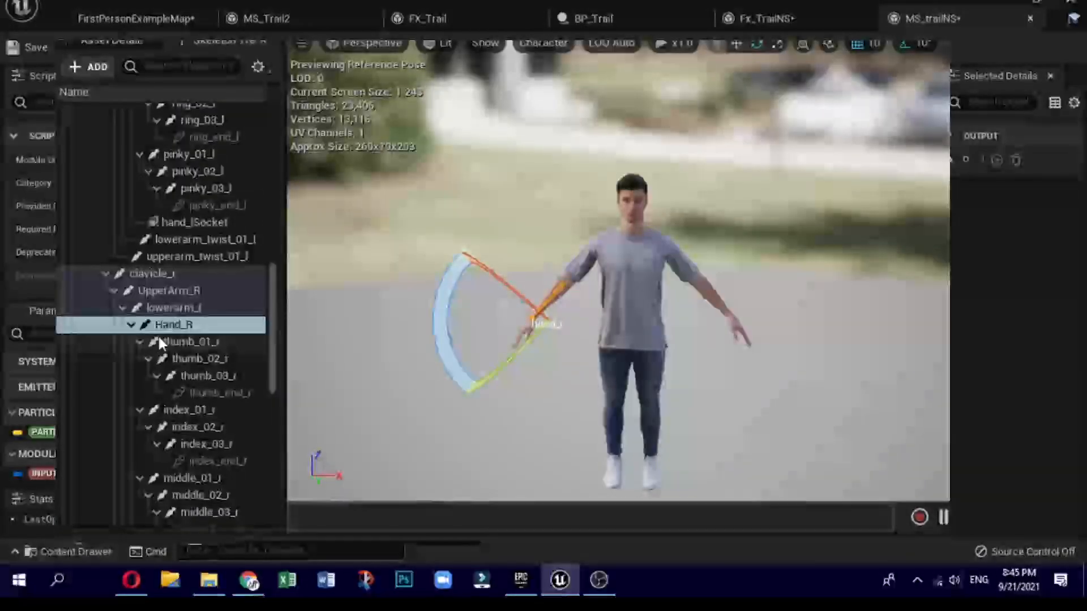
right_click(173, 324)
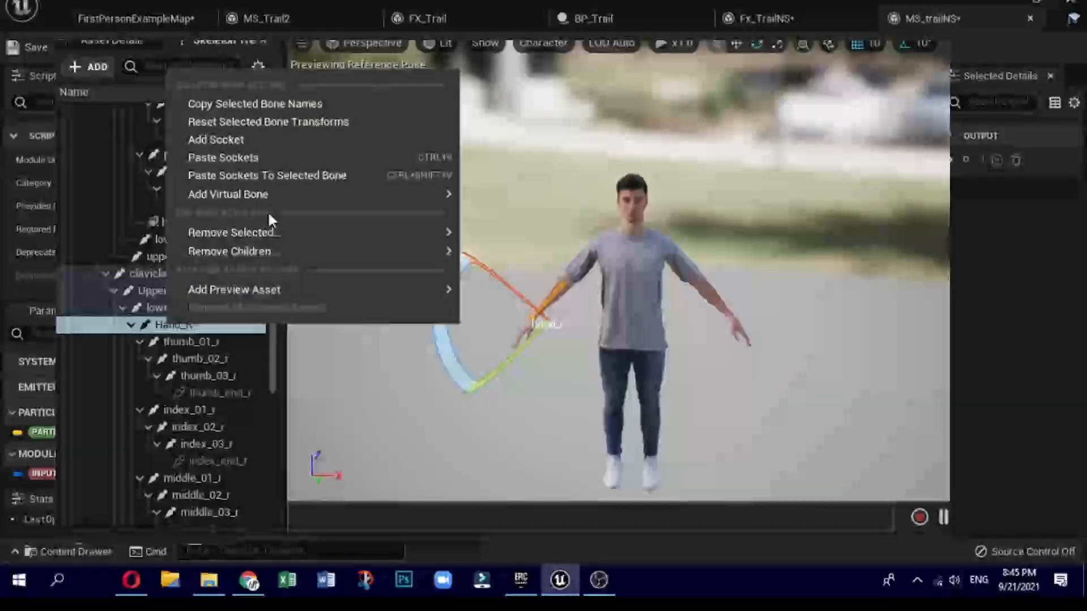
mouse_move(273, 127)
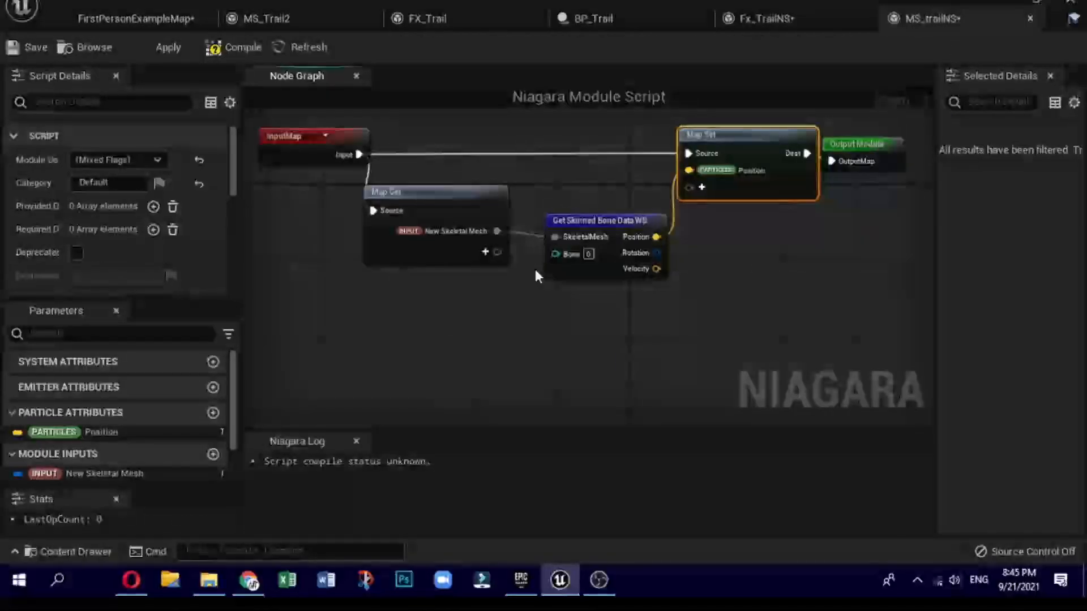
Step: Add an int32 input named Bone to the Map Get node
click(485, 266)
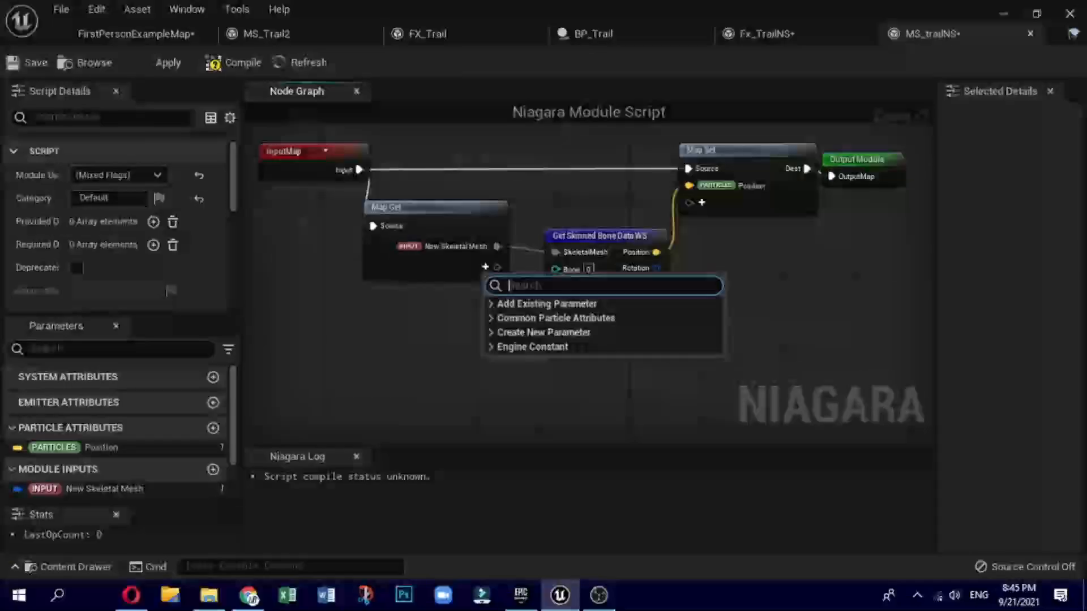
text(in)
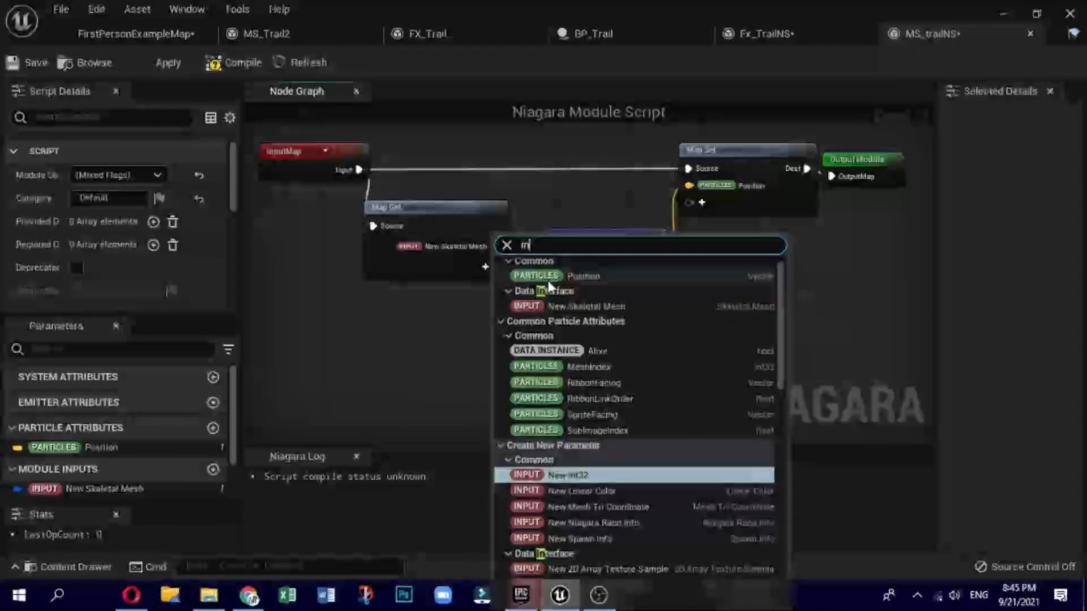
mouse_move(568, 475)
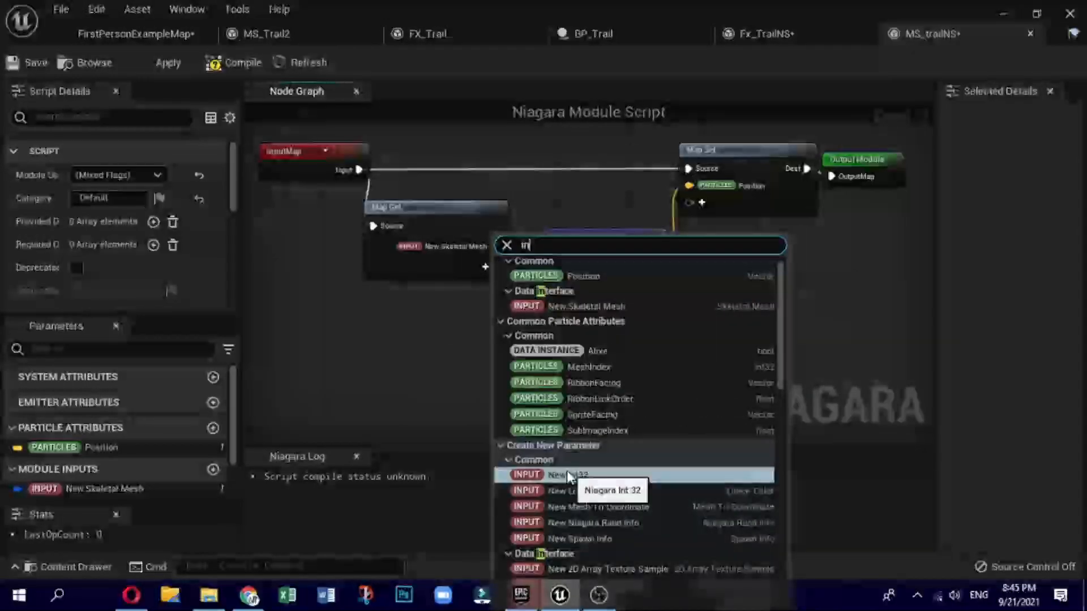
click(564, 476)
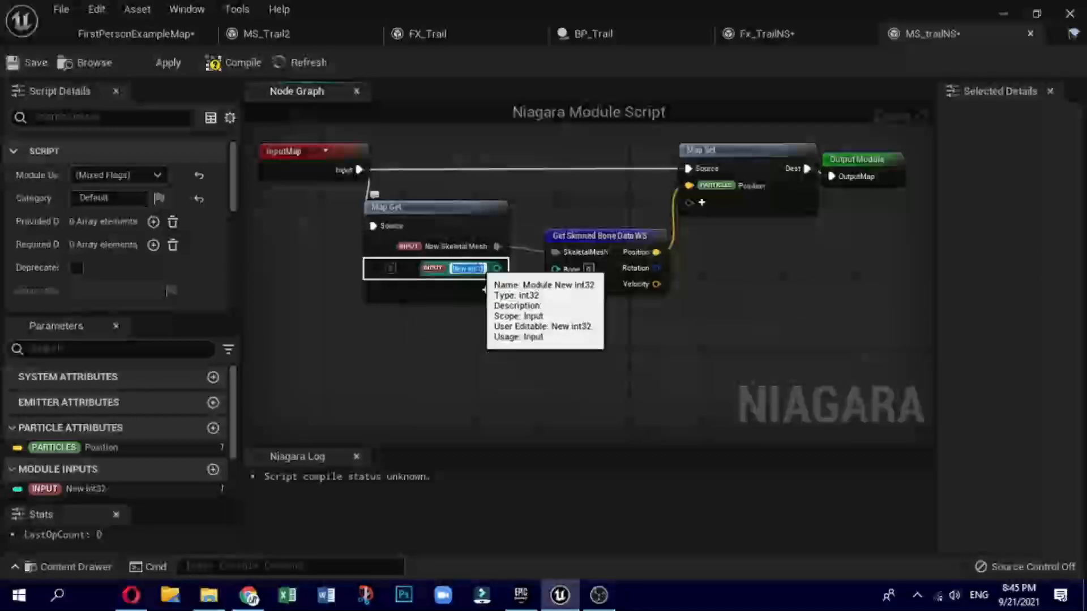
text(Bone)
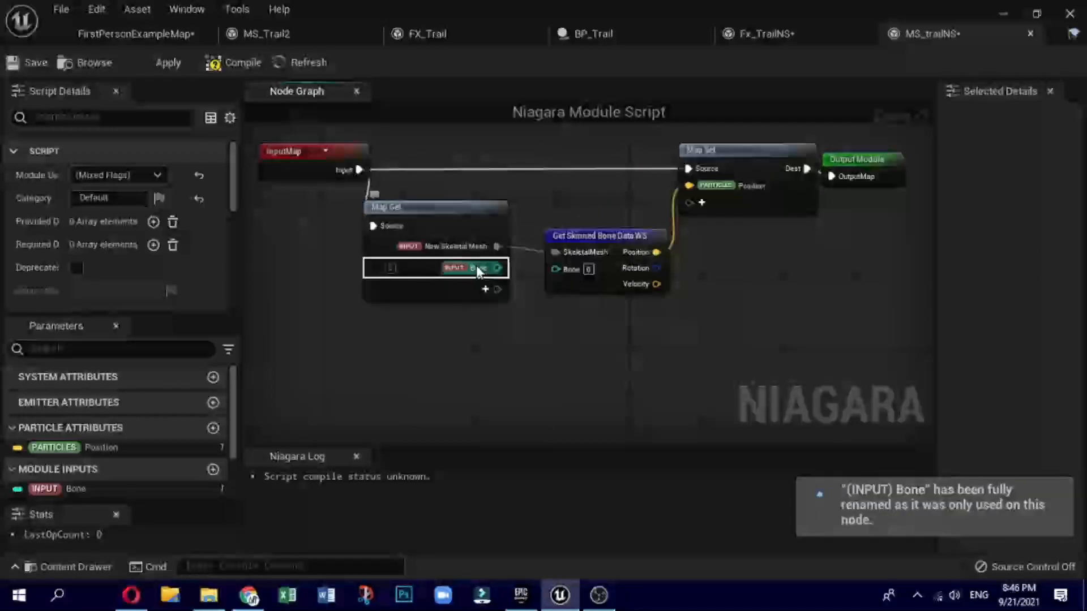
mouse_move(478, 269)
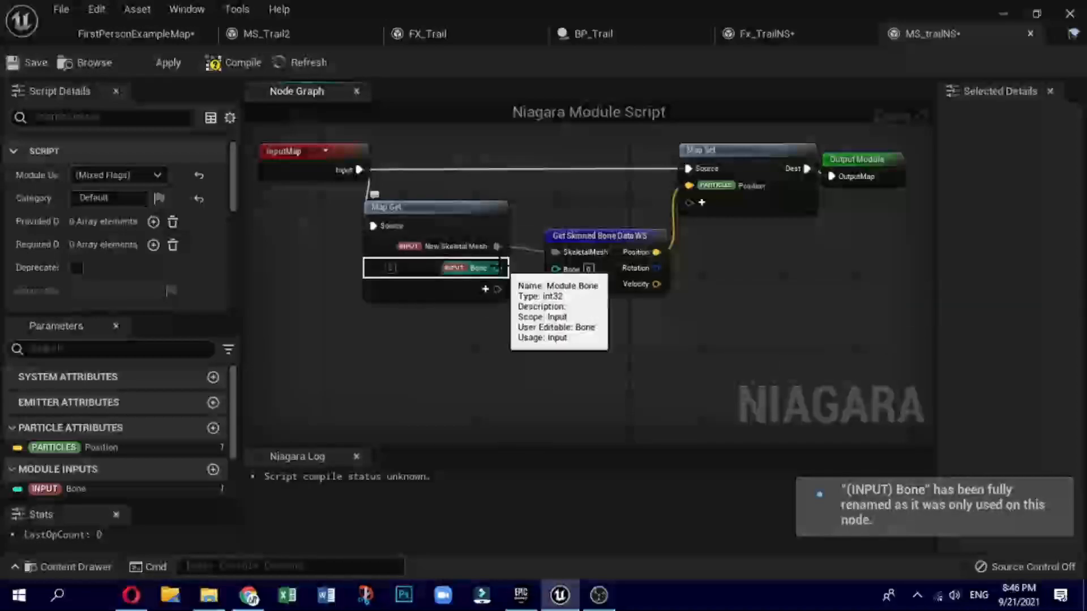
Step: Compile the module with category Ribbon and return to Fx_TrailNS
click(240, 62)
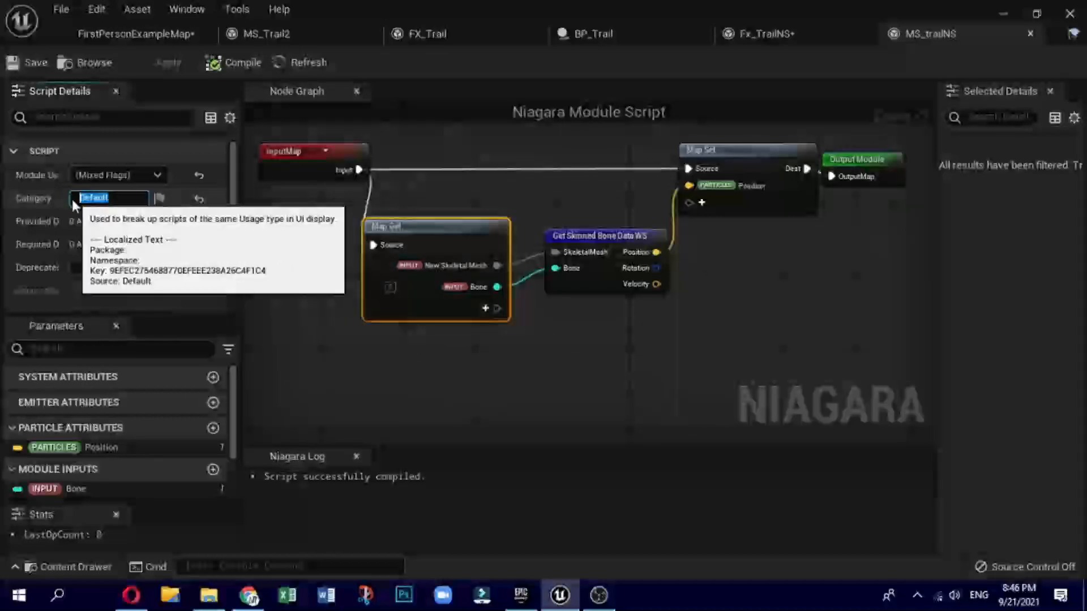
text(Ribbon)
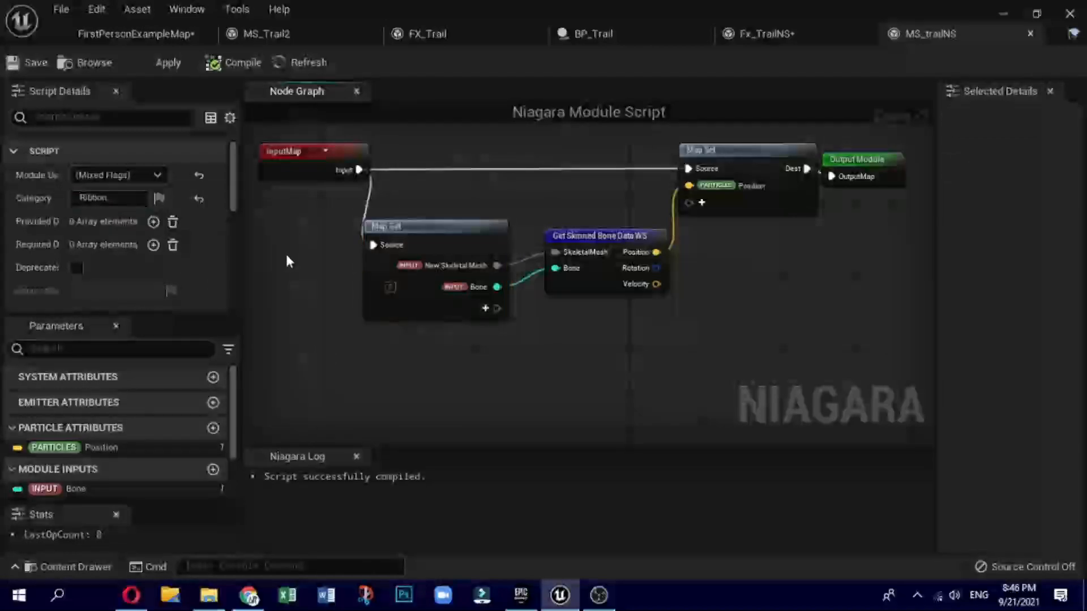
click(242, 63)
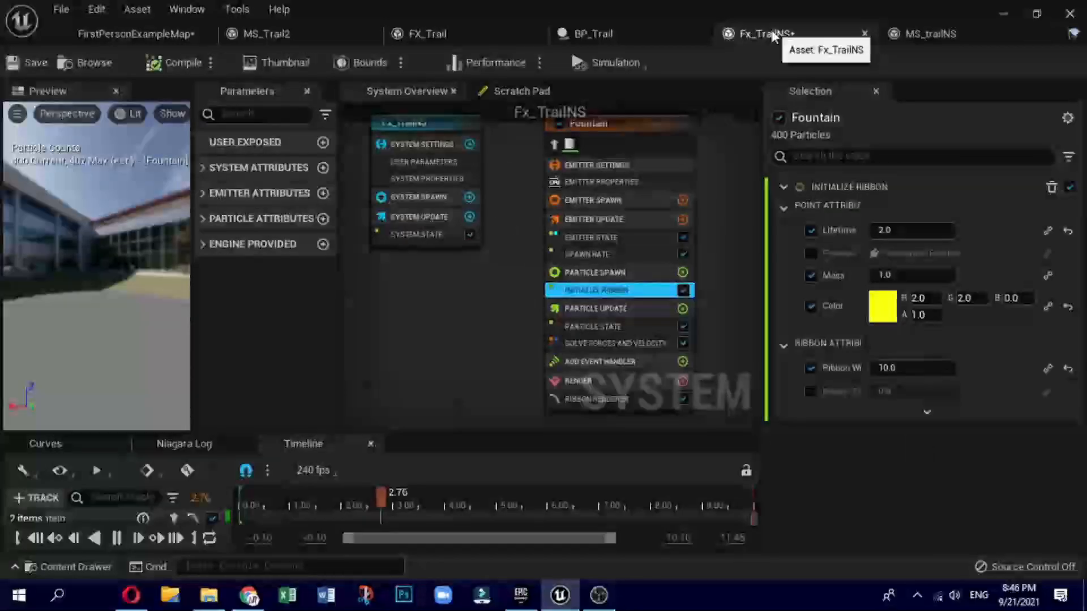
Step: Add the Ms Trail NS module from the Ribbon category to Particle Spawn
click(683, 272)
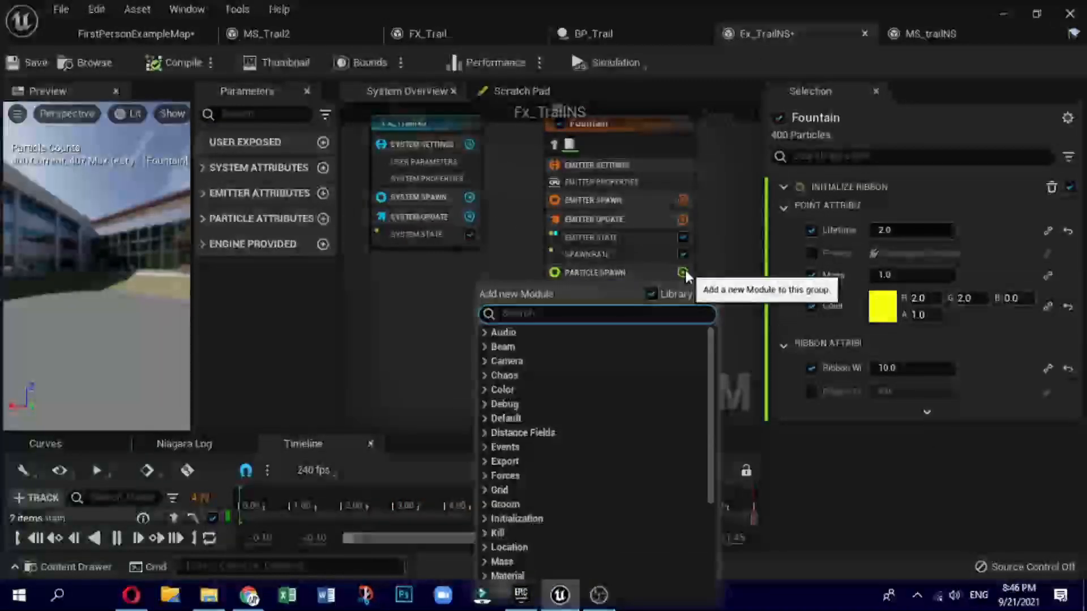
text(r)
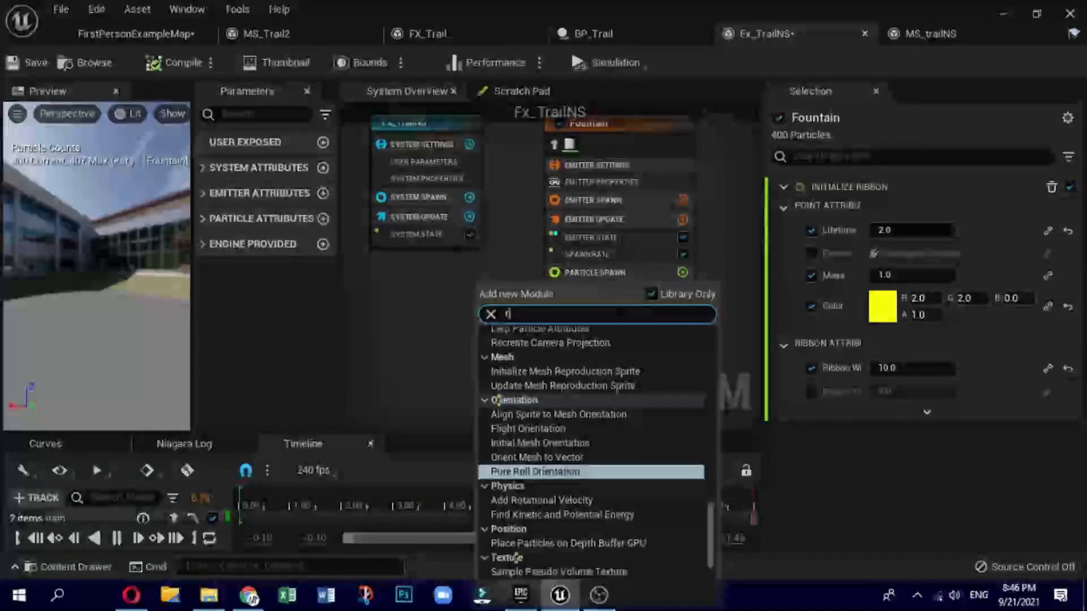
text(ib)
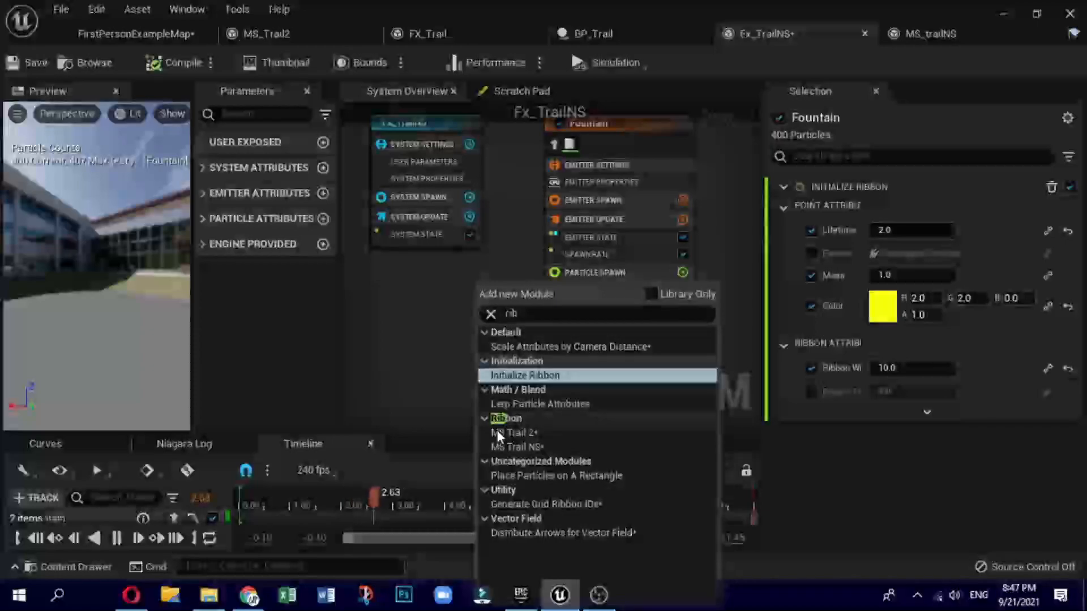
click(514, 448)
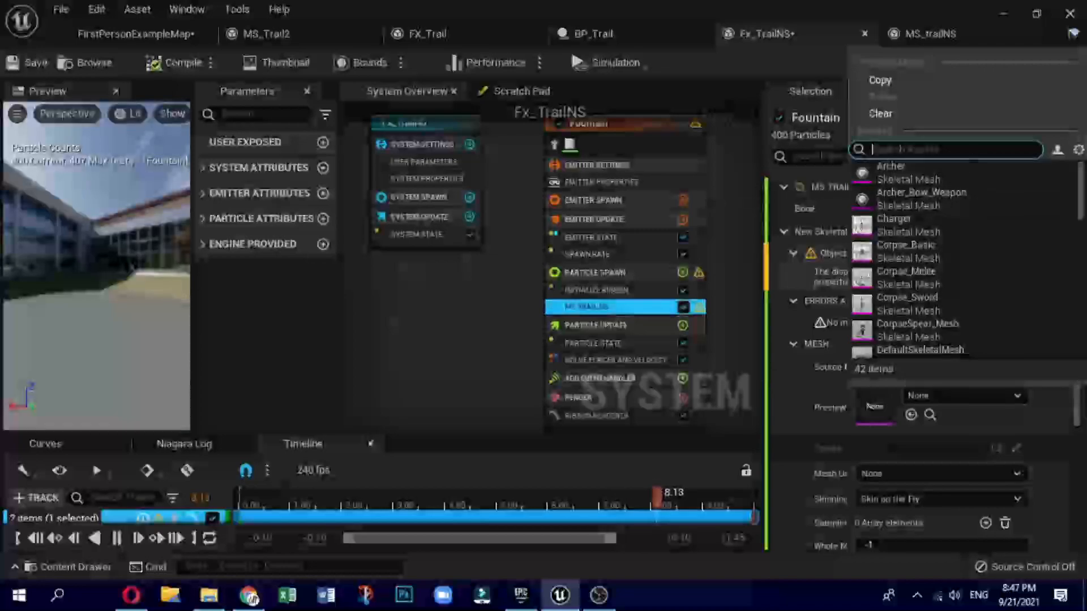
text(ma)
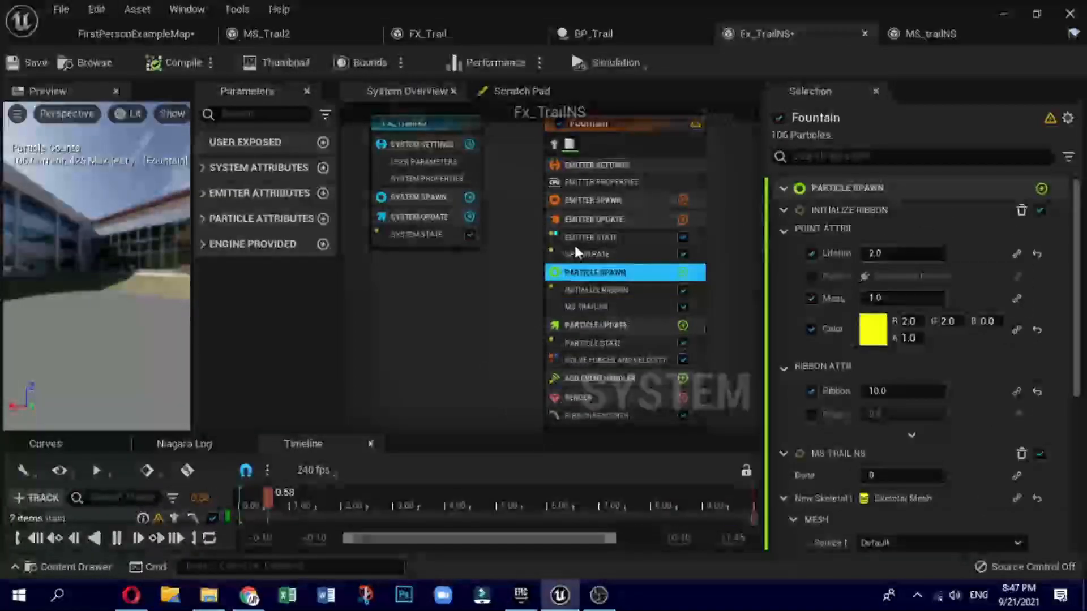
Step: Add a Skeletal Mesh user-exposed parameter and select the trail module for binding
click(322, 142)
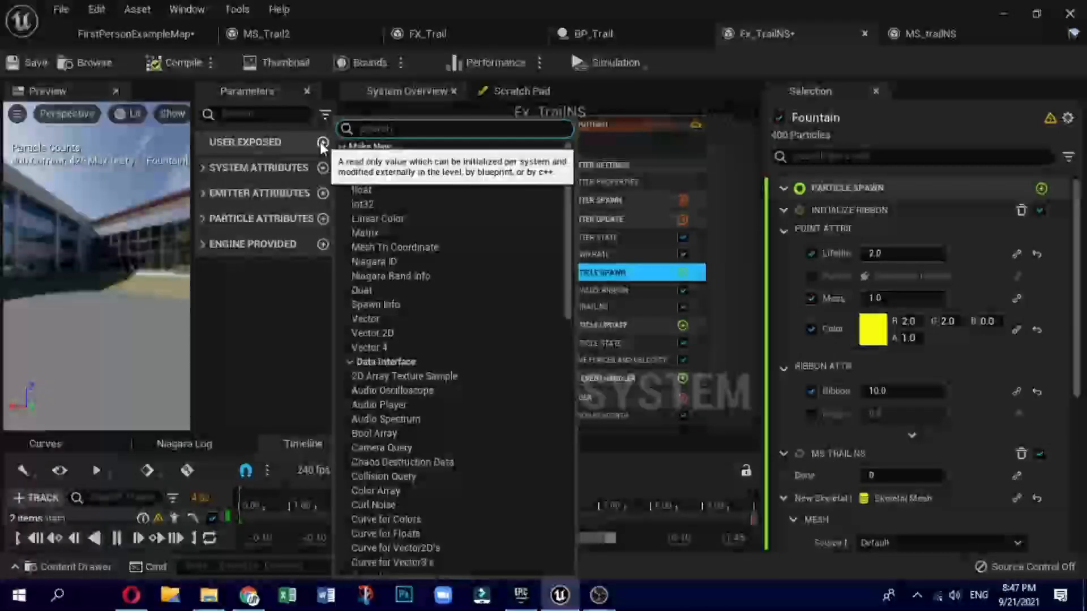
text(s)
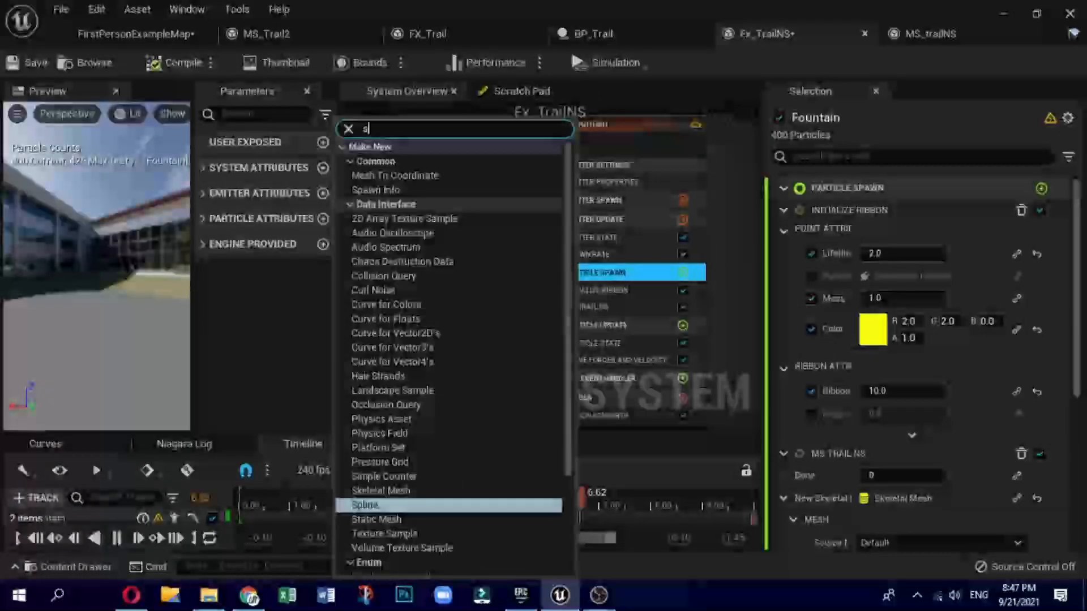
text(ke)
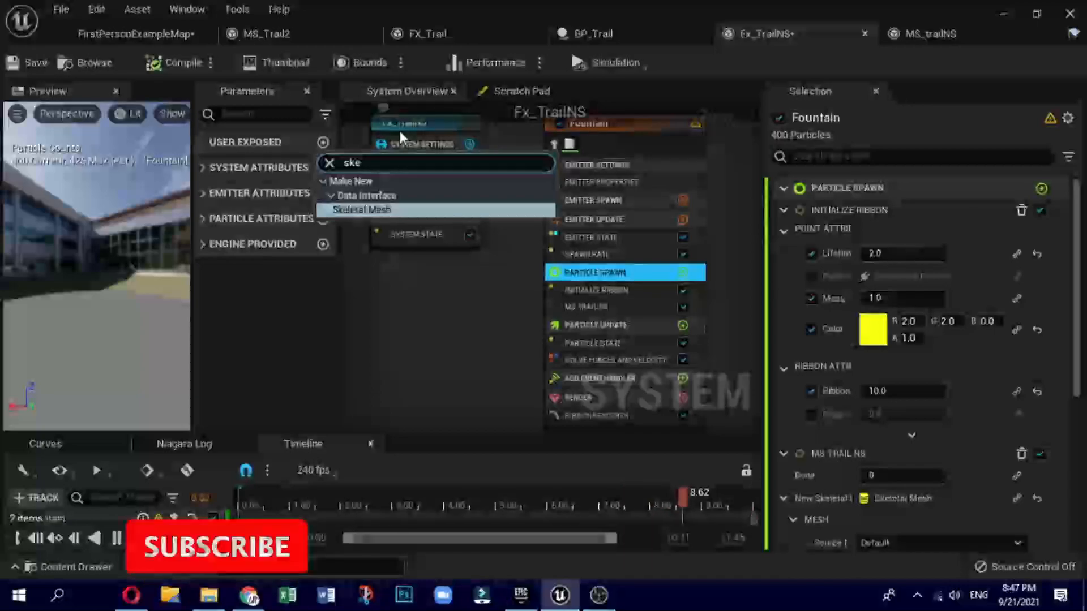
click(360, 210)
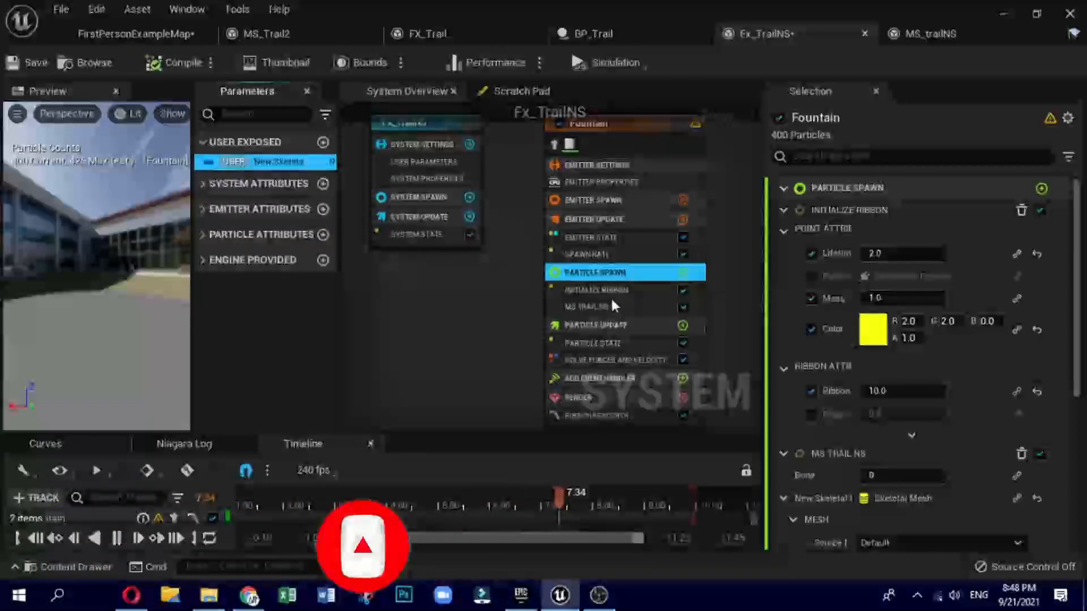
click(593, 307)
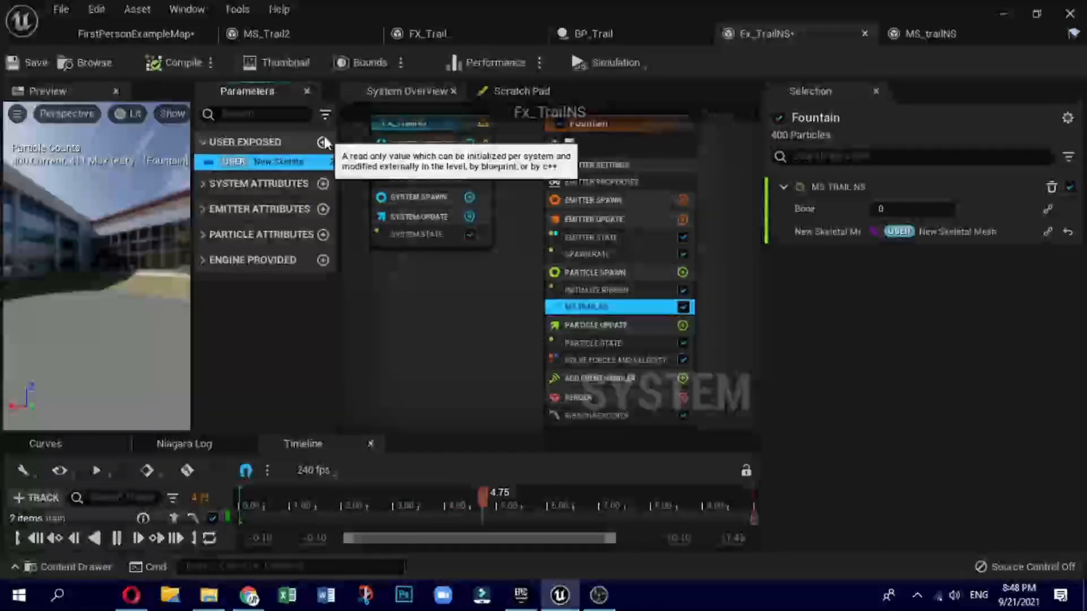
Step: Add an int32 Bone user parameter and review the system's user parameter values
click(324, 142)
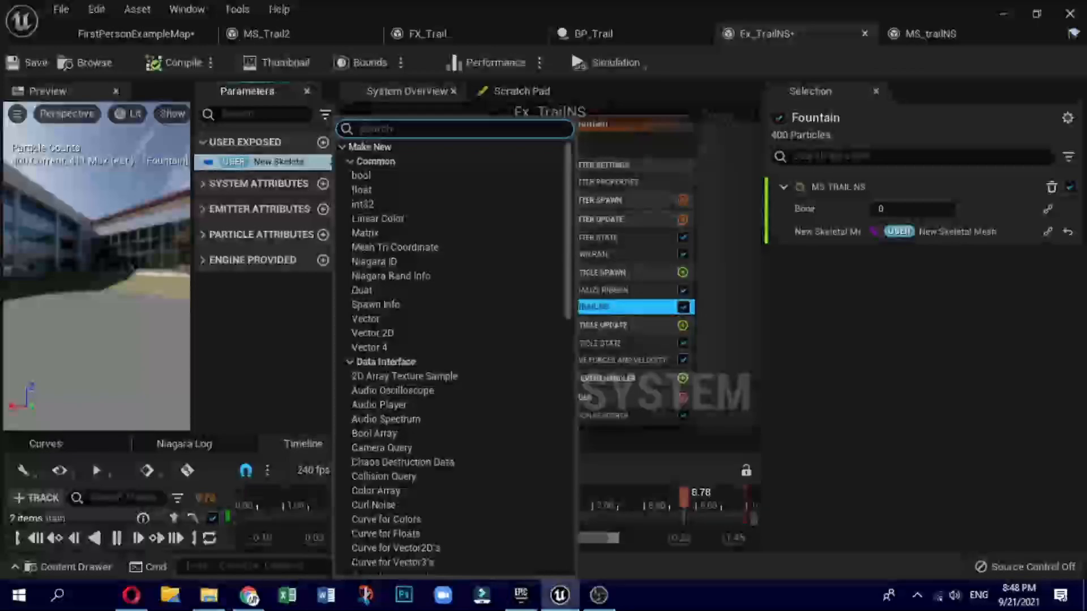
text(in)
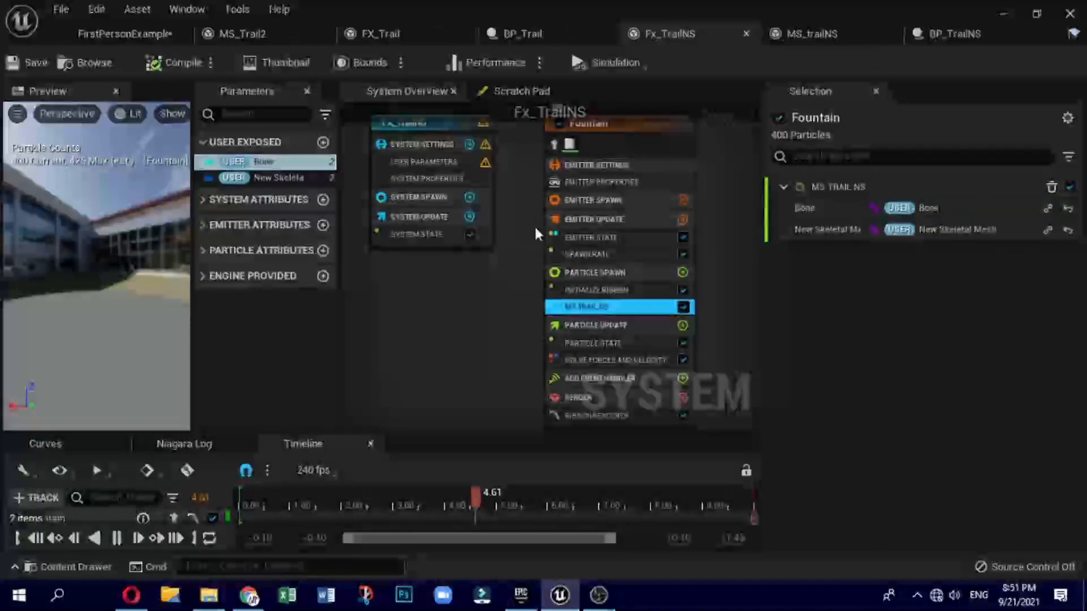
click(421, 144)
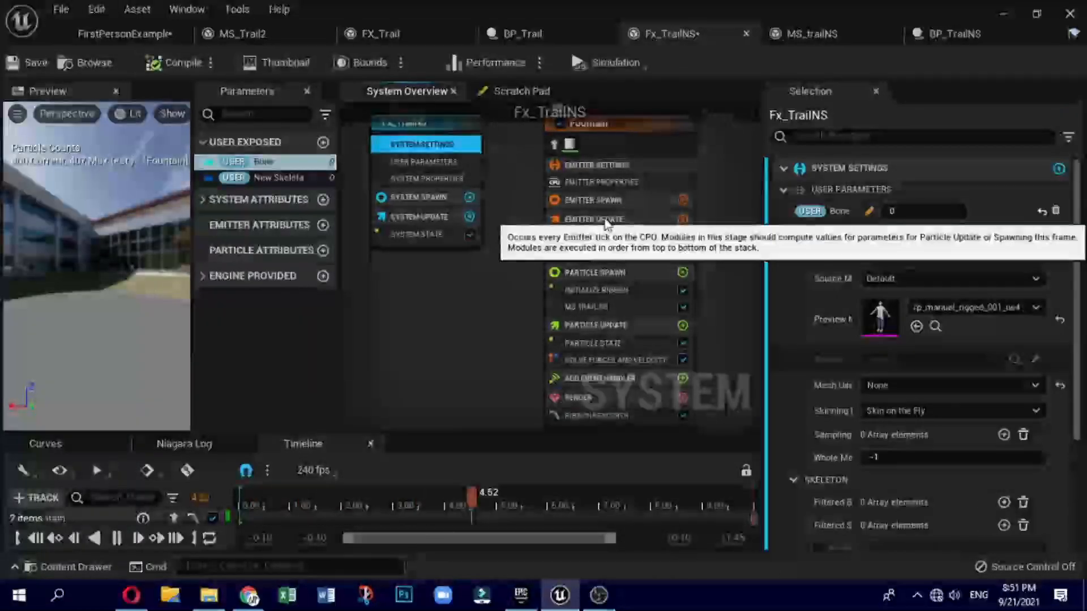
click(124, 34)
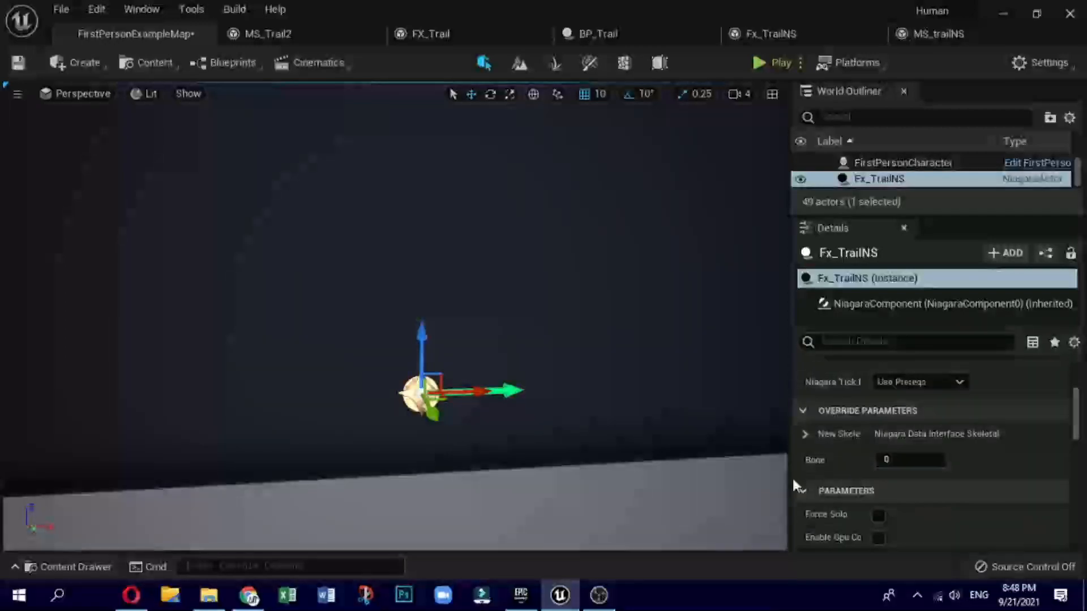
Step: Set the level trail's New Skeletal Mesh override to the mannequin mesh
click(805, 434)
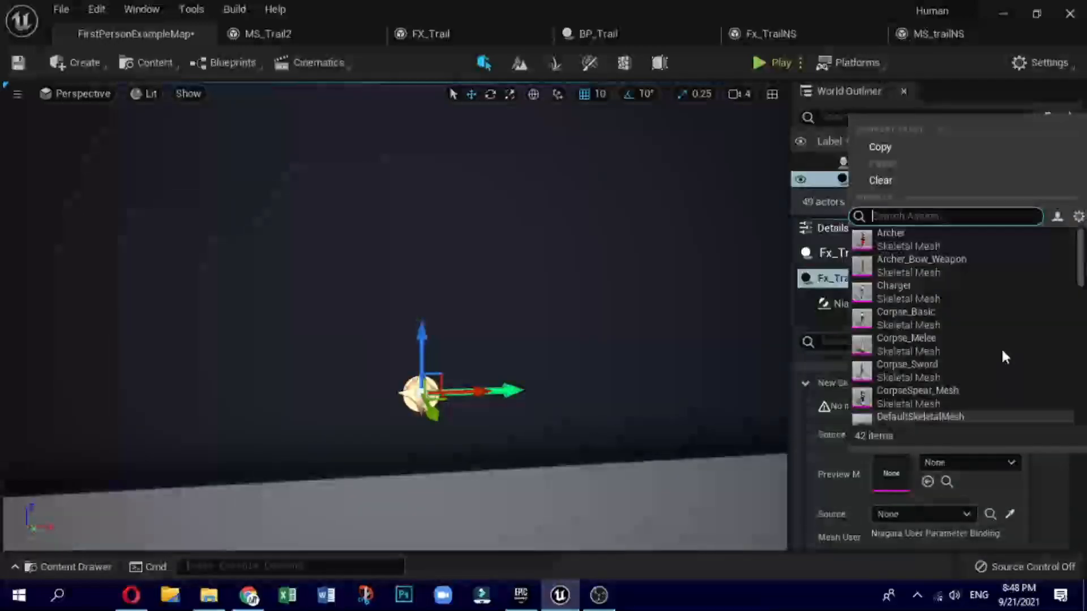
text(man)
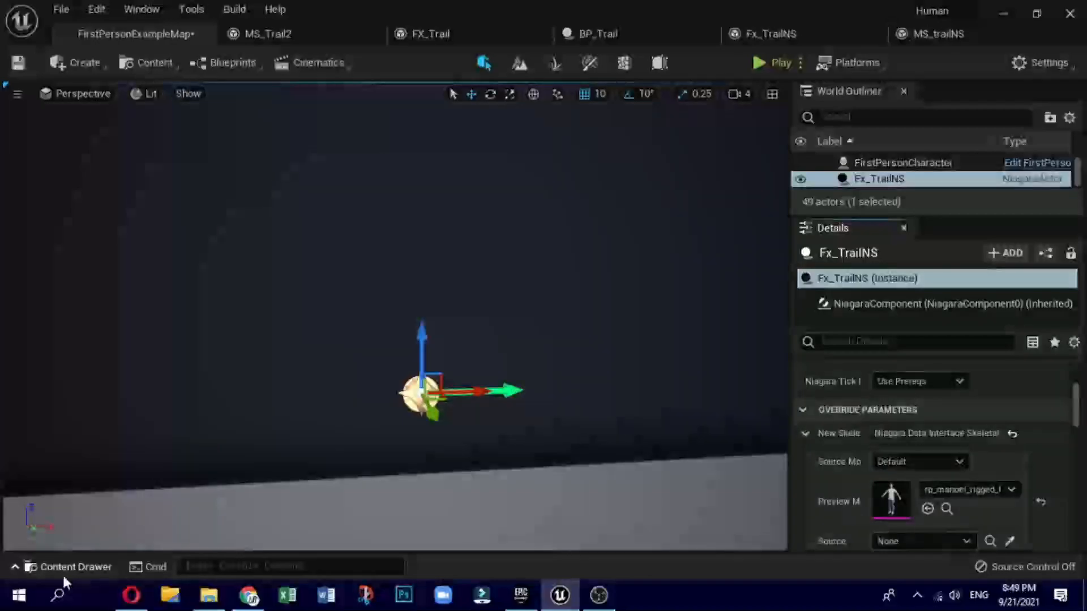
click(68, 567)
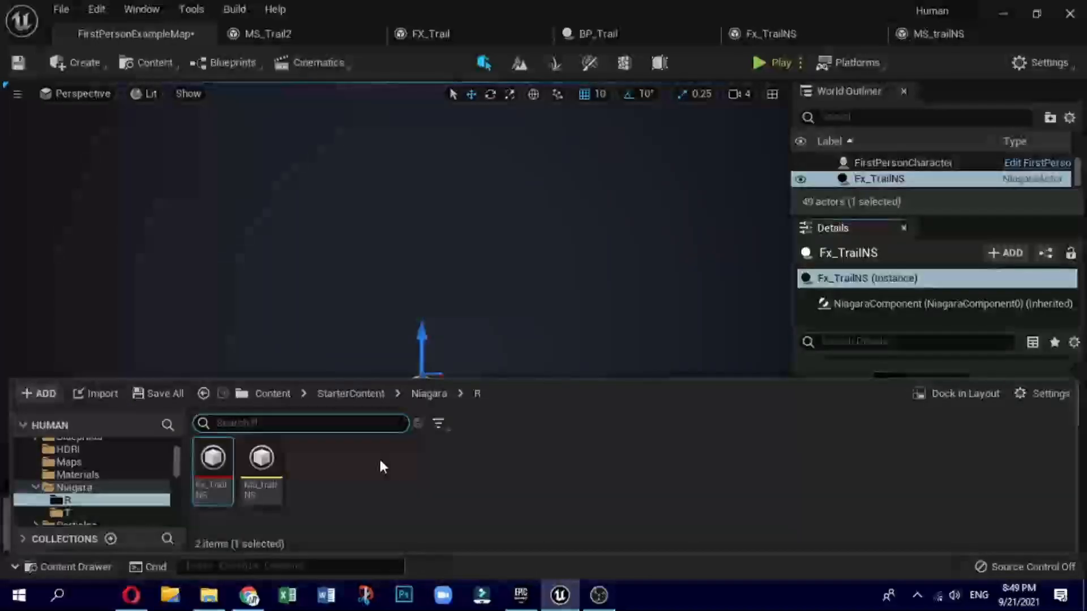
mouse_move(342, 472)
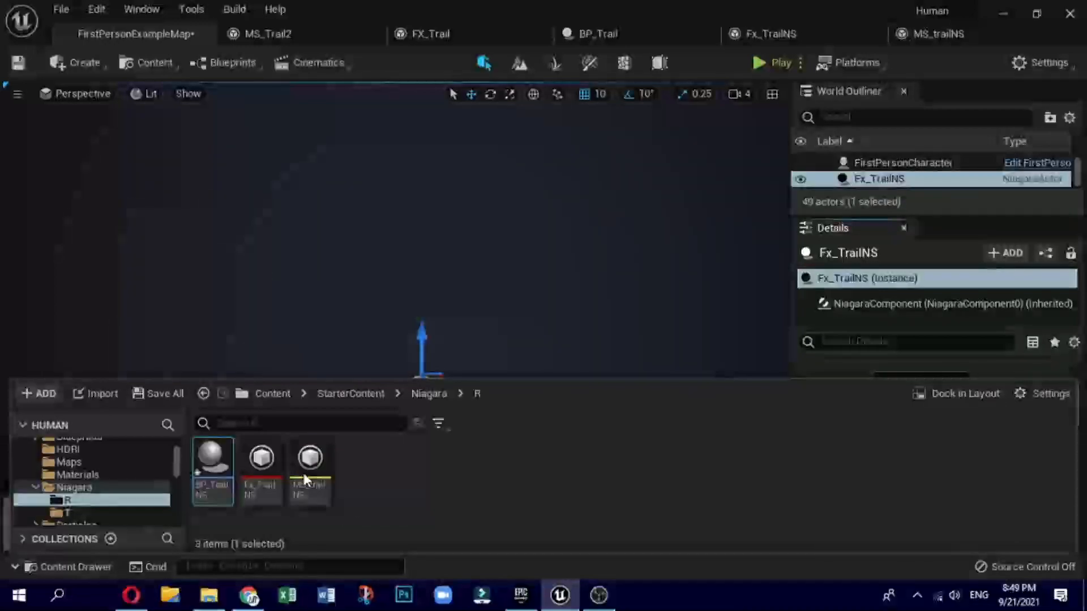
mouse_move(213, 460)
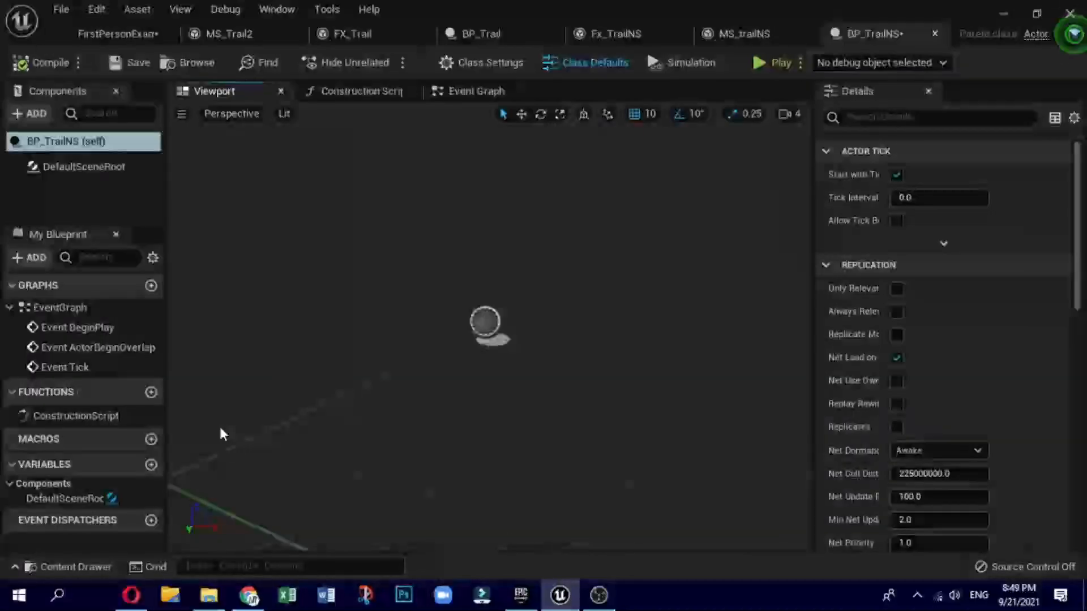
Step: Add a Skeletal Mesh component and a Niagara particle system component to BP_TrailNS
click(29, 114)
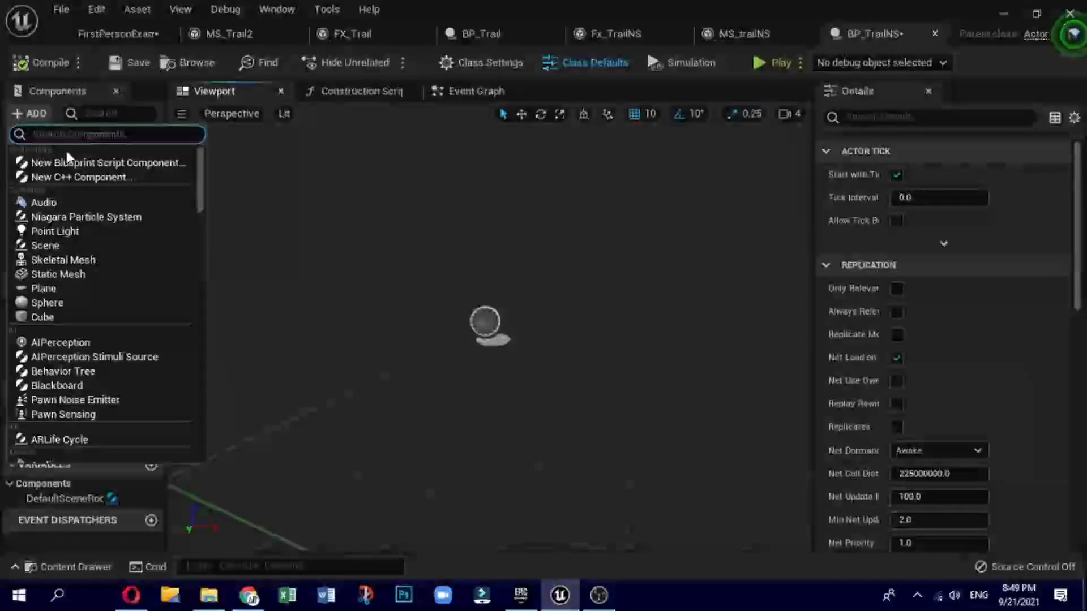
text(ske)
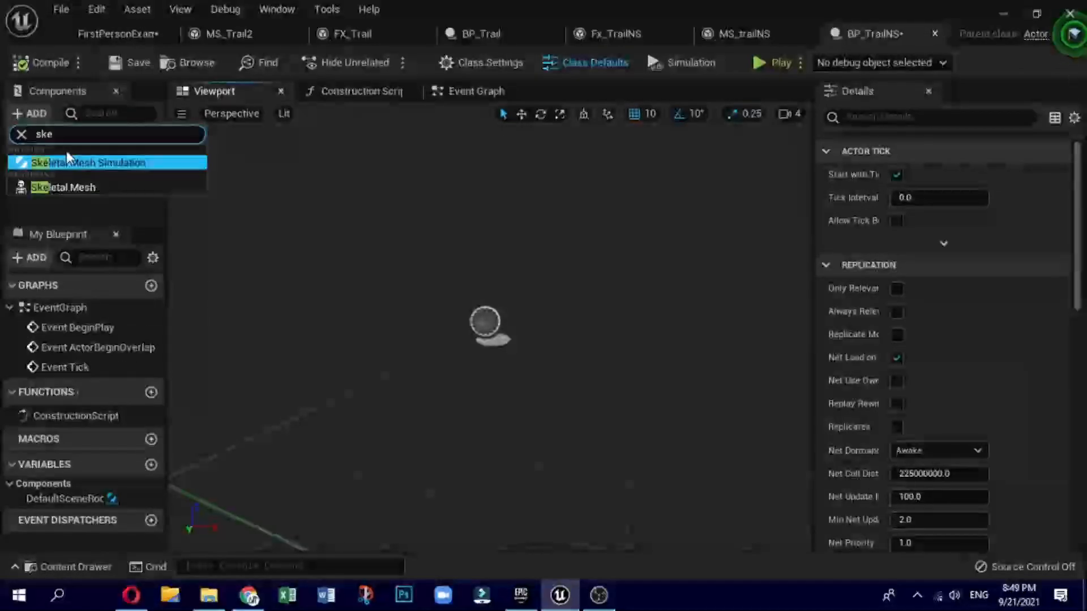
mouse_move(63, 187)
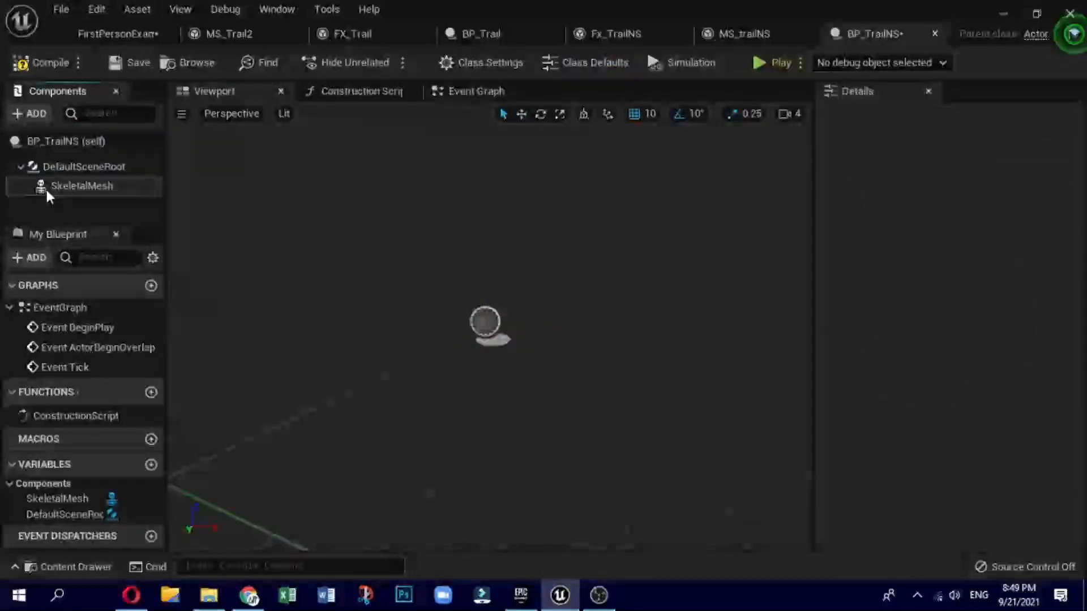
click(27, 113)
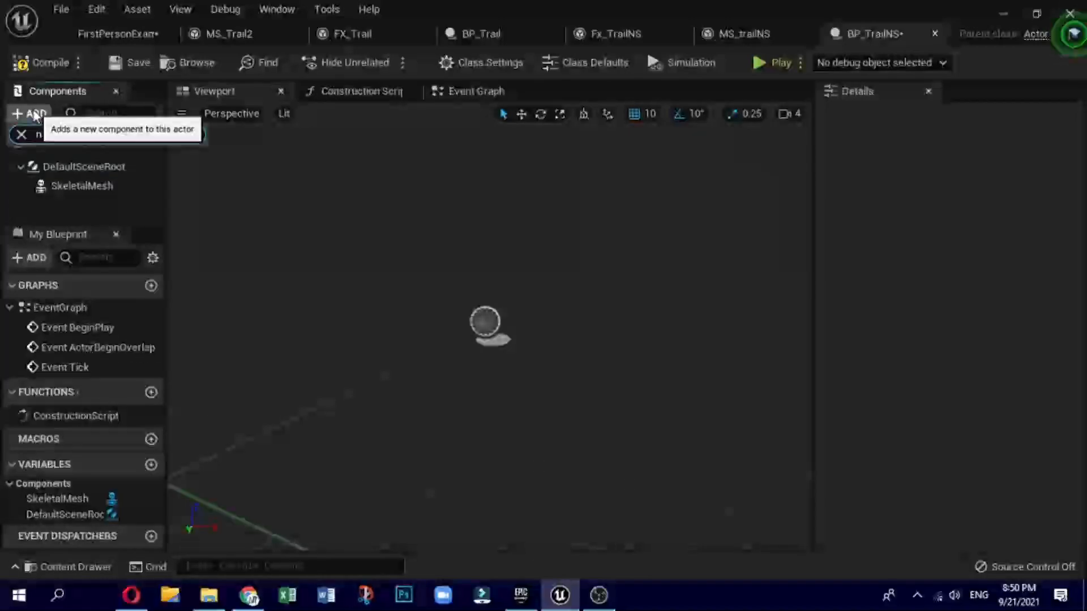
text(nai)
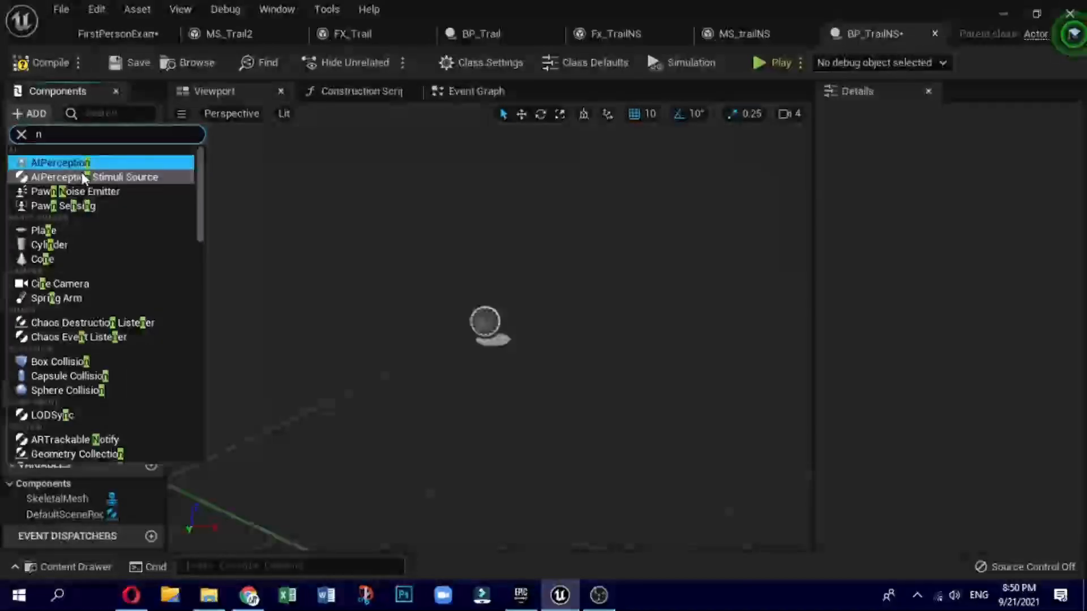
text(ia)
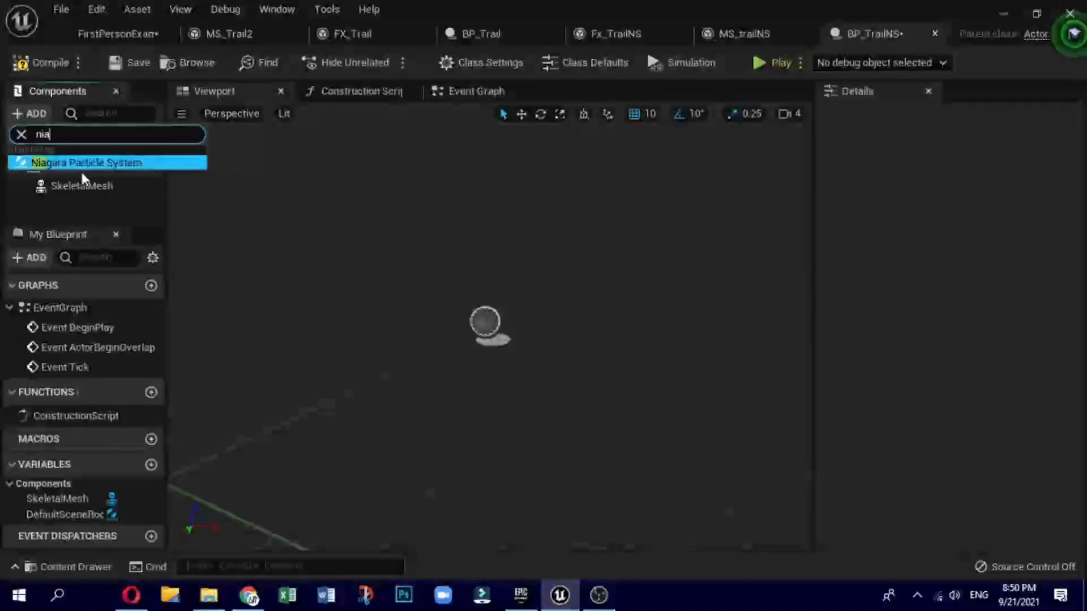
click(85, 162)
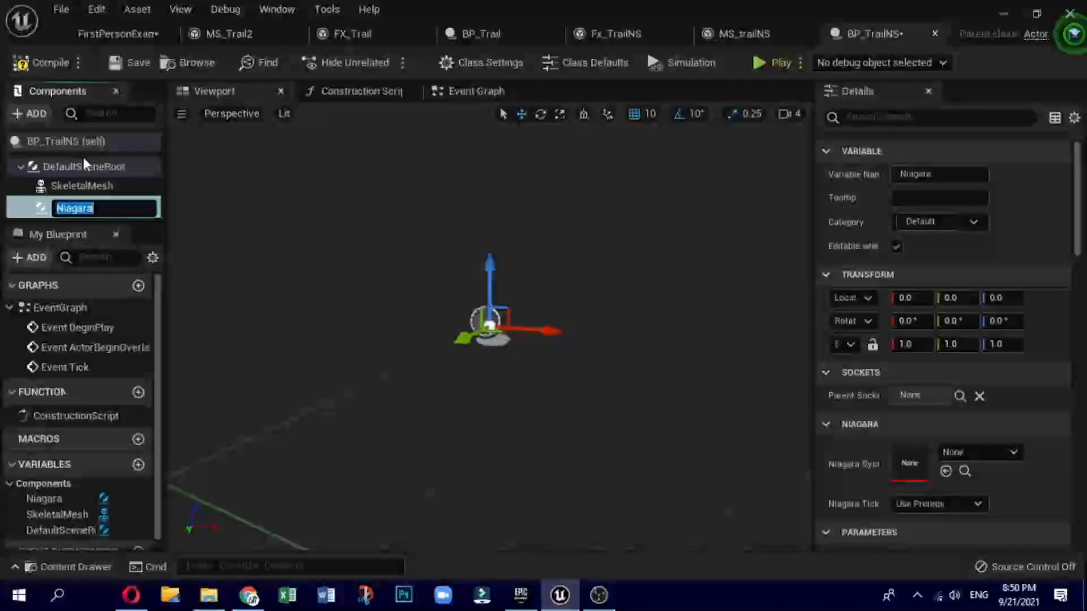
Step: Attach the Niagara component under the SkeletalMesh component
click(83, 185)
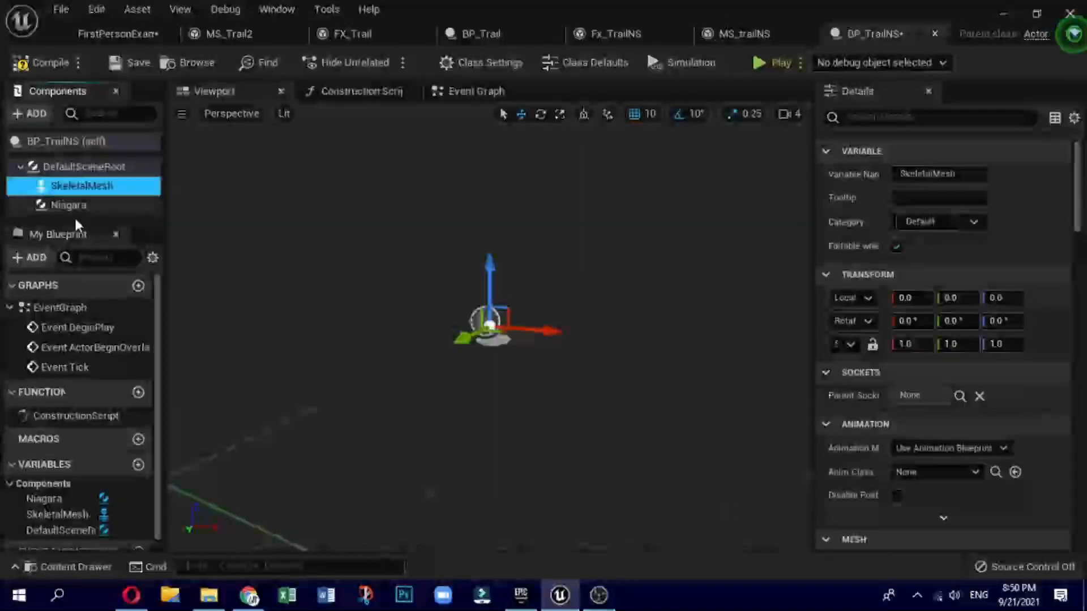
click(68, 204)
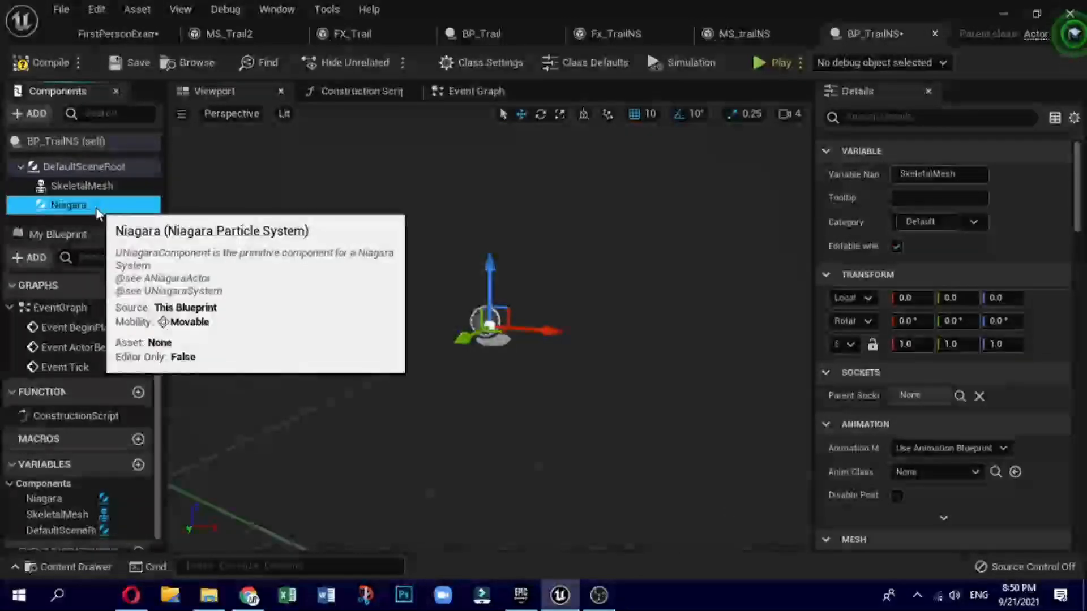
drag(69, 204, 82, 186)
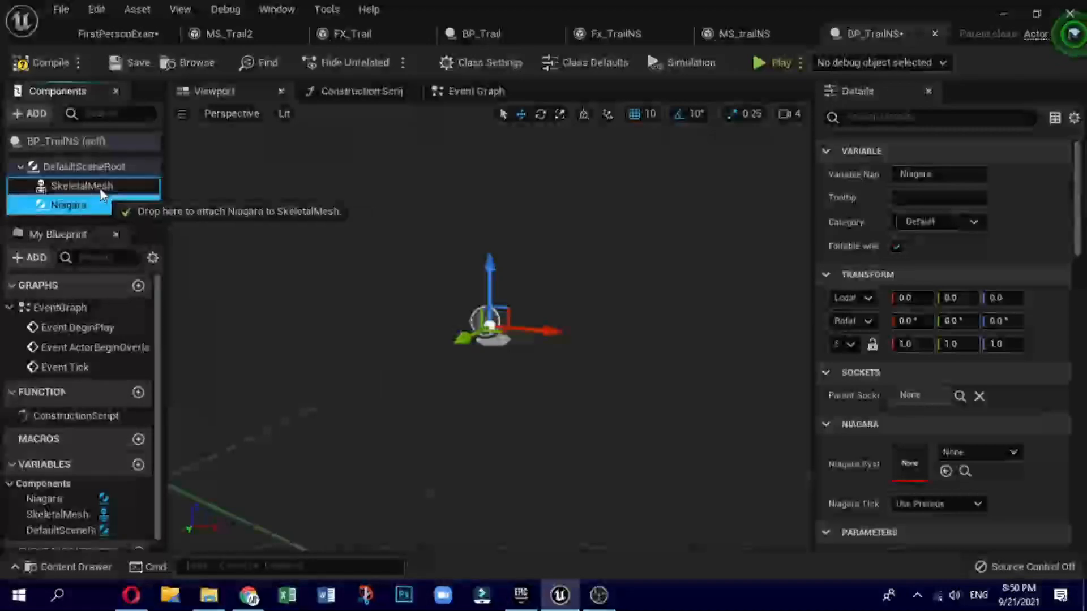
mouse_move(82, 186)
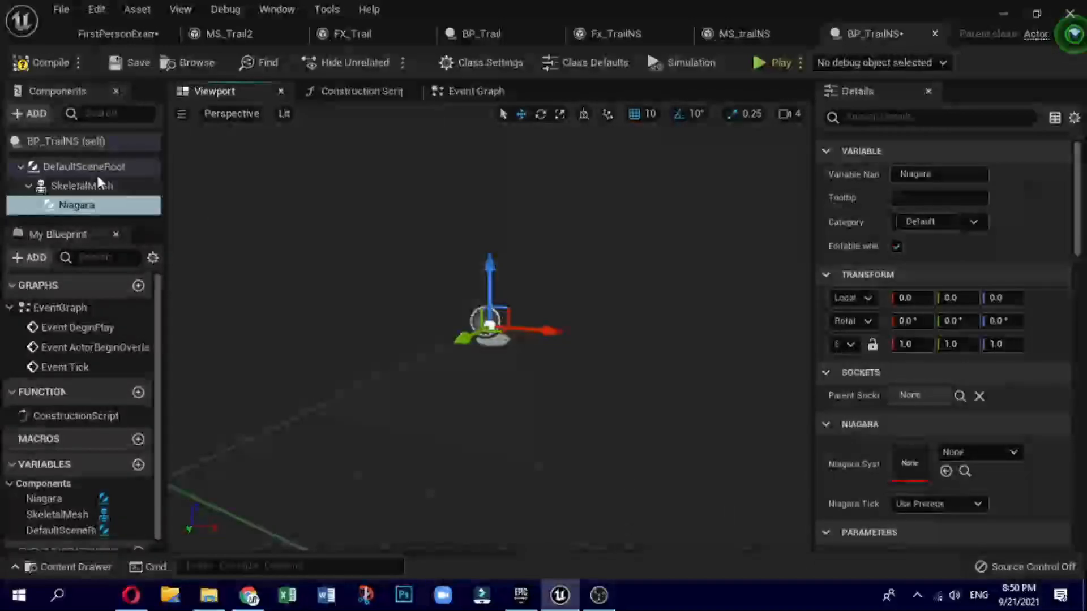
Step: Set the SkeletalMesh component's mesh to the scanned man character rp_manuel_rigged
click(81, 186)
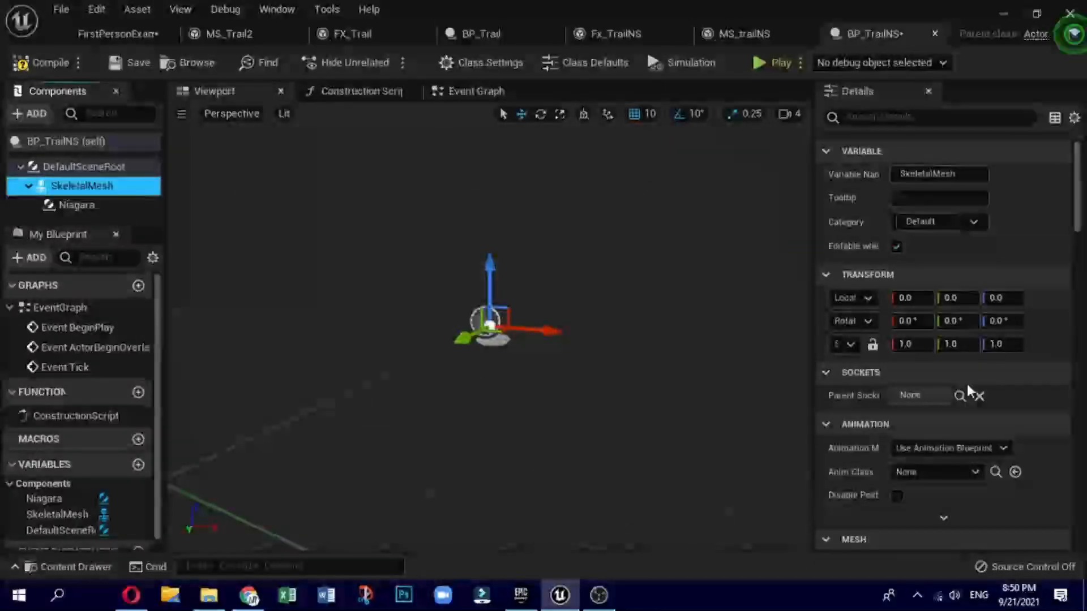
scroll(down, 3)
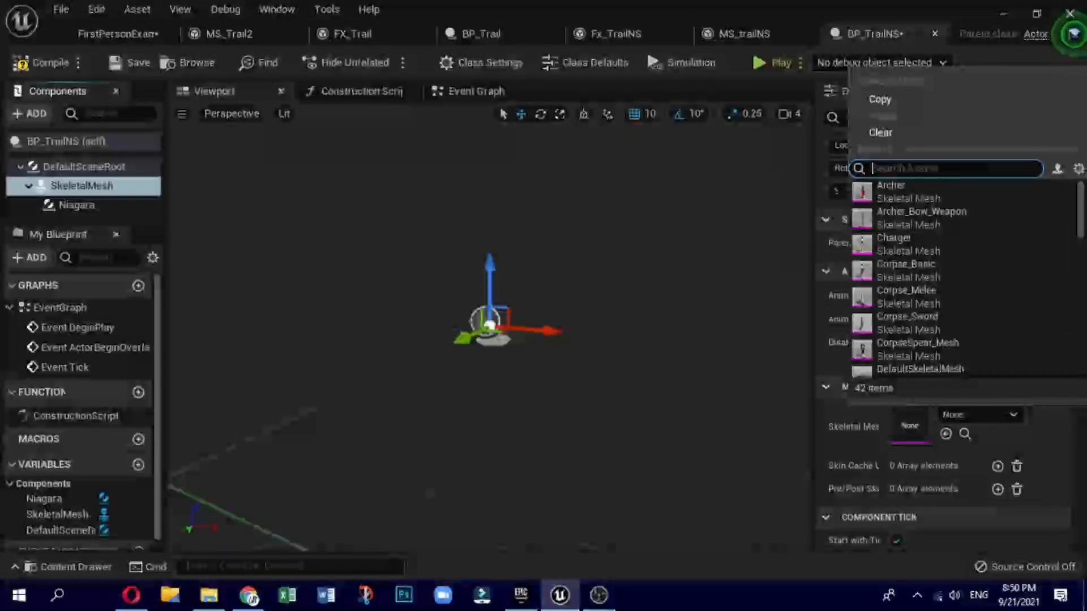
text(man)
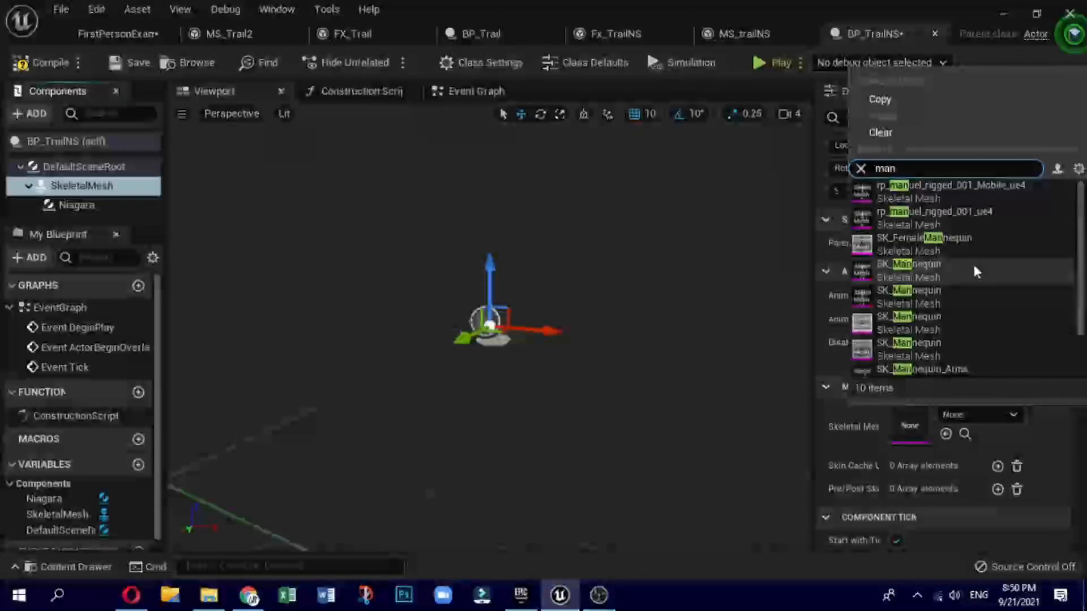
click(935, 211)
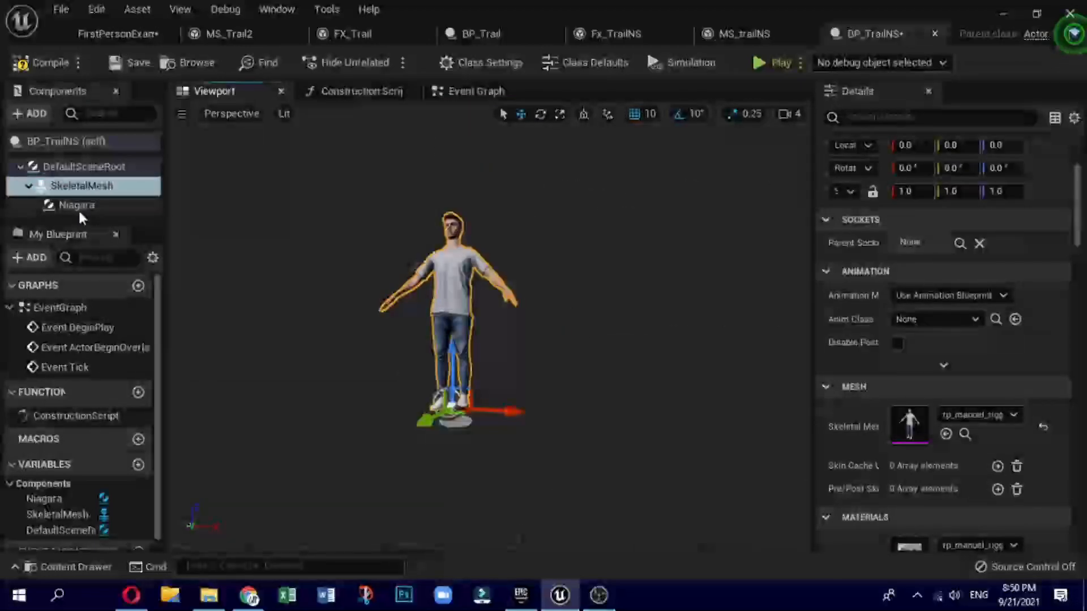
Step: Set the Niagara component's Niagara System Asset to Fx_TrailNS
click(73, 204)
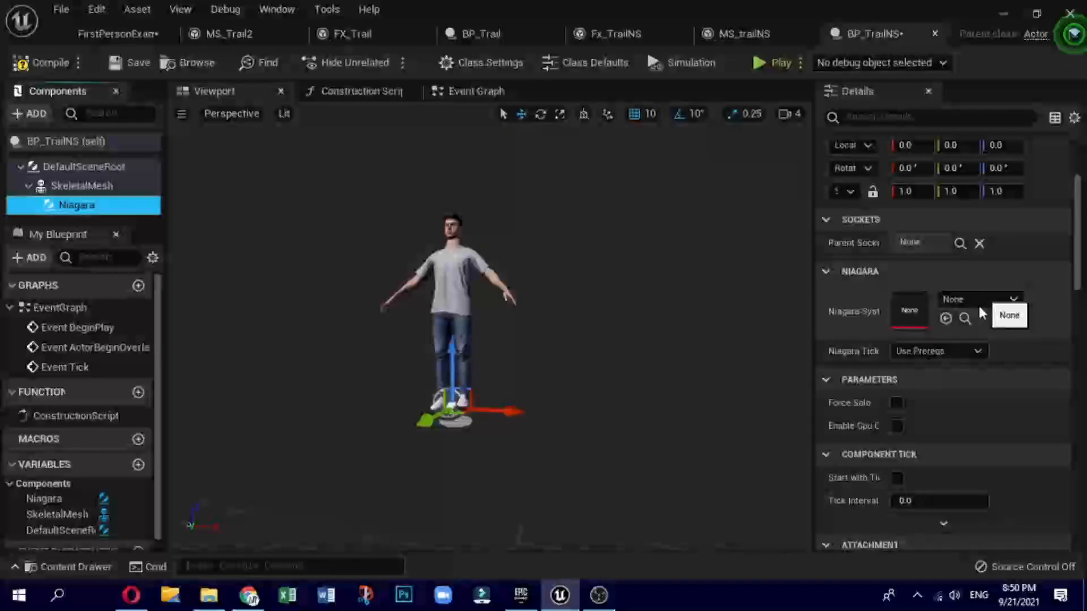
click(978, 299)
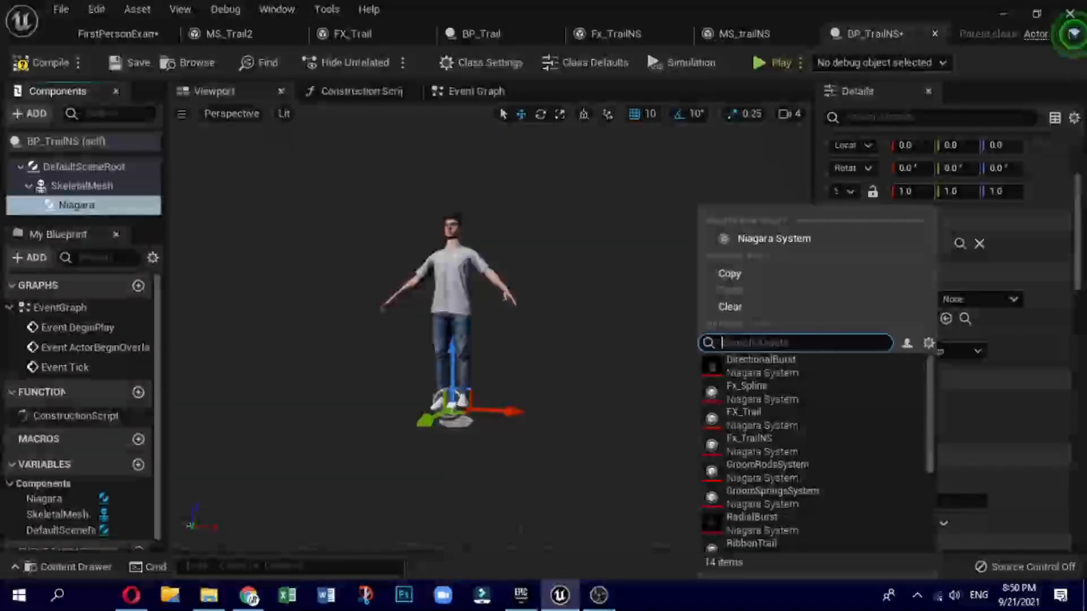
text(Fx)
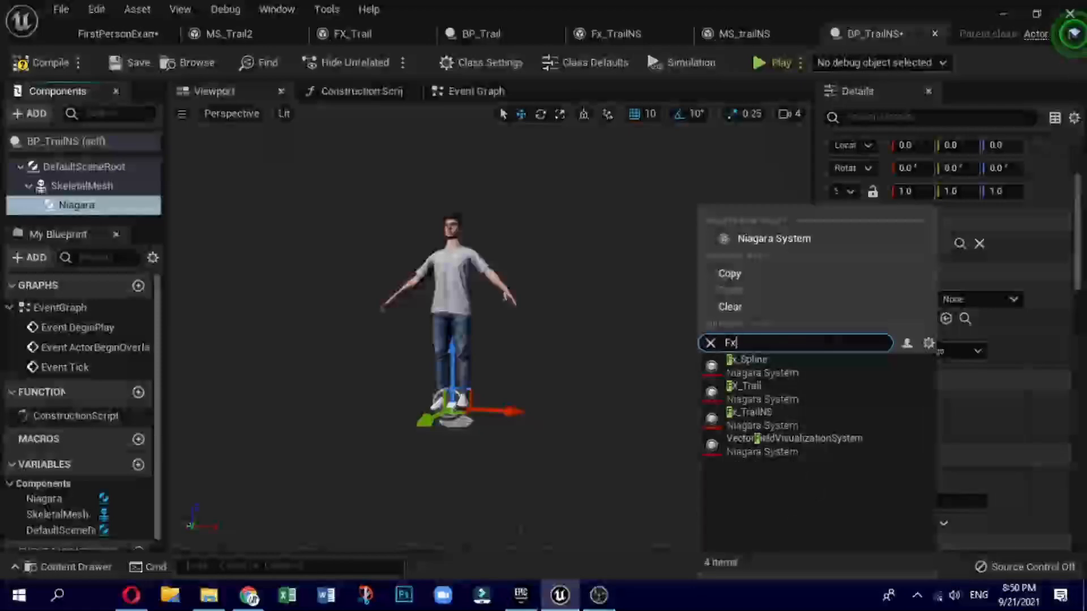
click(754, 412)
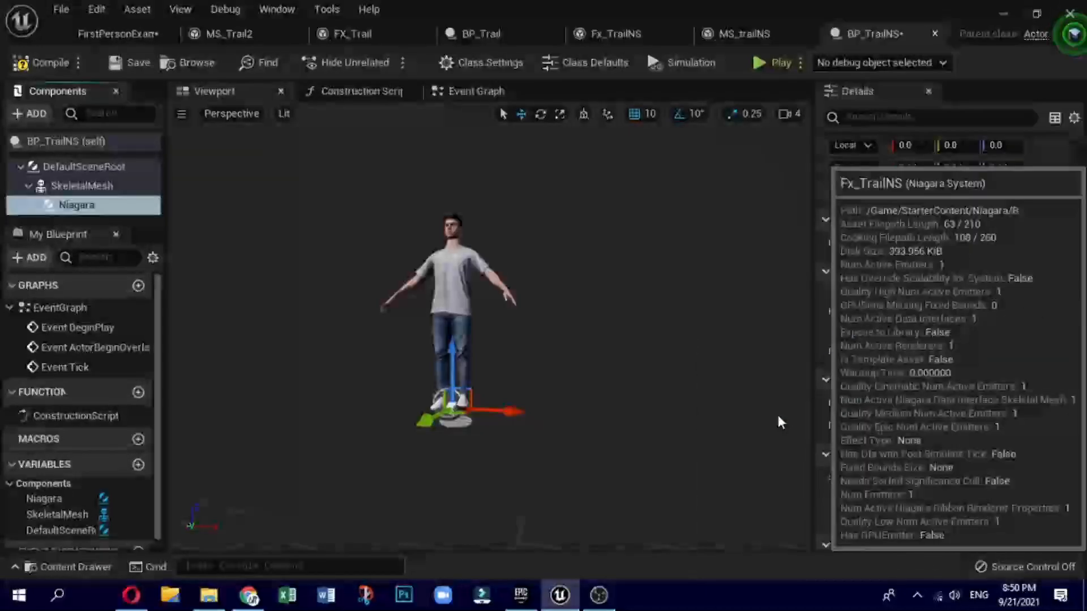
click(77, 205)
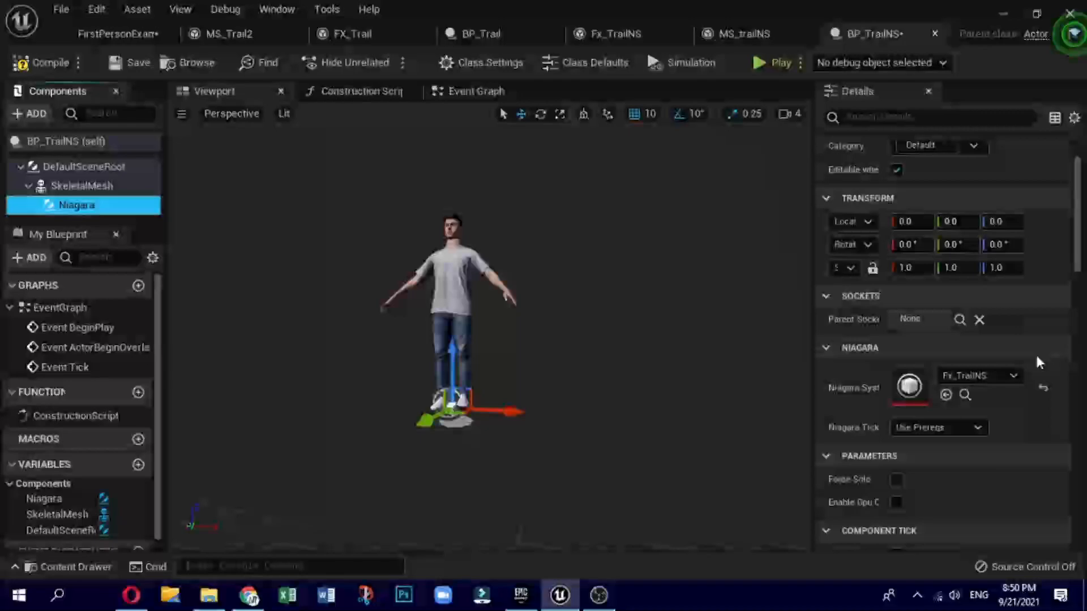
click(83, 186)
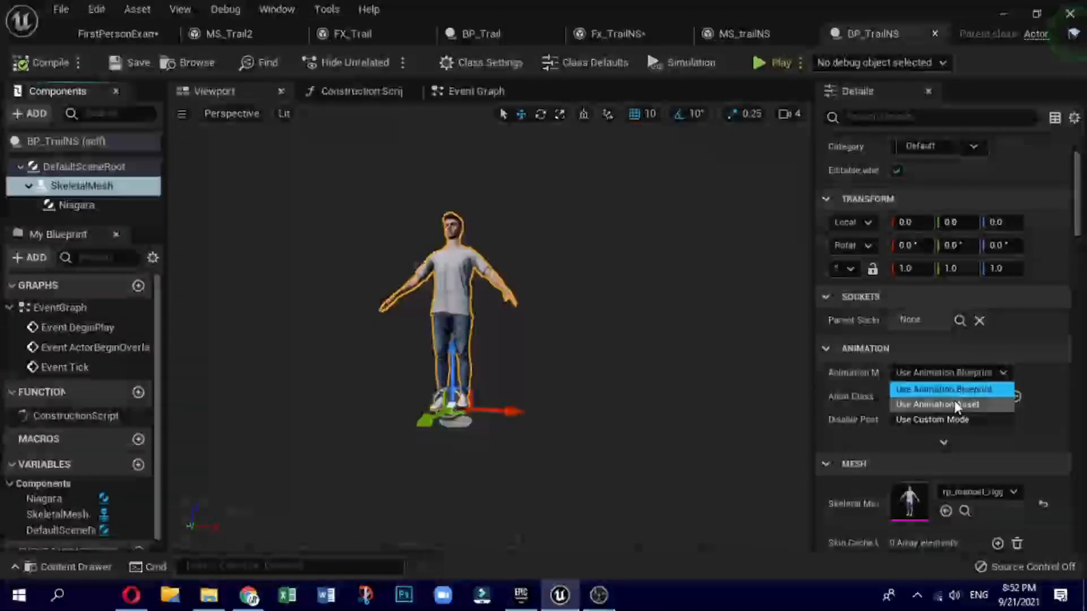
Step: Switch the mesh to Use Animation Asset playing rp_manuel_animated_001_dancing_ue4
click(936, 404)
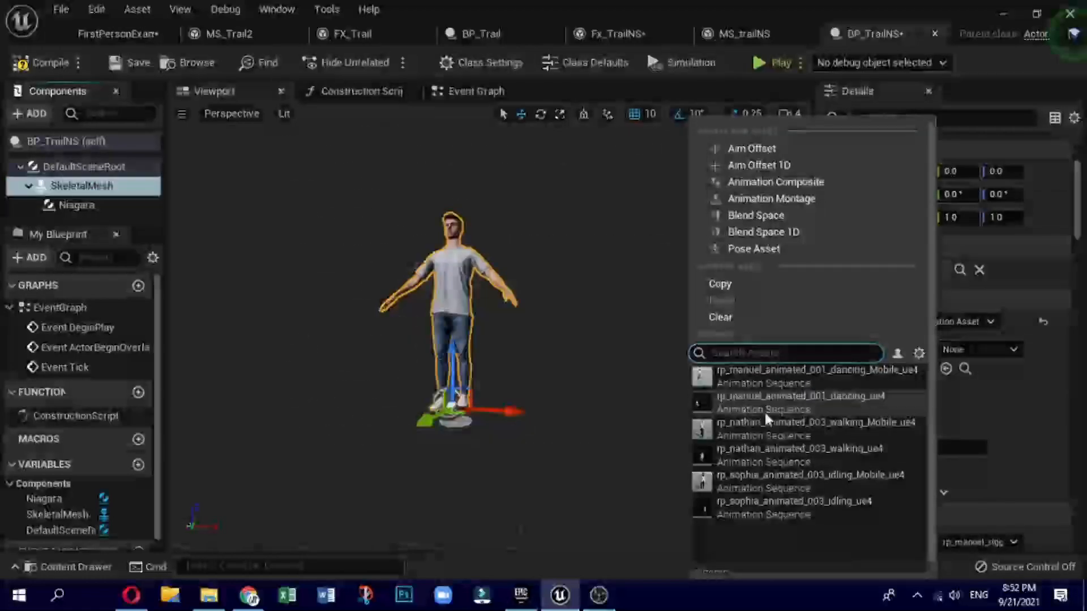
mouse_move(797, 395)
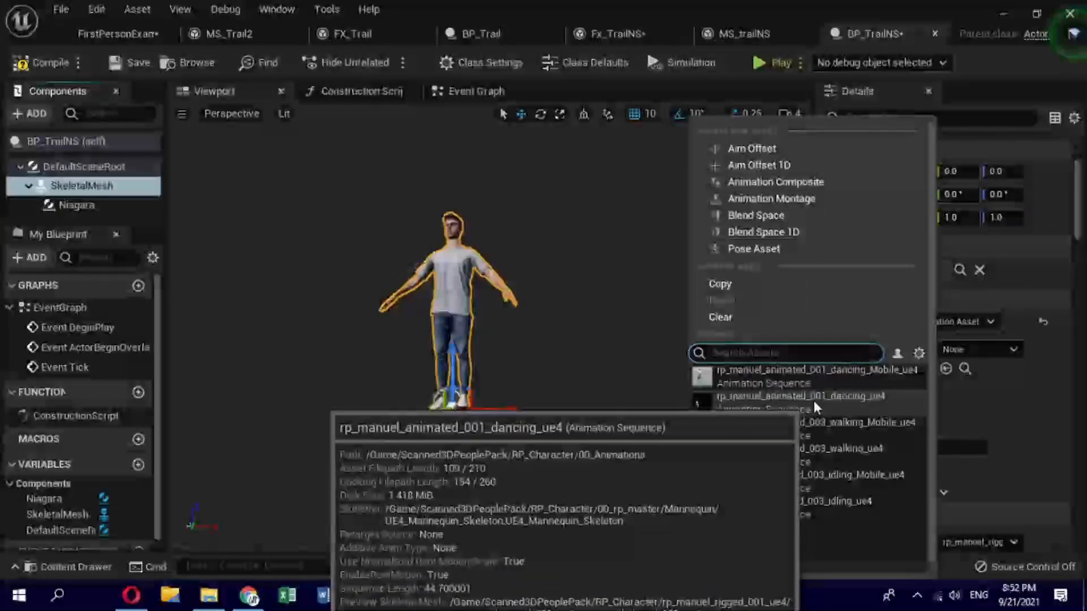
click(797, 395)
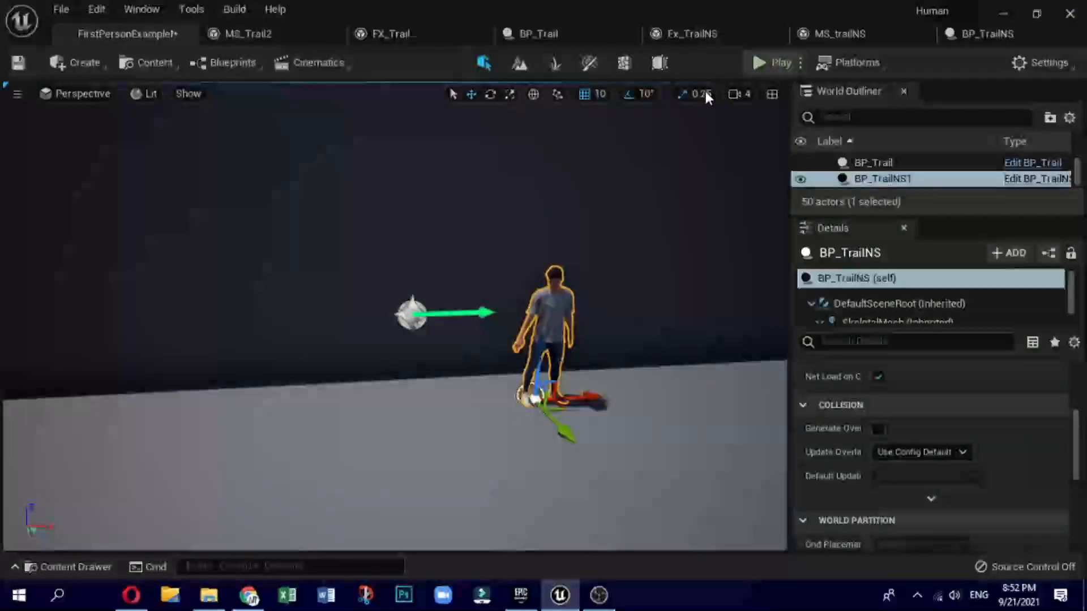
Step: Play the level to test the dancing character, then open BP_TrailNS's Event Graph
click(771, 63)
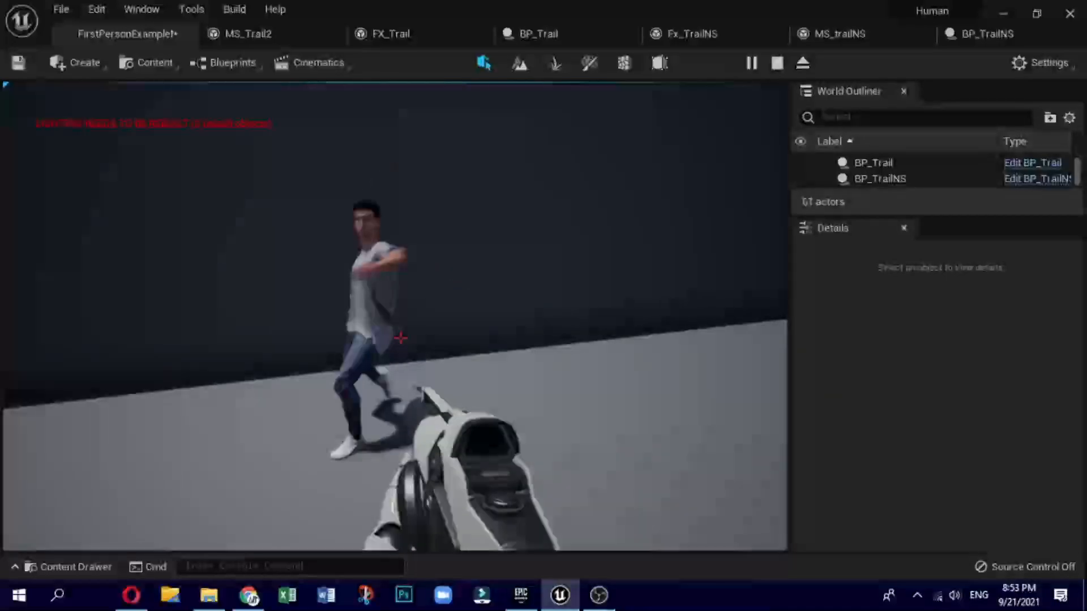
click(880, 179)
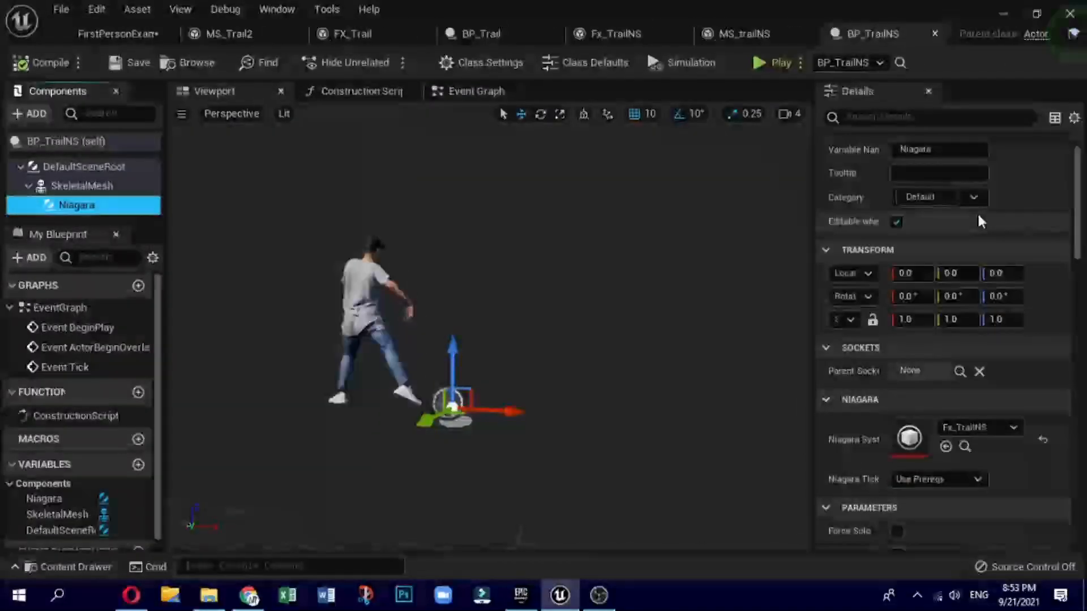
scroll(down, 3)
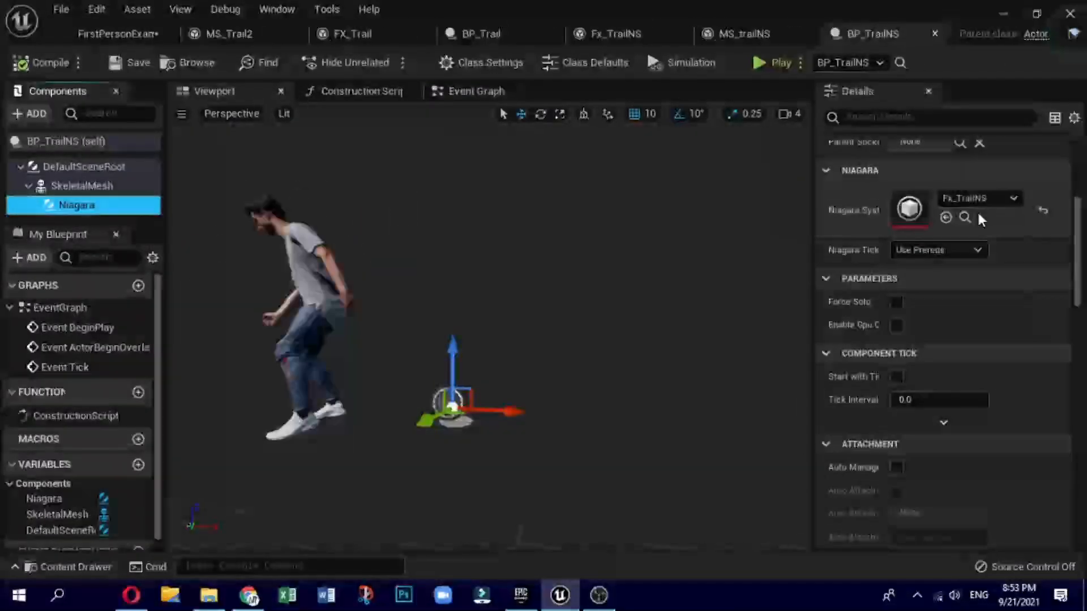
scroll(down, 3)
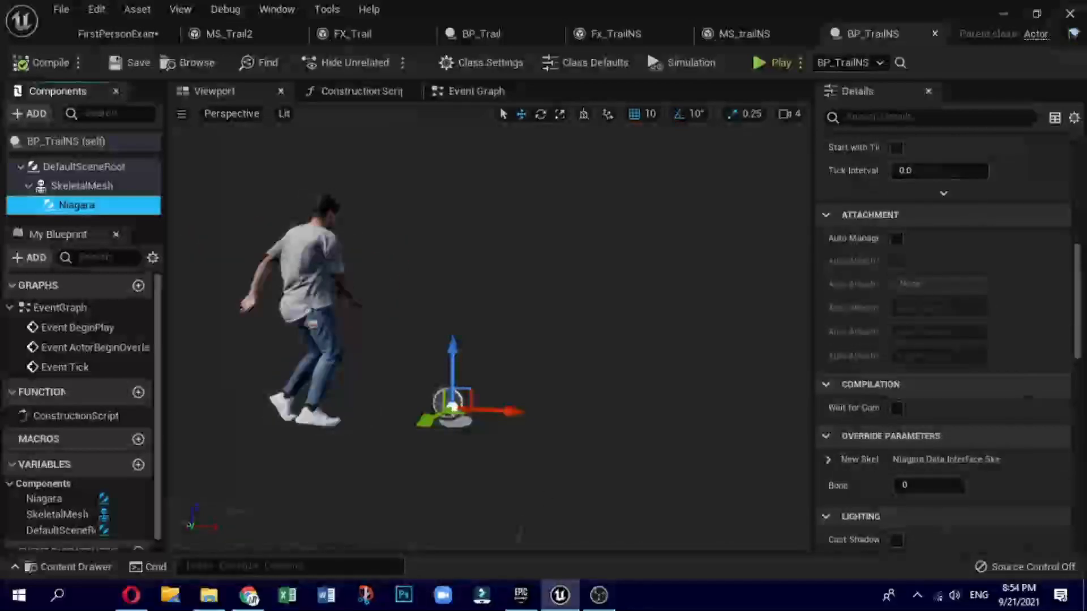
click(476, 91)
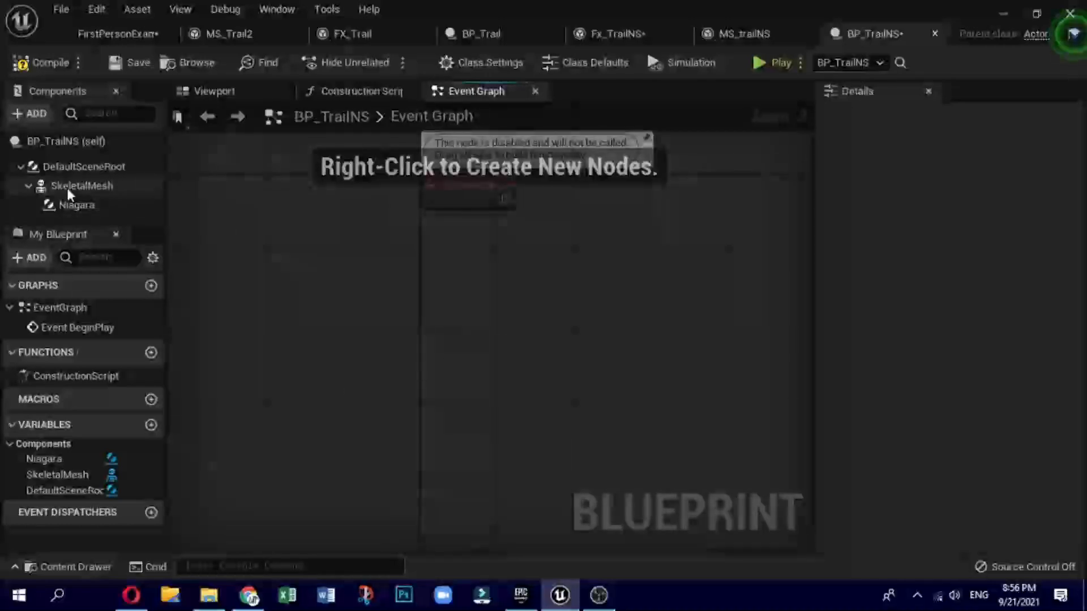
Step: Bring SkeletalMesh into the graph and add a Get Bone Index node from it
click(80, 186)
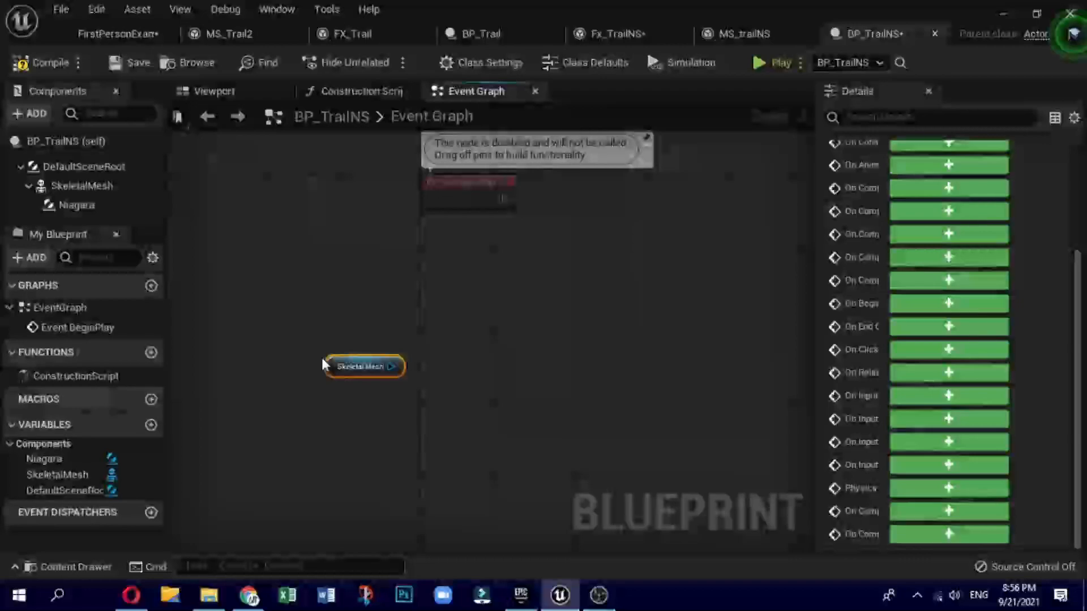
mouse_move(362, 366)
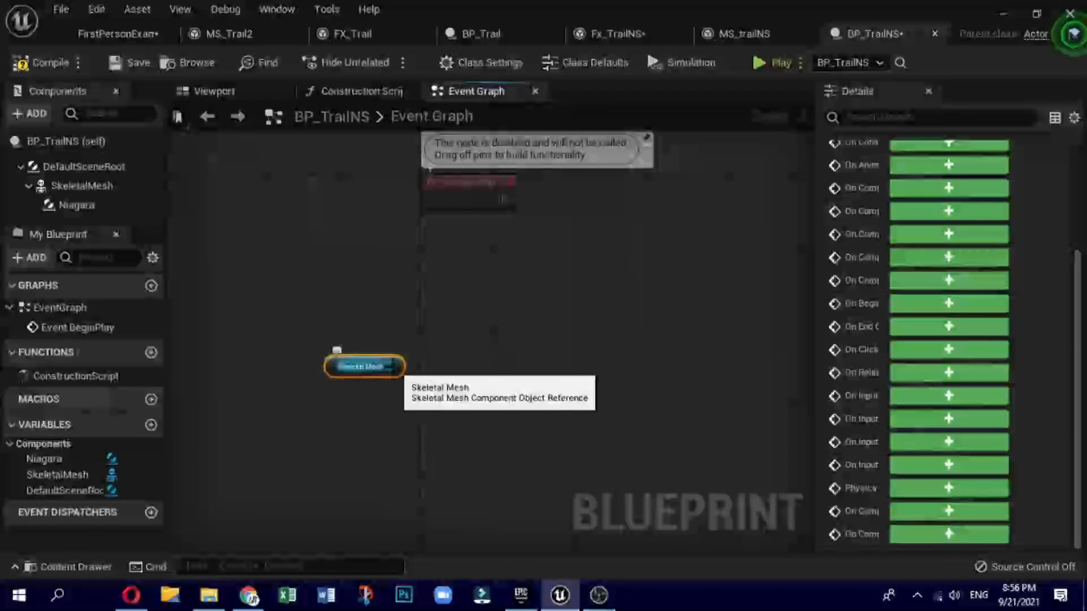
drag(398, 365, 599, 275)
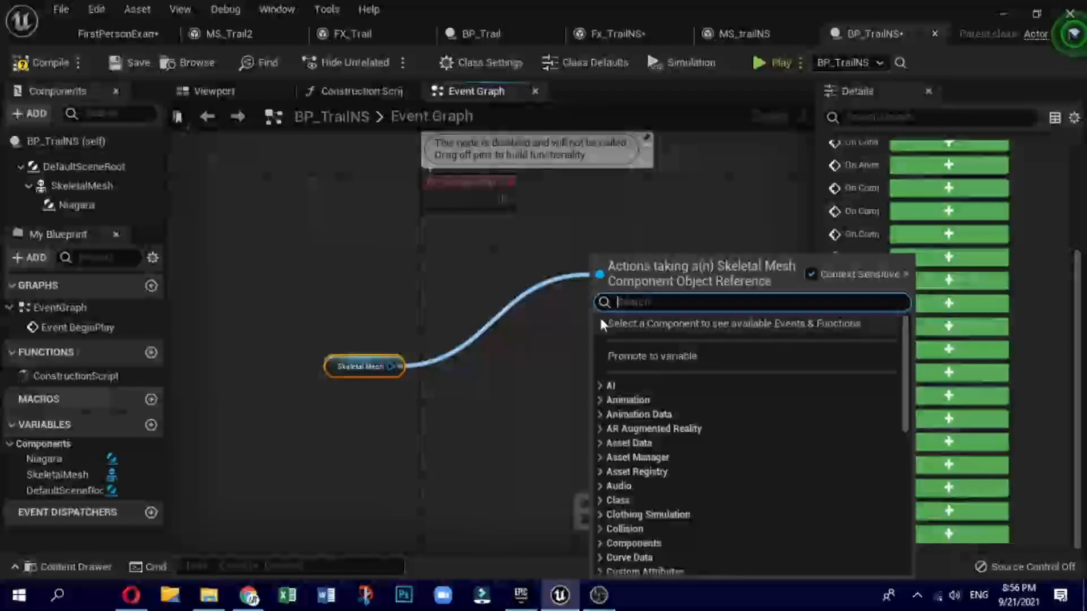
text(getbon)
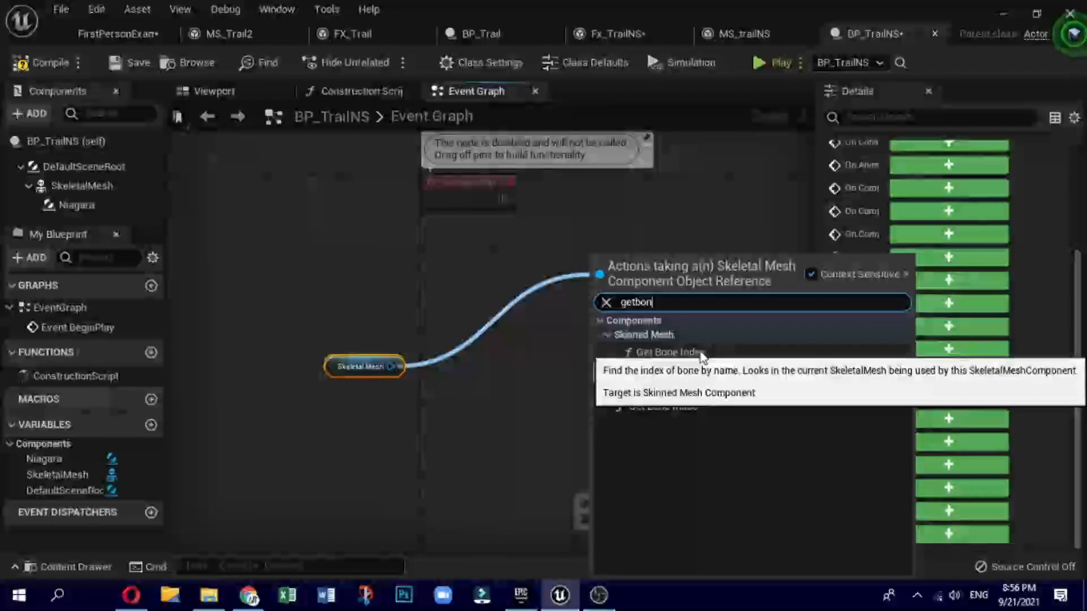
click(667, 352)
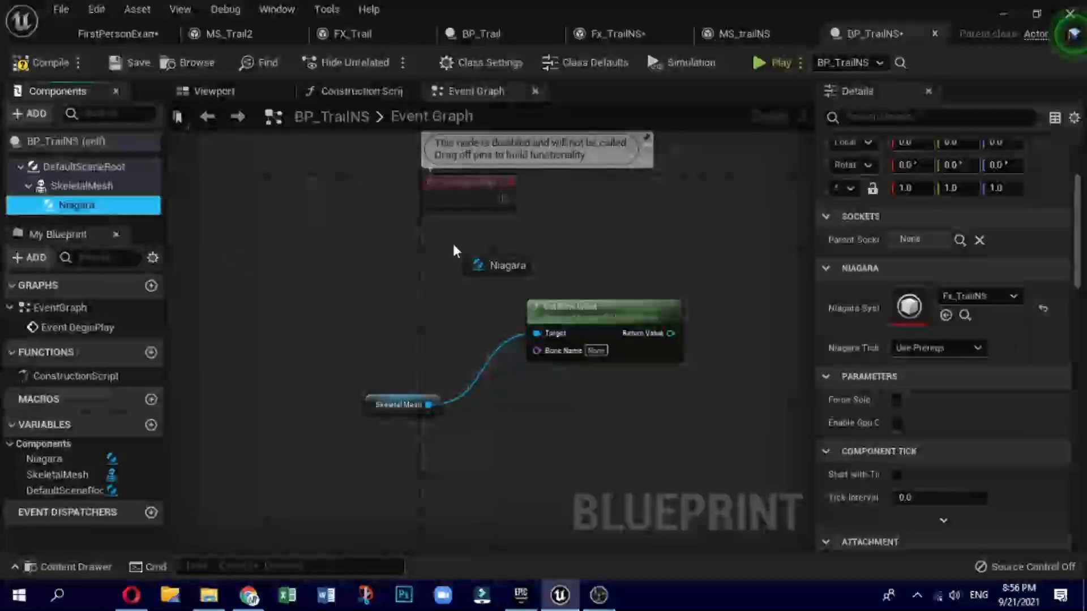
Step: Add a Set Niagara Variable (Int32) node on Niagara, fed by the bone index
drag(475, 264, 655, 223)
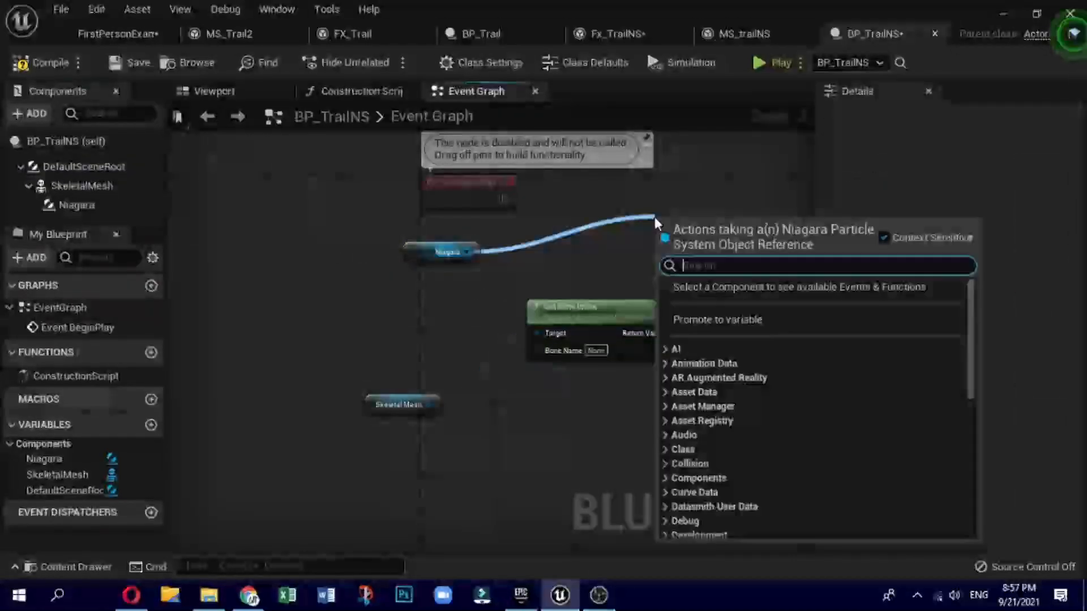
text(set in)
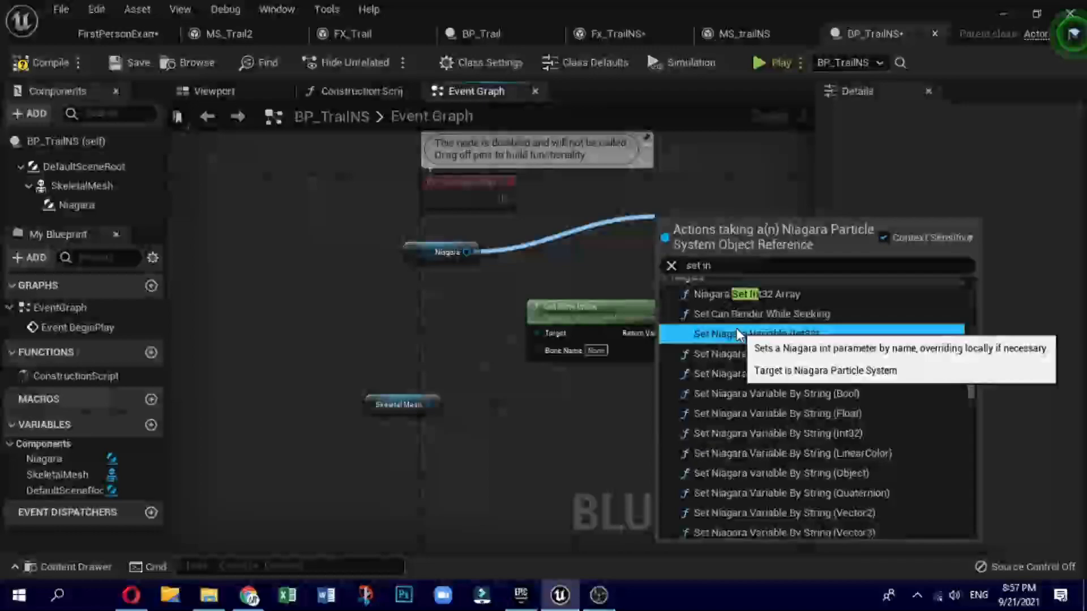
click(751, 333)
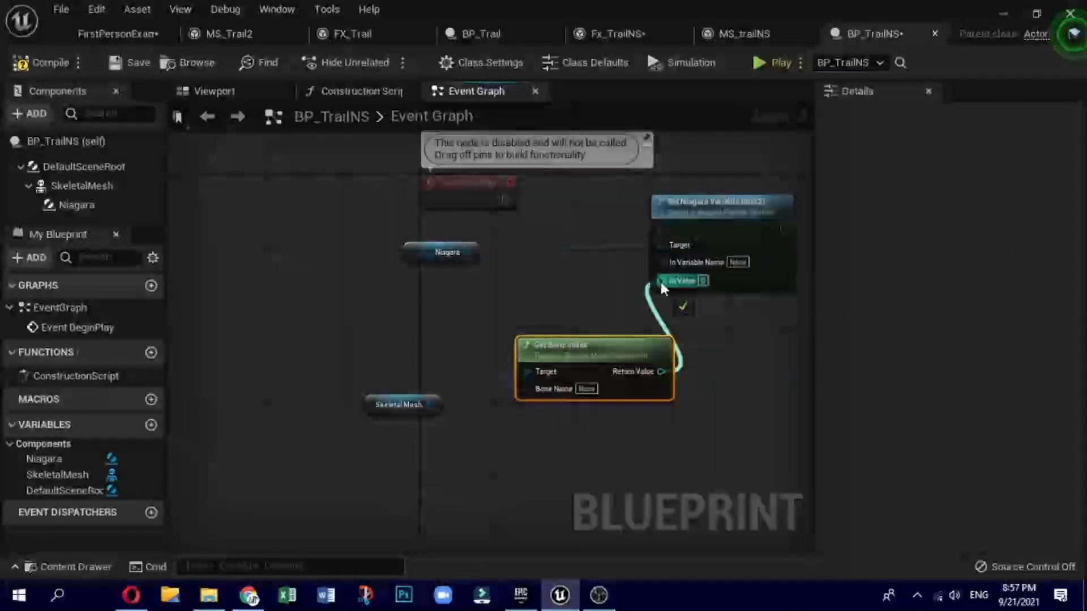
click(977, 34)
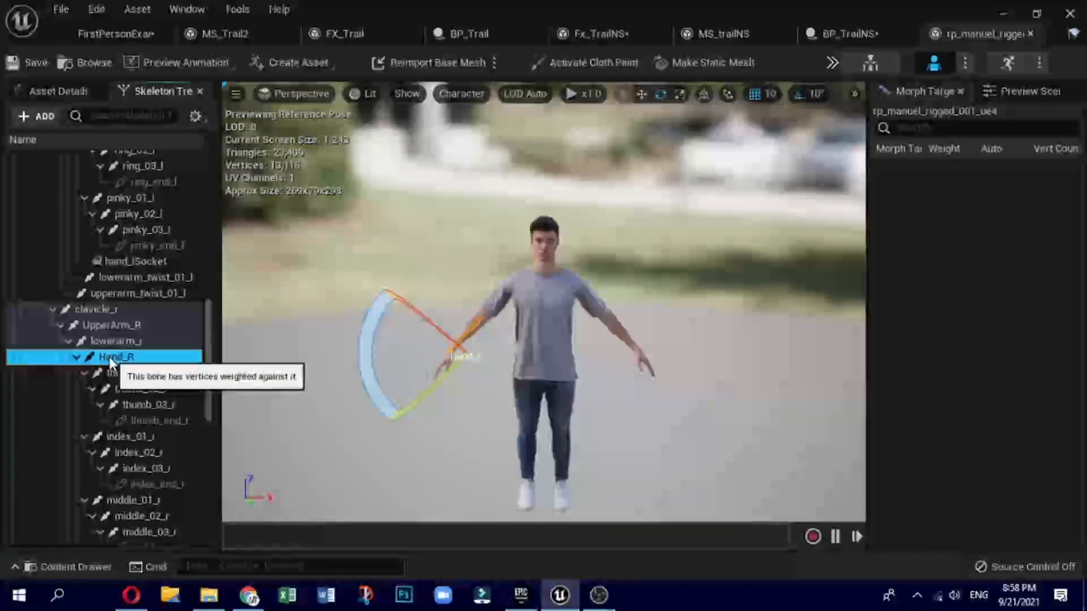
Step: Copy the Hand_R bone name from the Skeleton Tree and return to BP_TrainNS
right_click(114, 356)
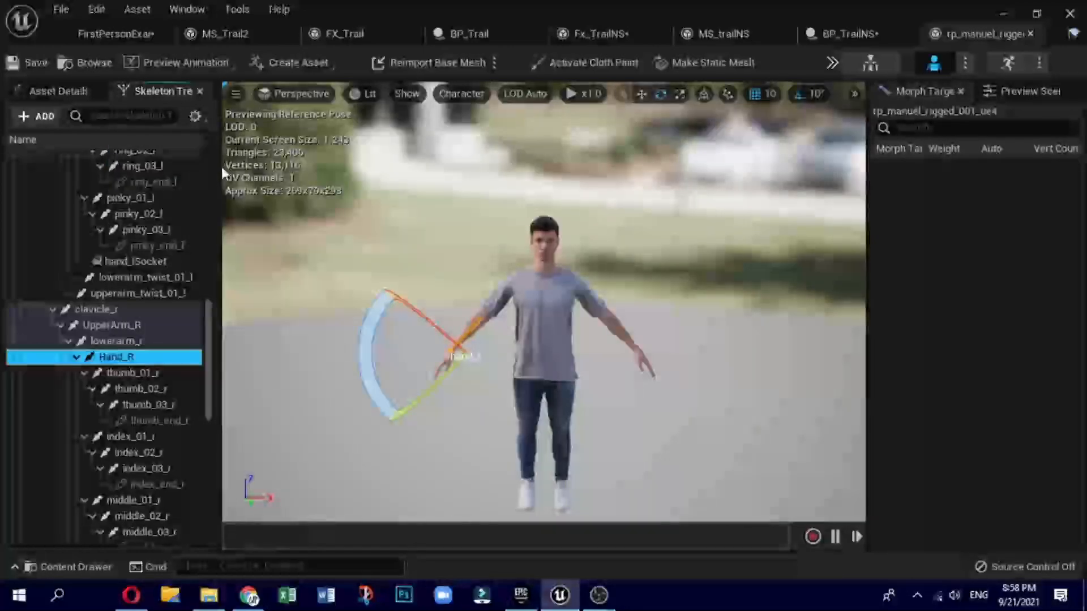
click(767, 34)
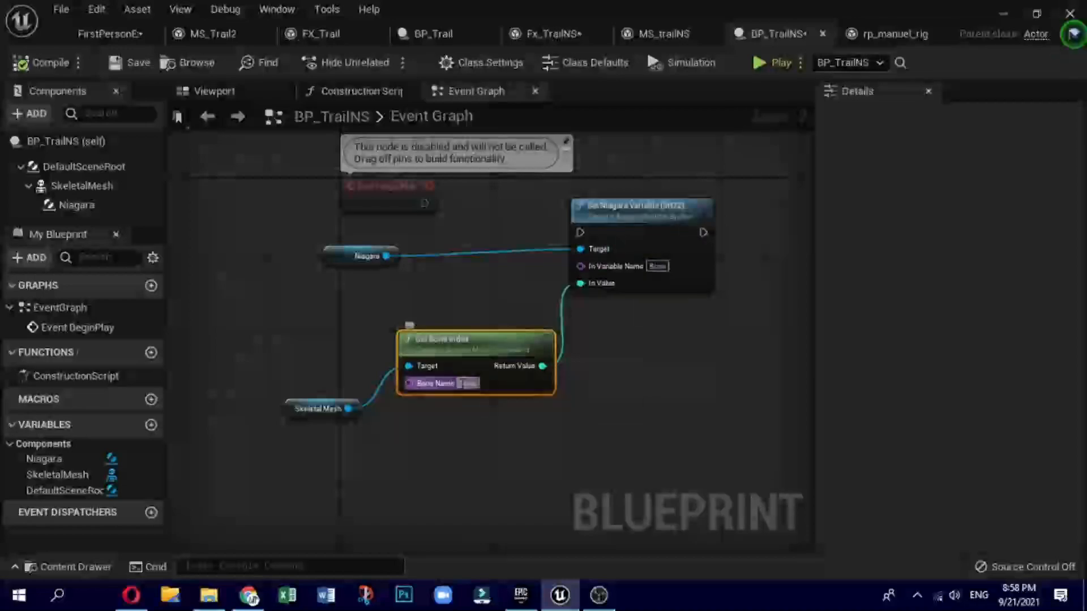
Step: Paste Hand_R into Get Bone Index's Bone Name, wire BeginPlay, and compile
right_click(469, 383)
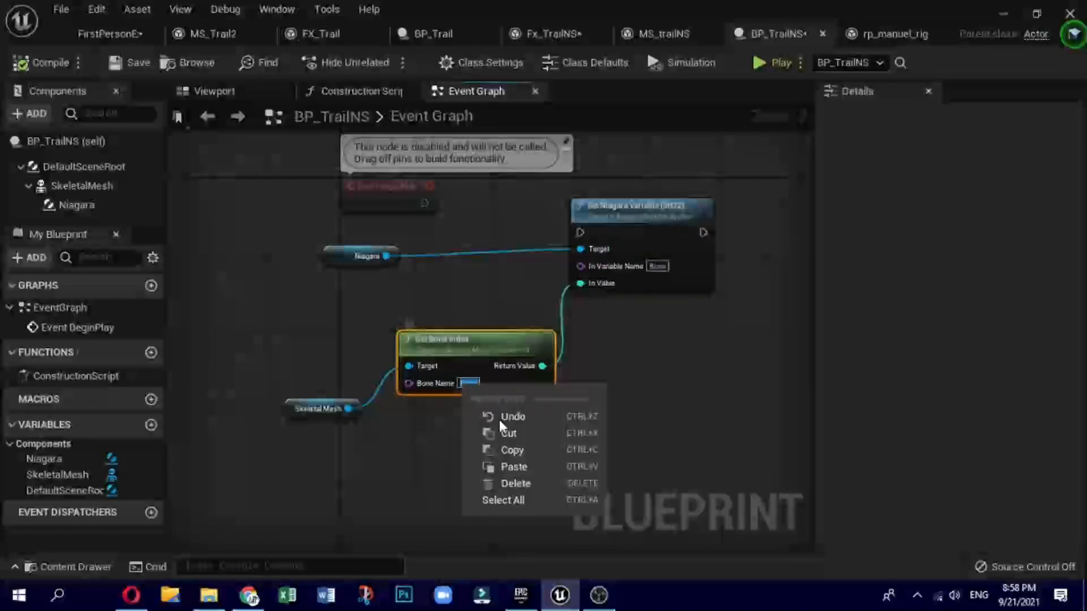
click(83, 186)
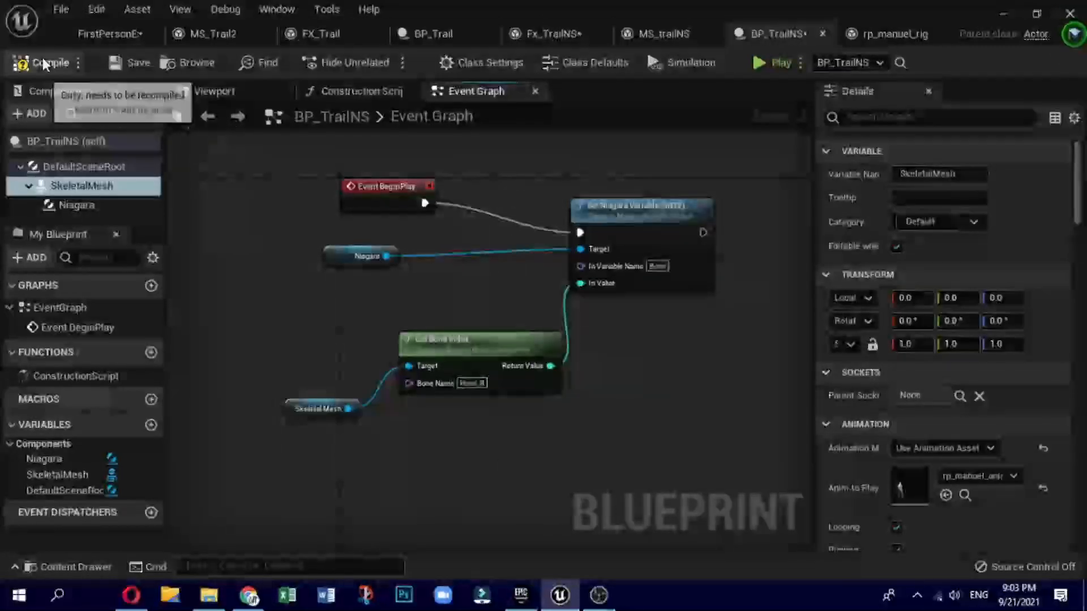
click(771, 62)
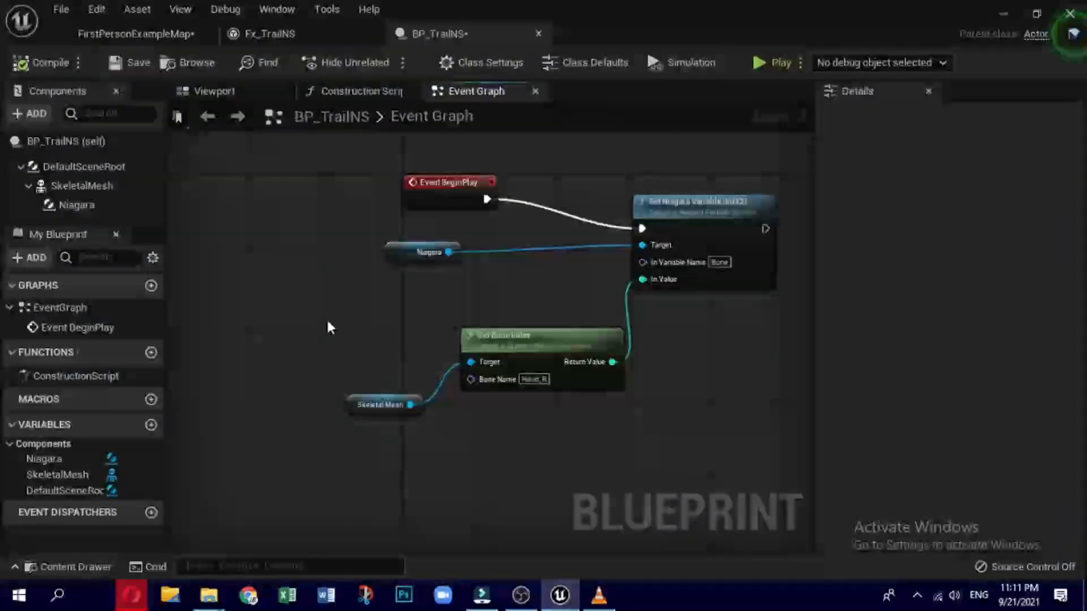
Step: Create a Name-array variable called Bones, compile, and add an array element
click(150, 427)
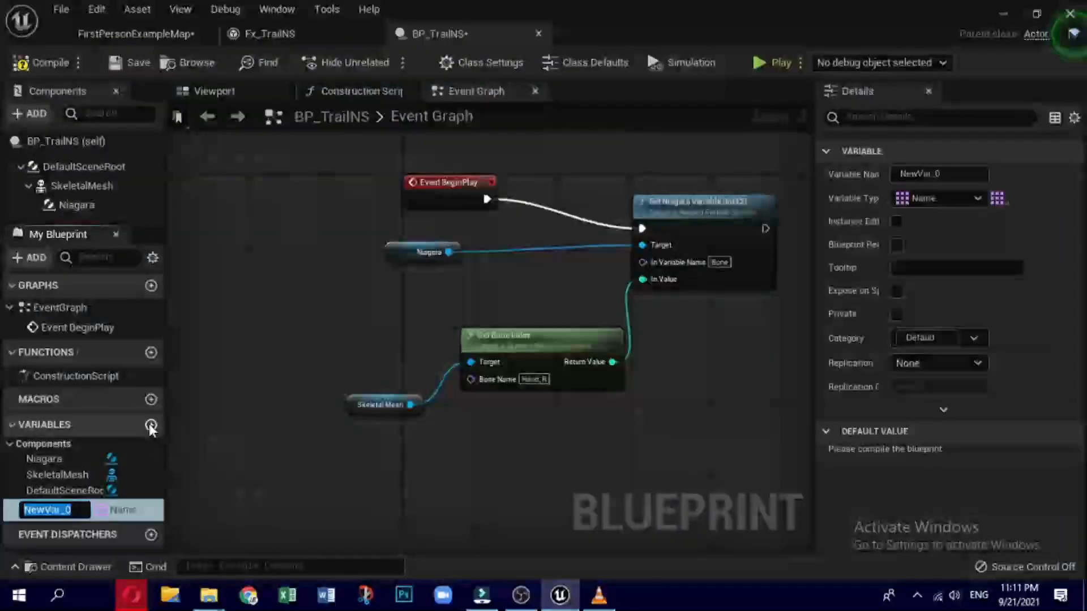
text(B)
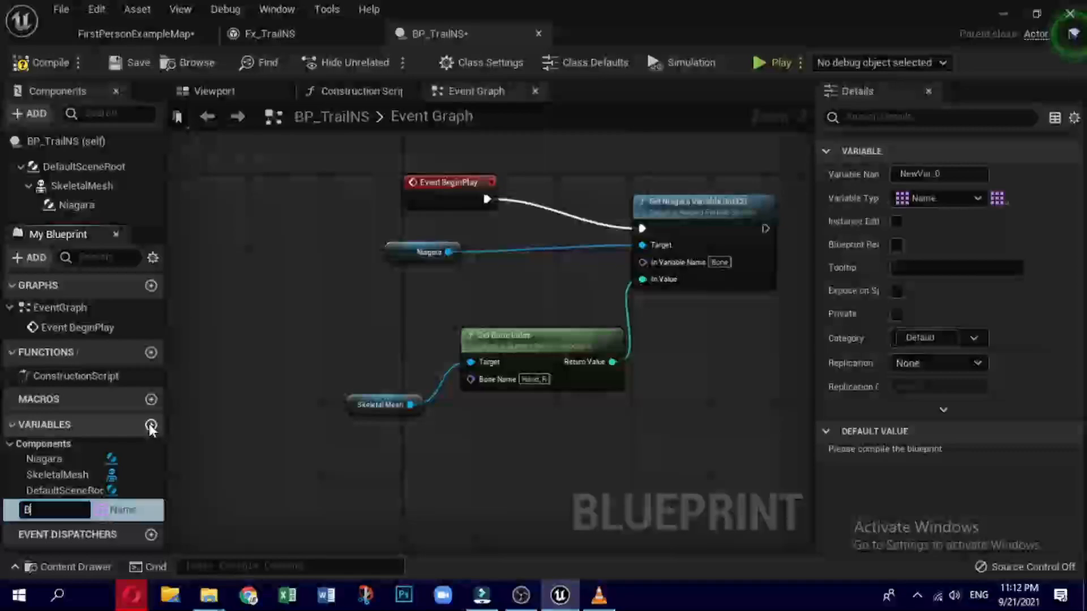
text(ones)
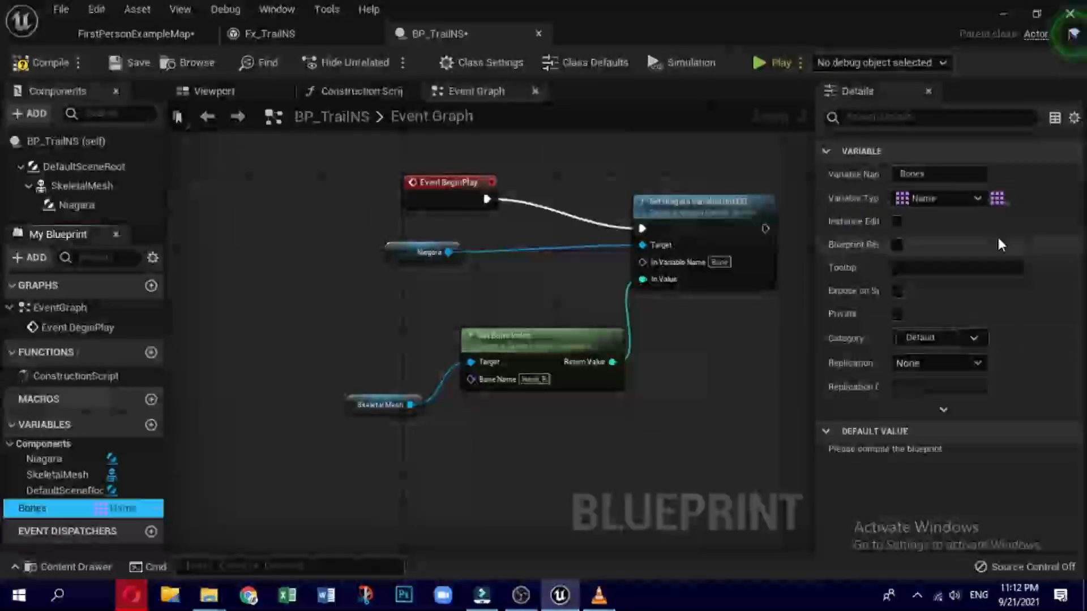
click(996, 199)
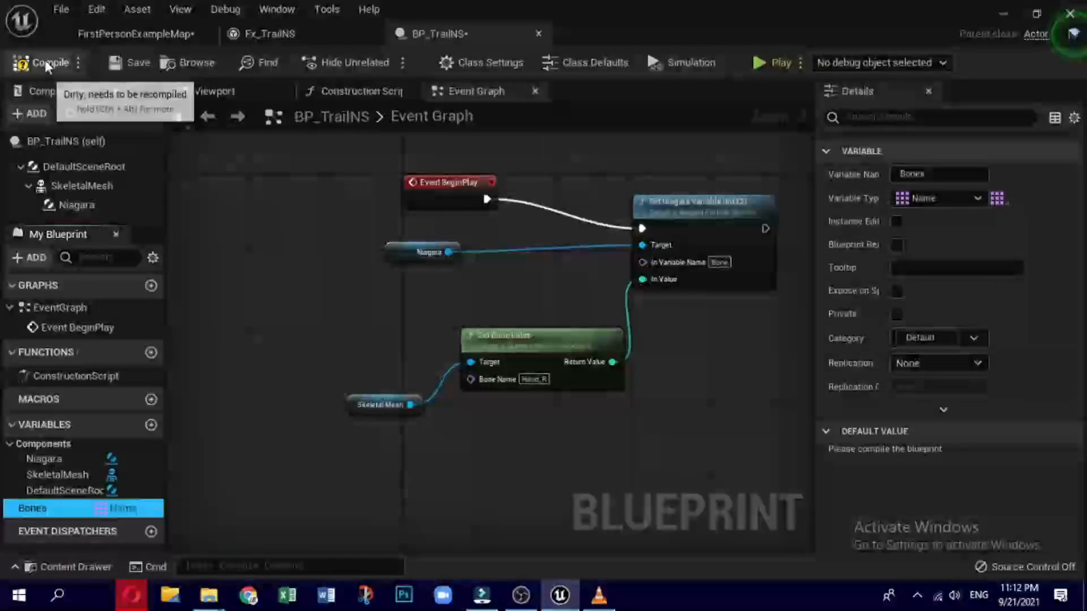
click(50, 62)
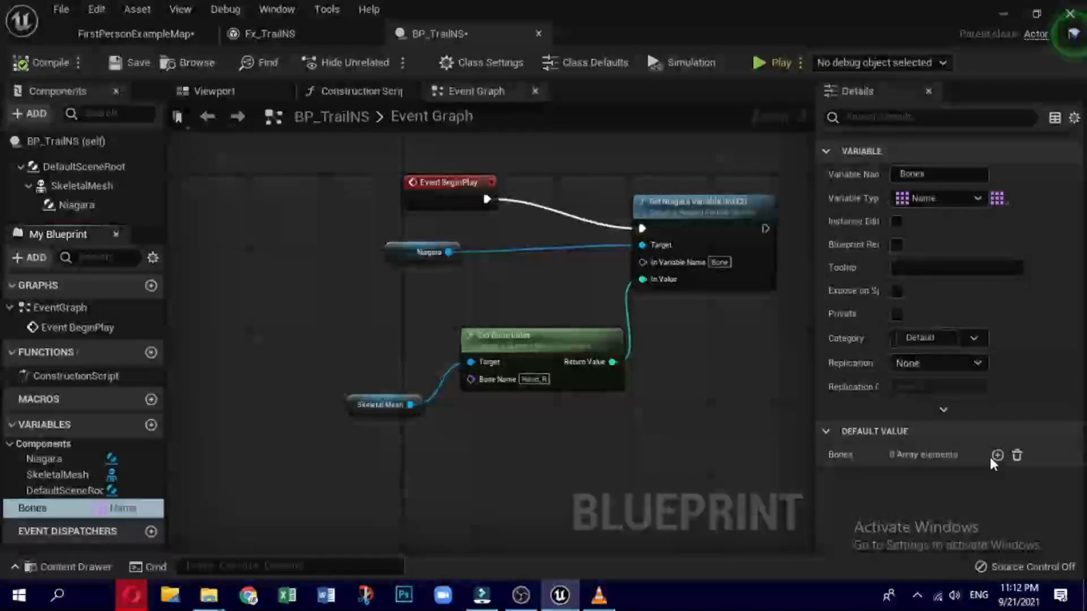
click(631, 34)
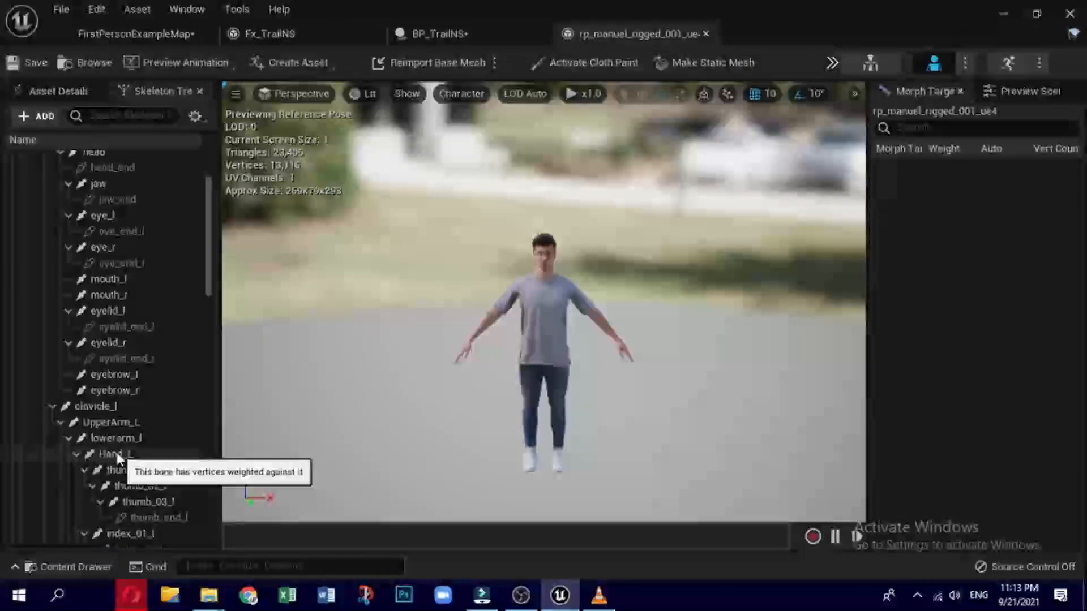
Step: Copy the Hand_L bone name and paste it into a second Bones array element
click(113, 454)
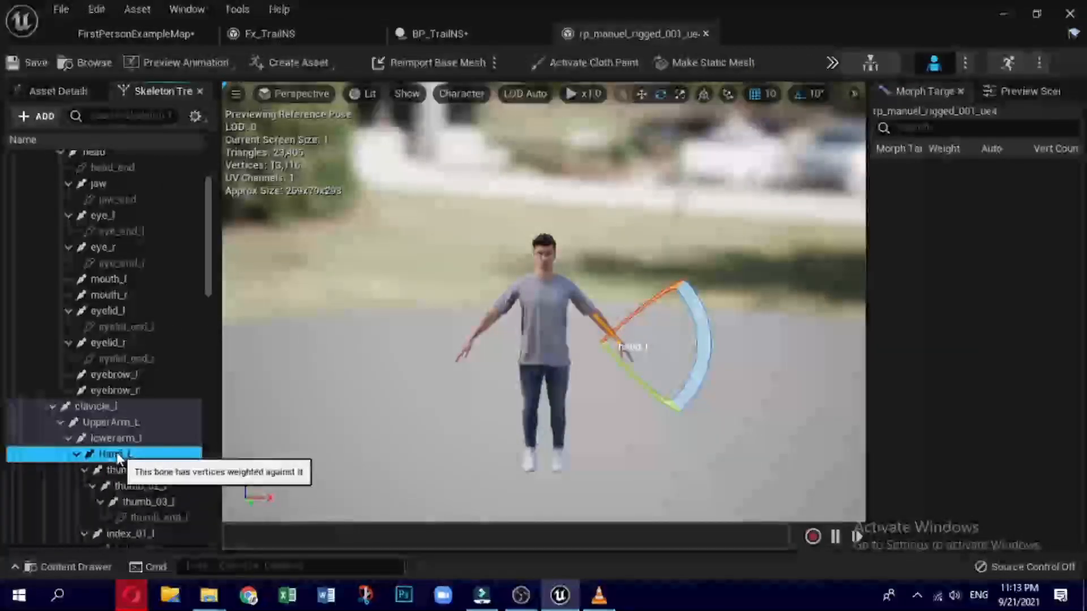
right_click(111, 454)
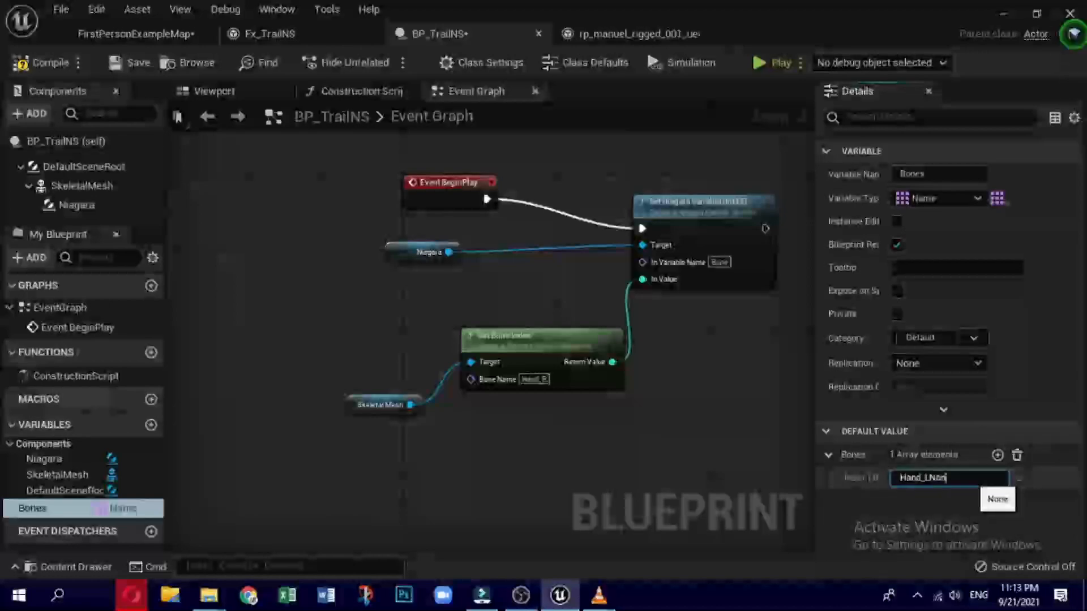
click(997, 455)
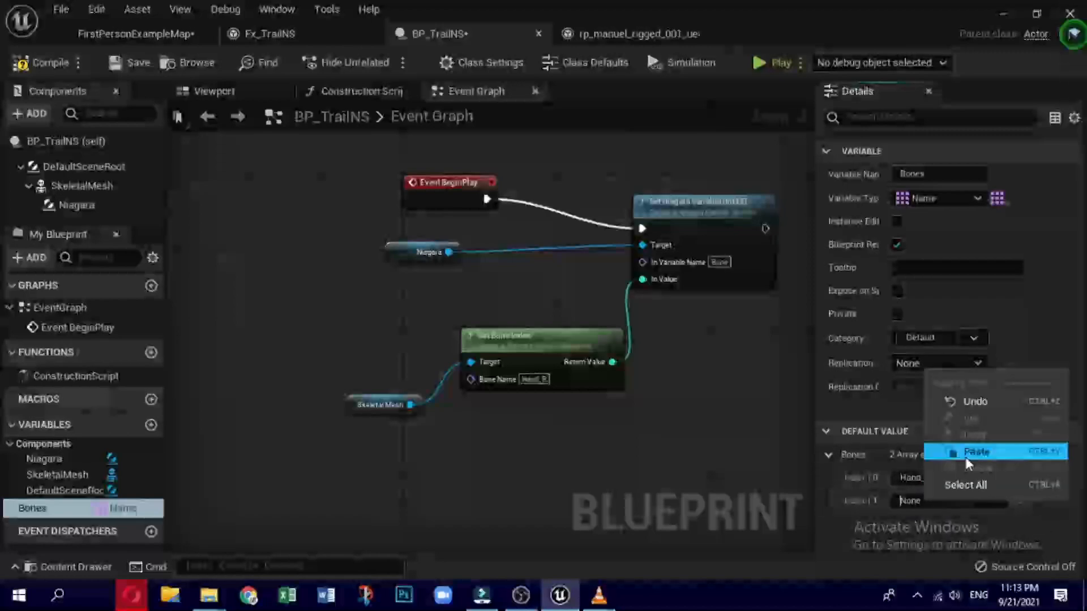
click(975, 451)
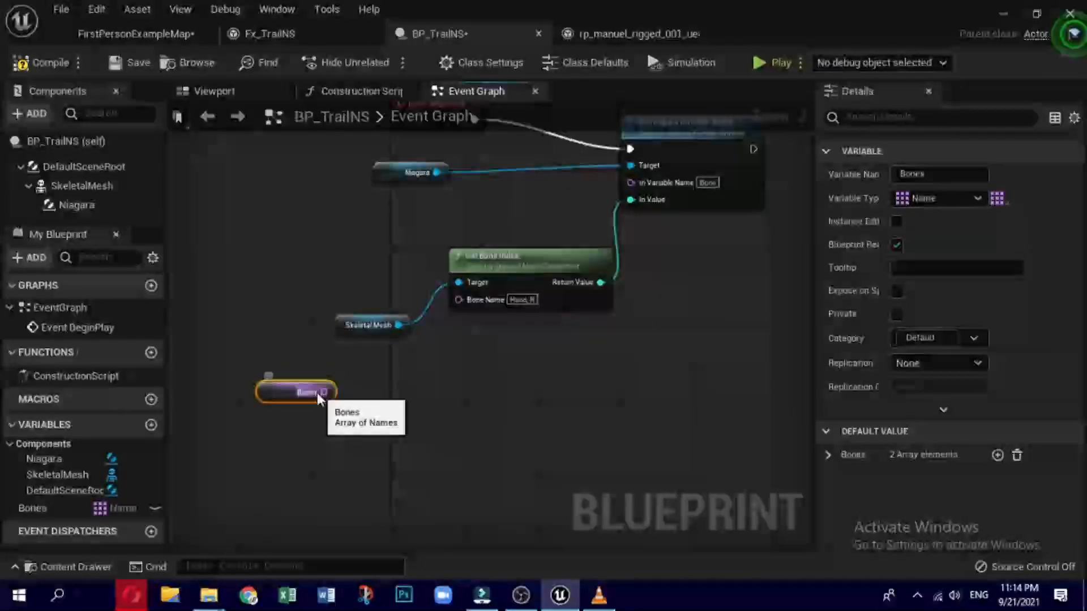
Step: Add a For Each Loop over the Bones array and position it beside the other nodes
drag(326, 392, 398, 381)
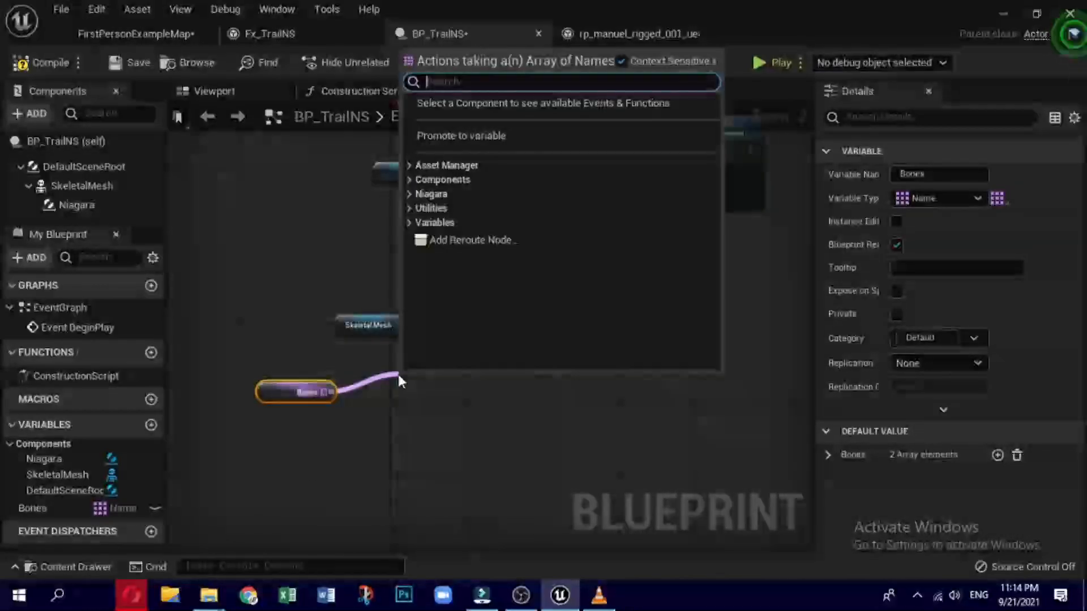
text(for)
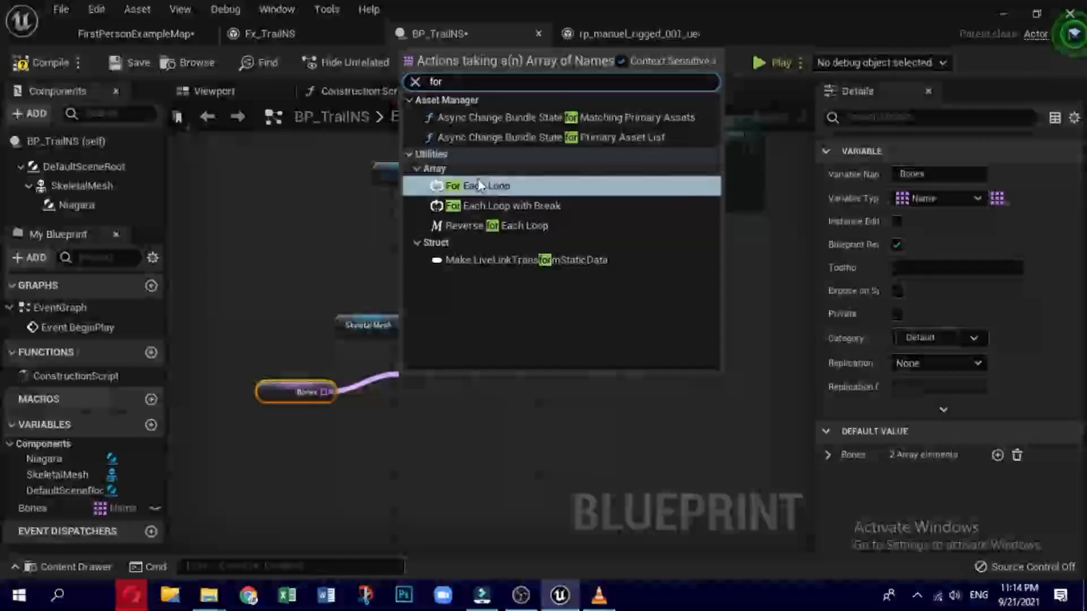
click(475, 185)
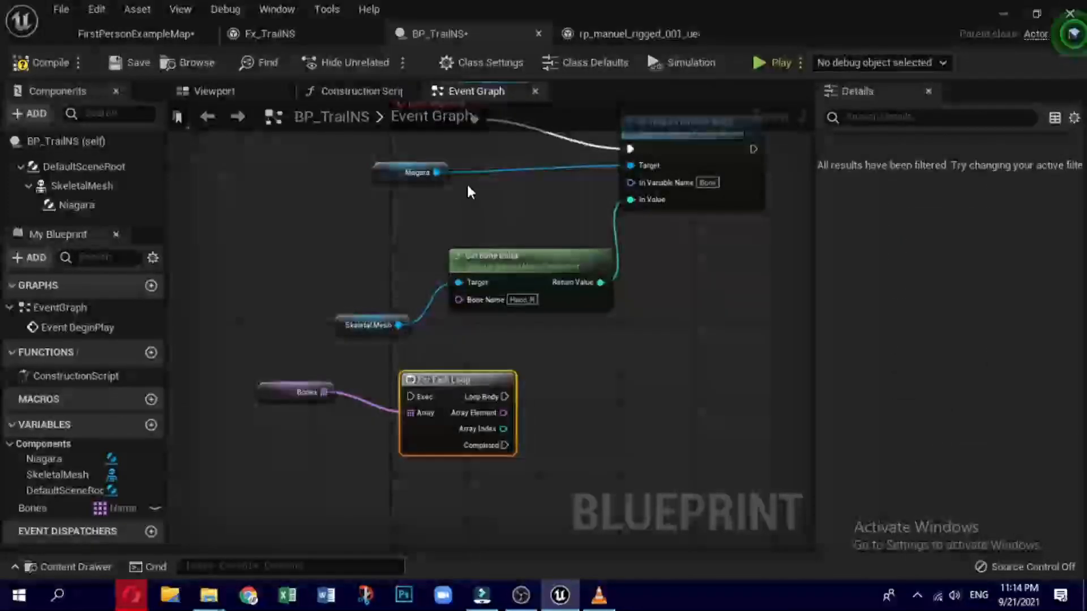
click(361, 268)
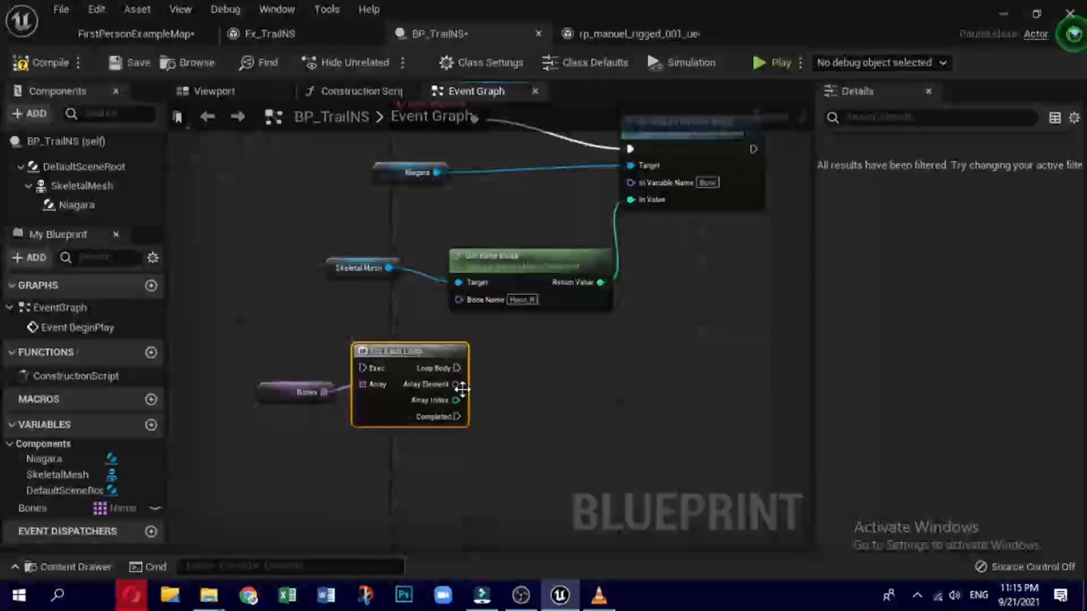
drag(459, 384, 457, 300)
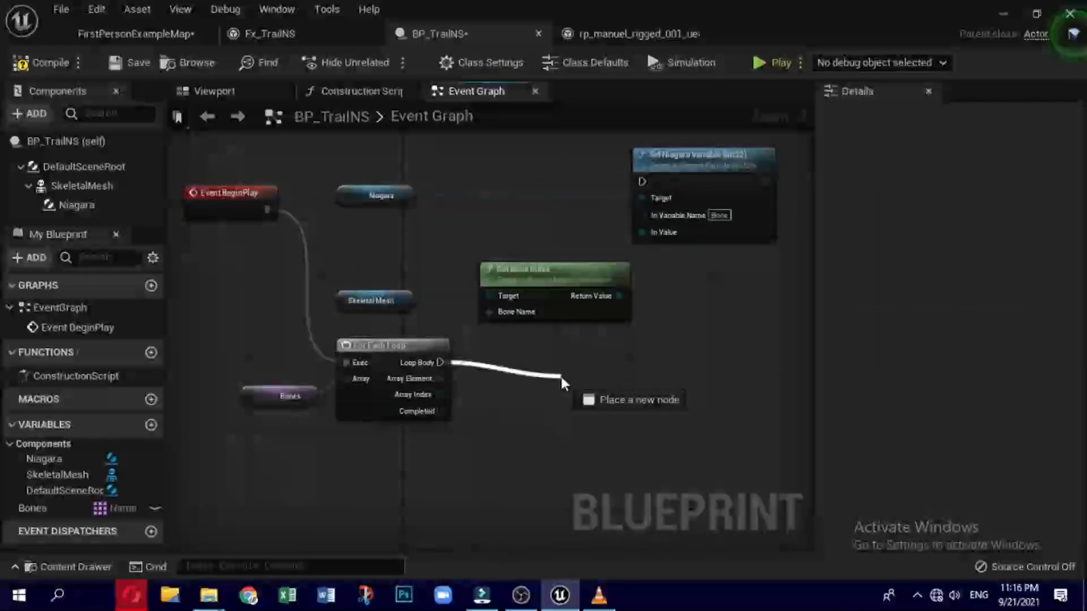
Step: Add a Spawn System Attached node from the loop body to spawn the trail per bone
text(spawn)
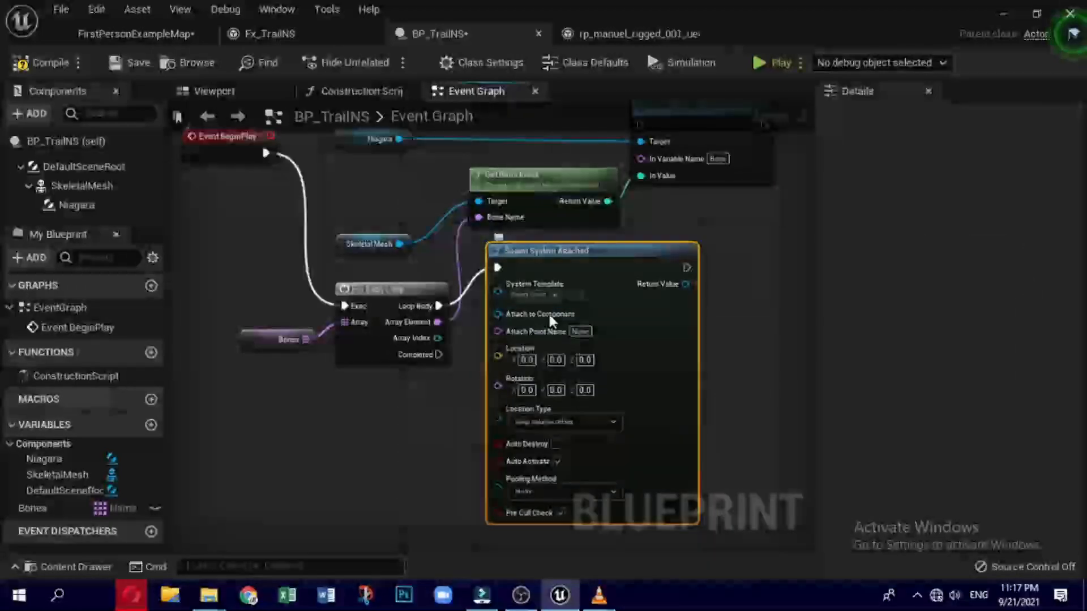
click(552, 294)
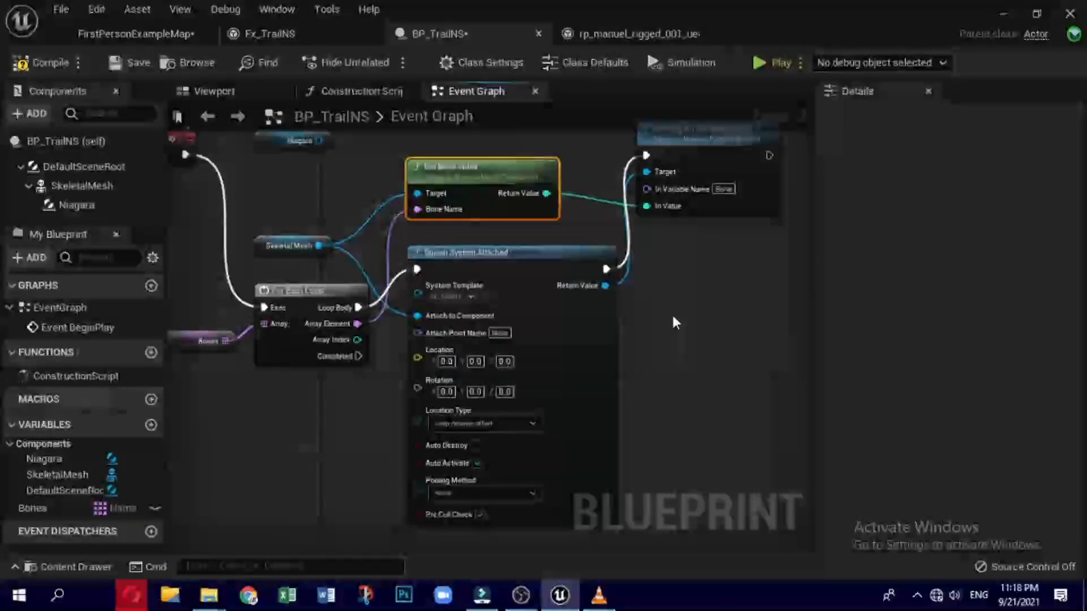
click(214, 90)
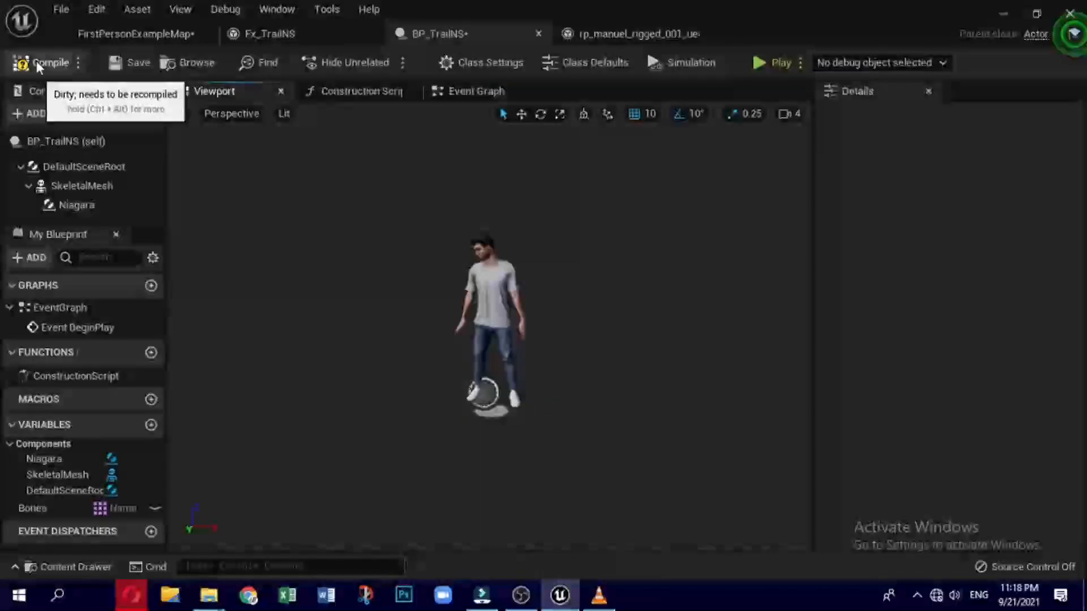
Step: Compile and save BP_TrainNS, then play the level to test the hand trail
click(476, 90)
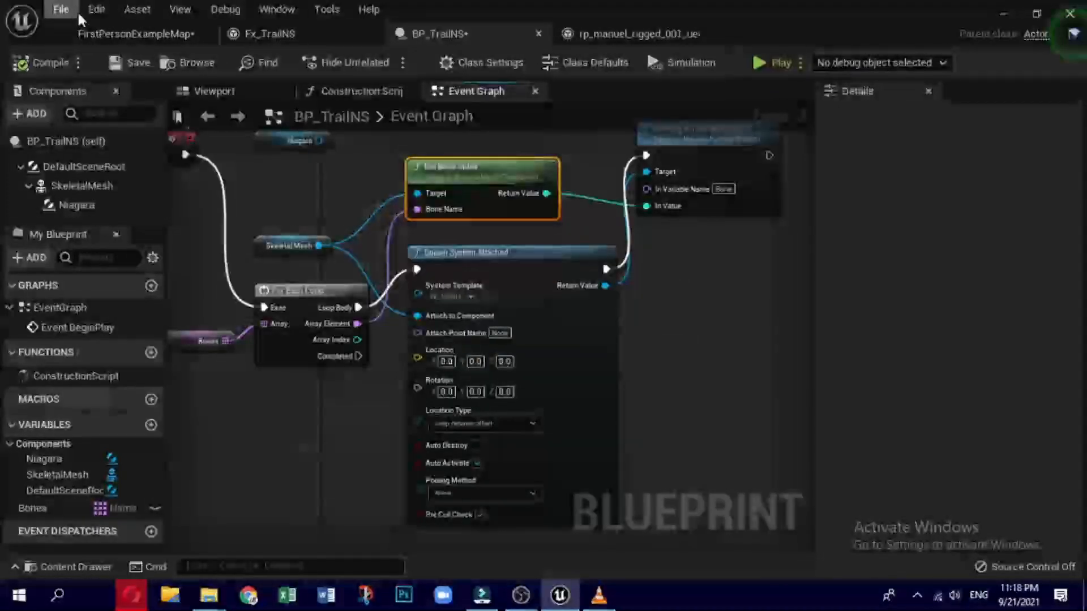
click(60, 9)
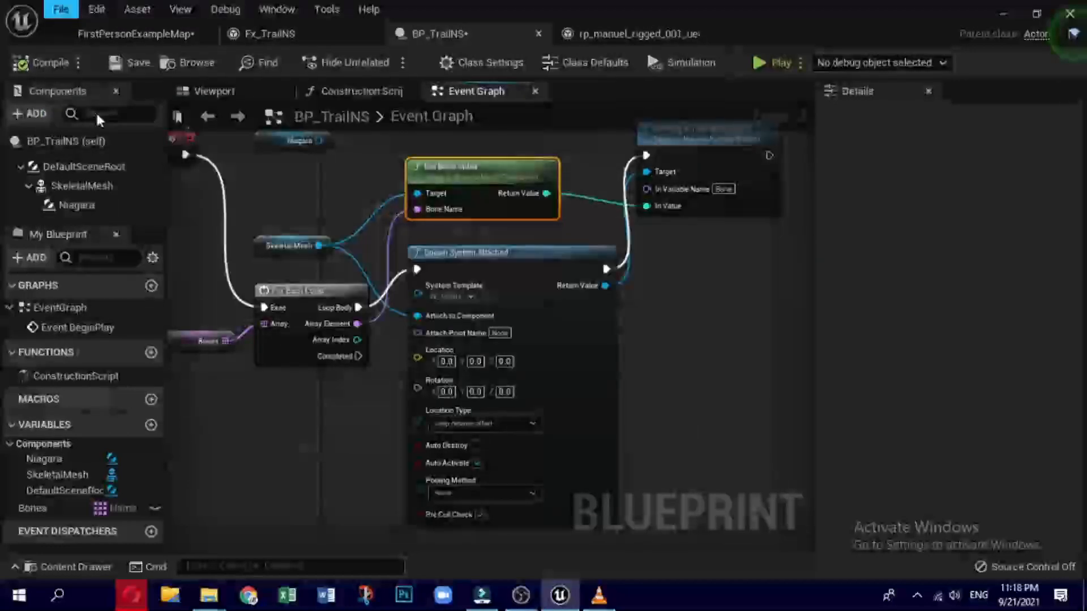
click(772, 62)
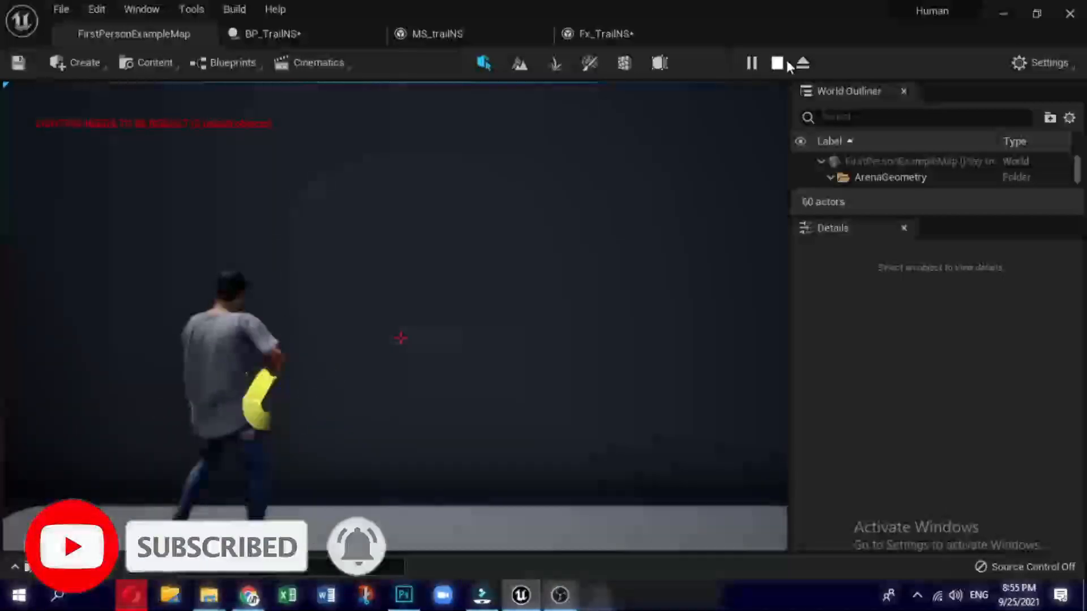
click(603, 33)
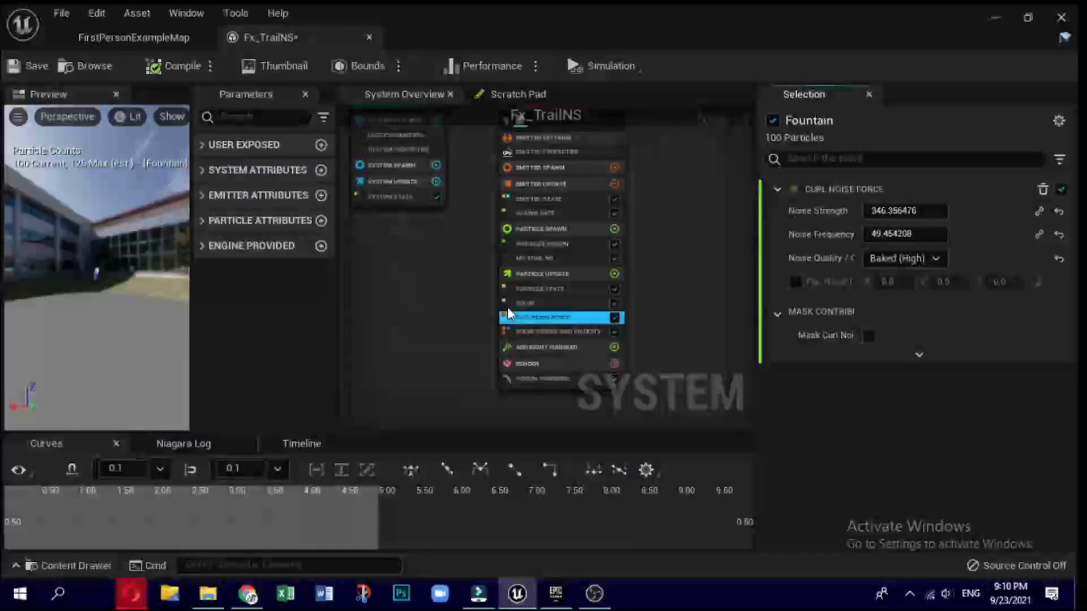
Step: Select the Color module in Particle Update to view its colour curve
click(541, 303)
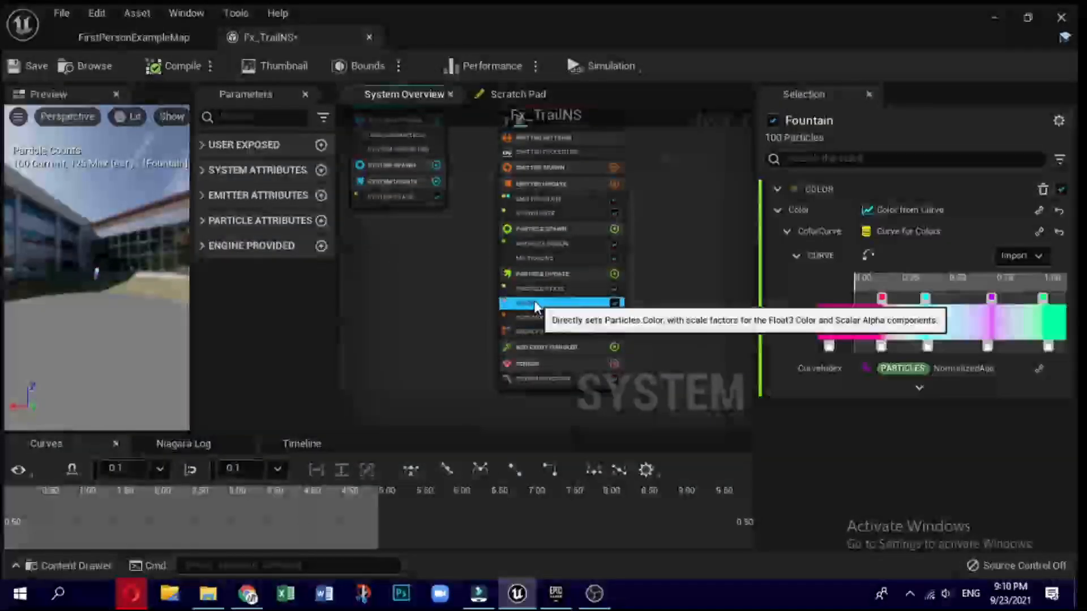
mouse_move(672, 253)
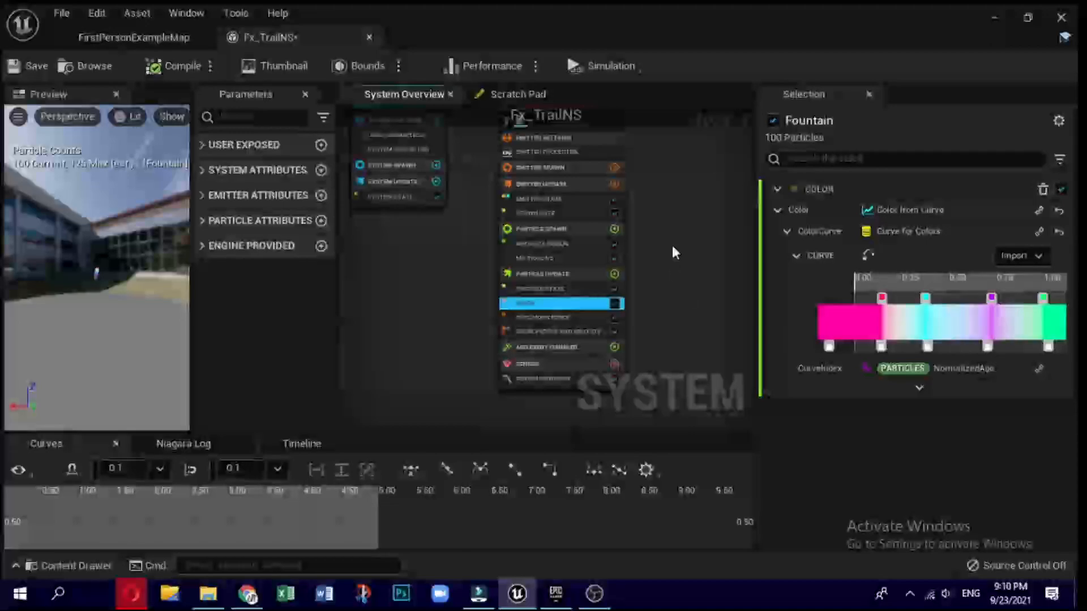